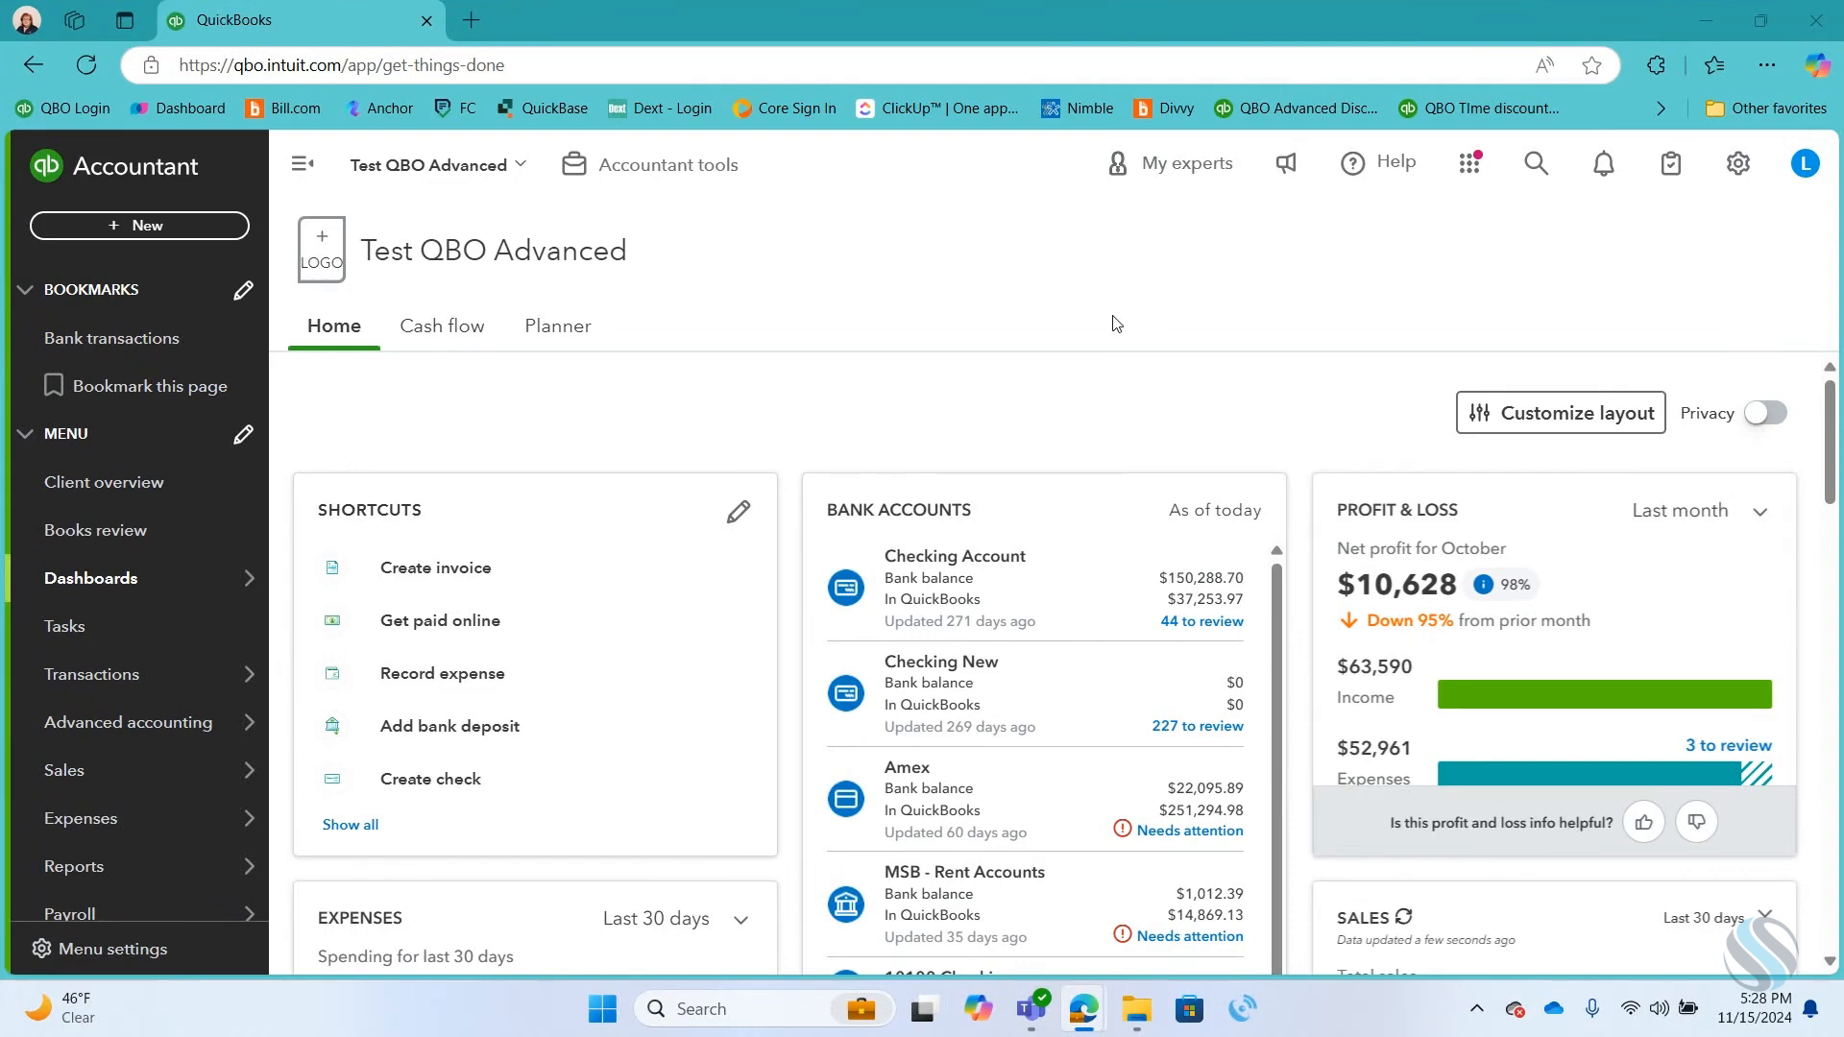
mouse_move(784, 376)
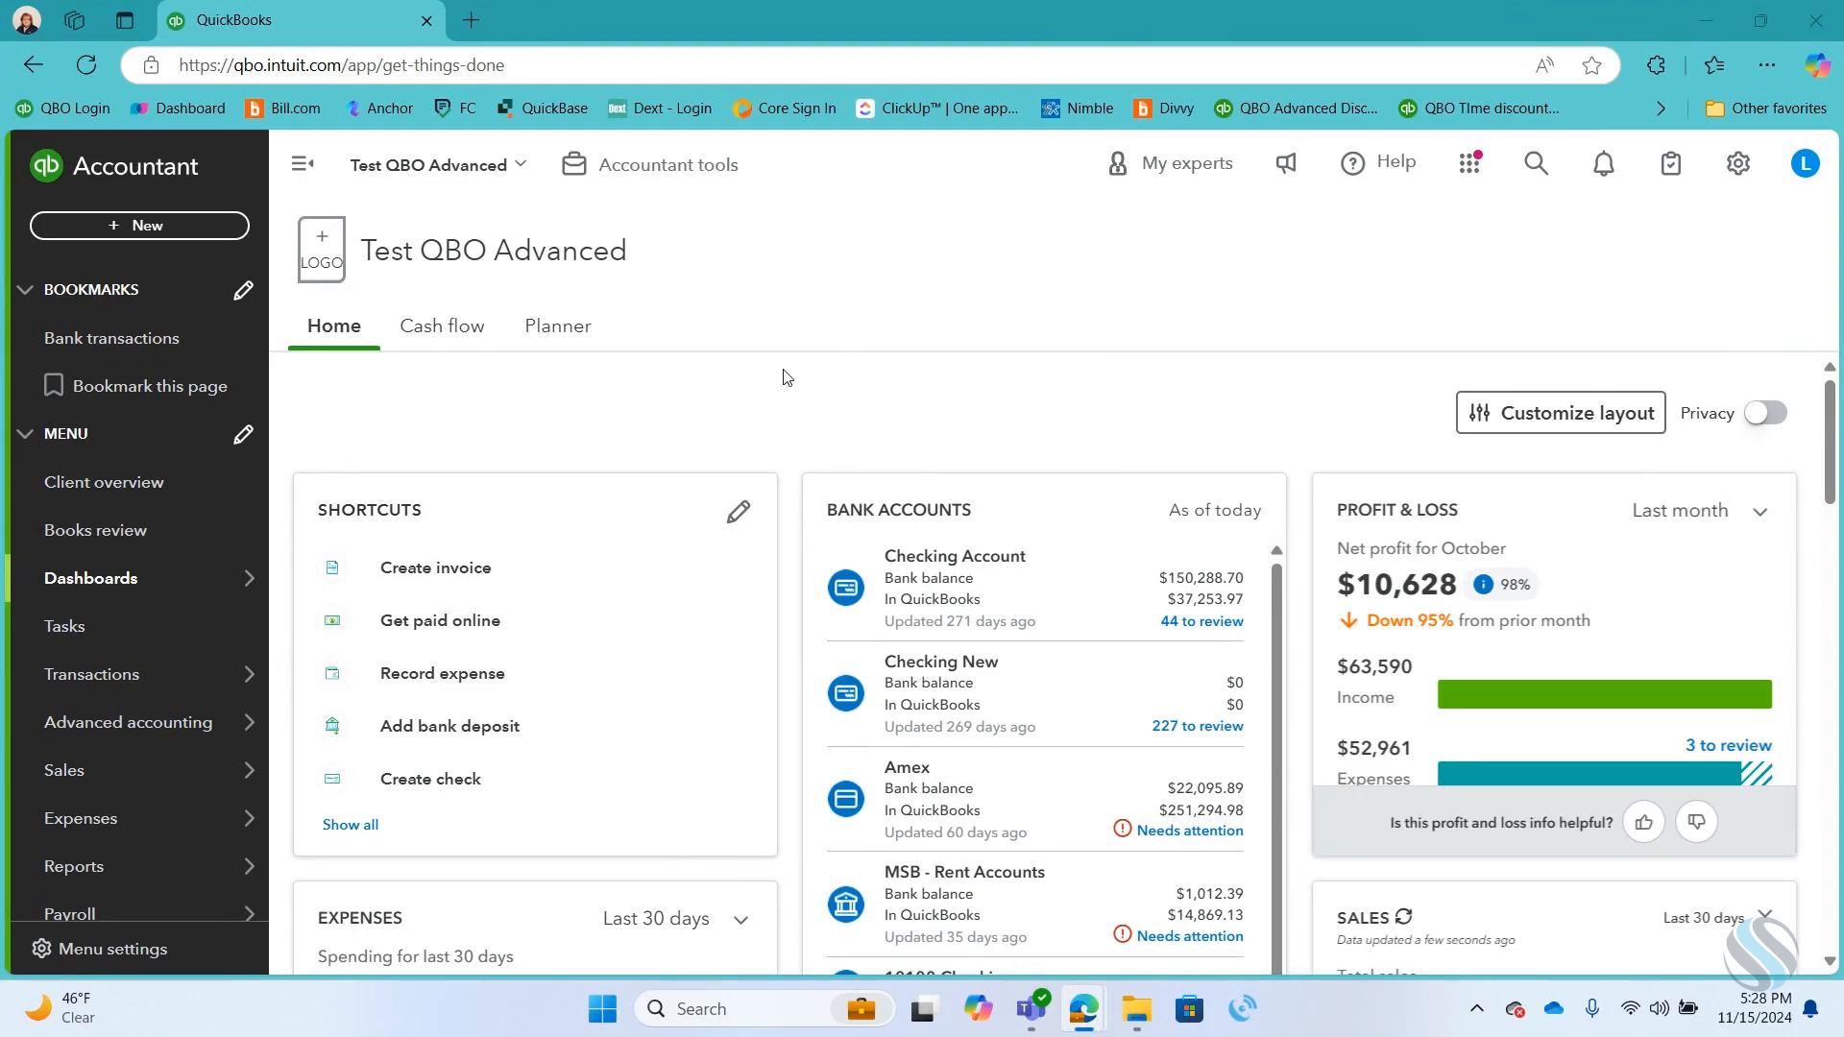
mouse_move(453, 382)
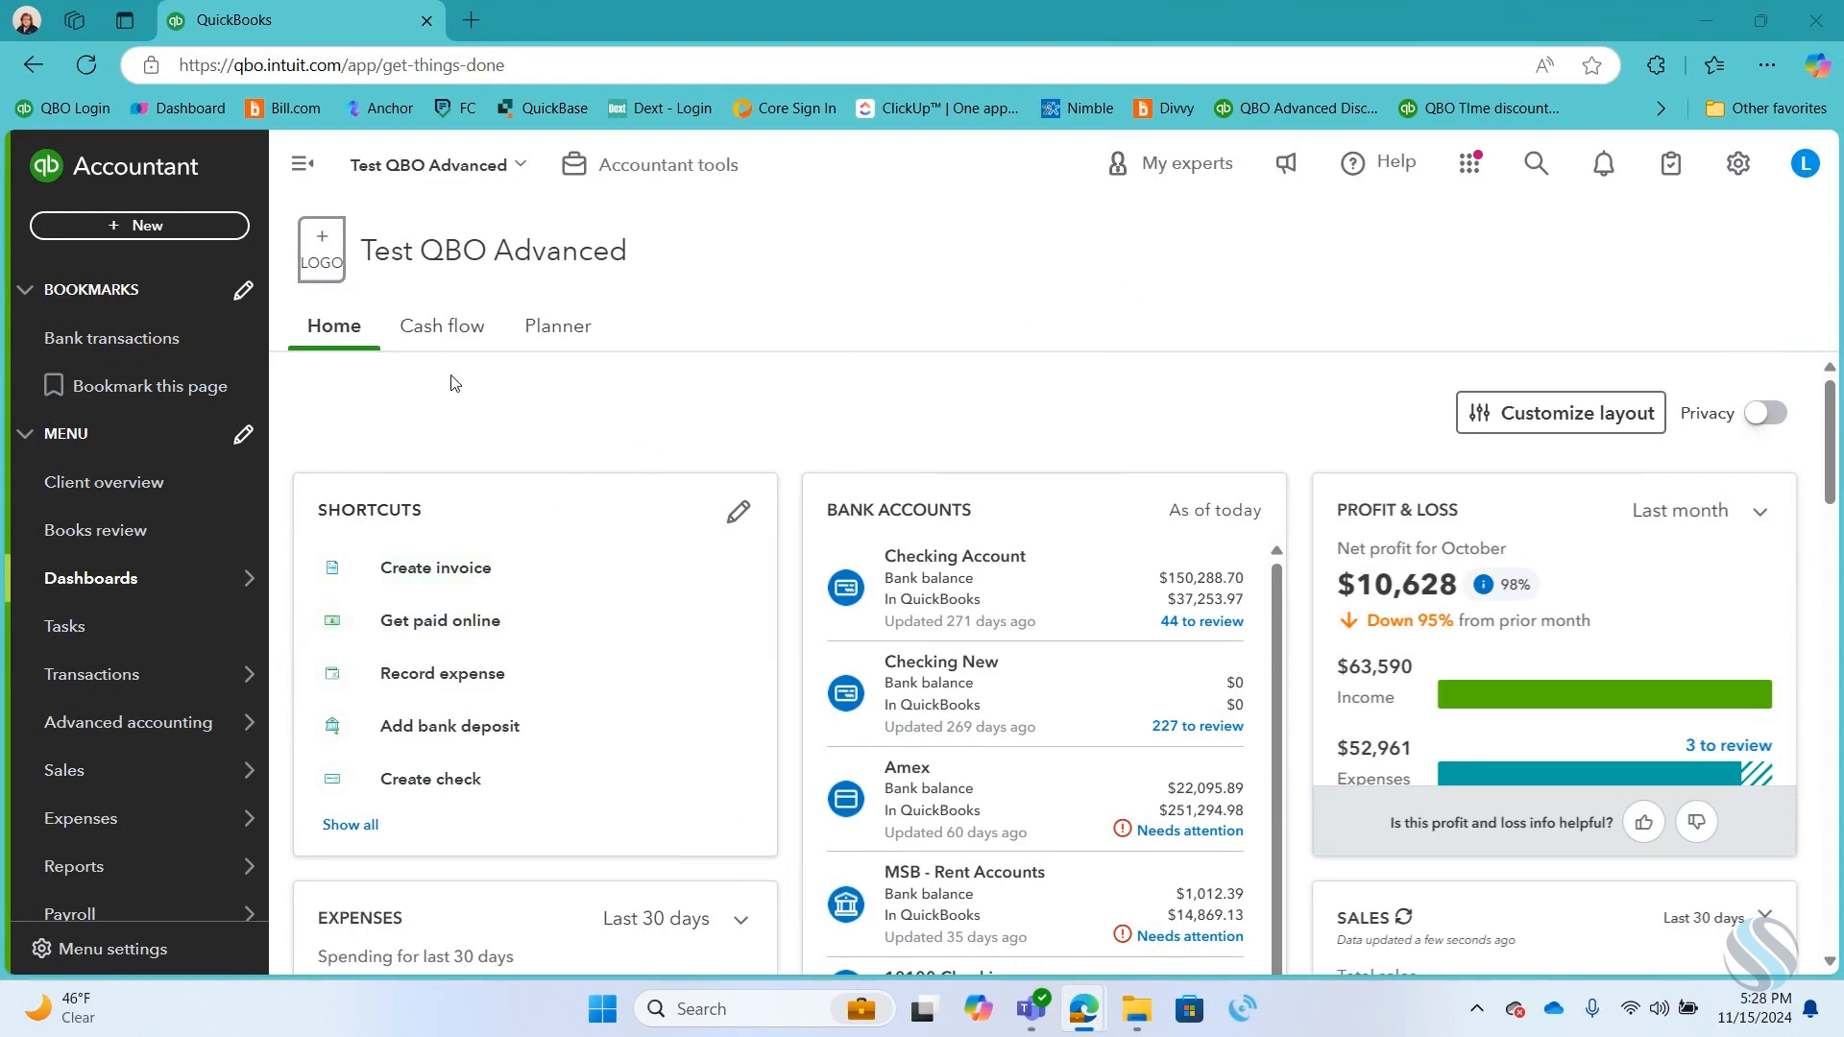
mouse_move(104, 480)
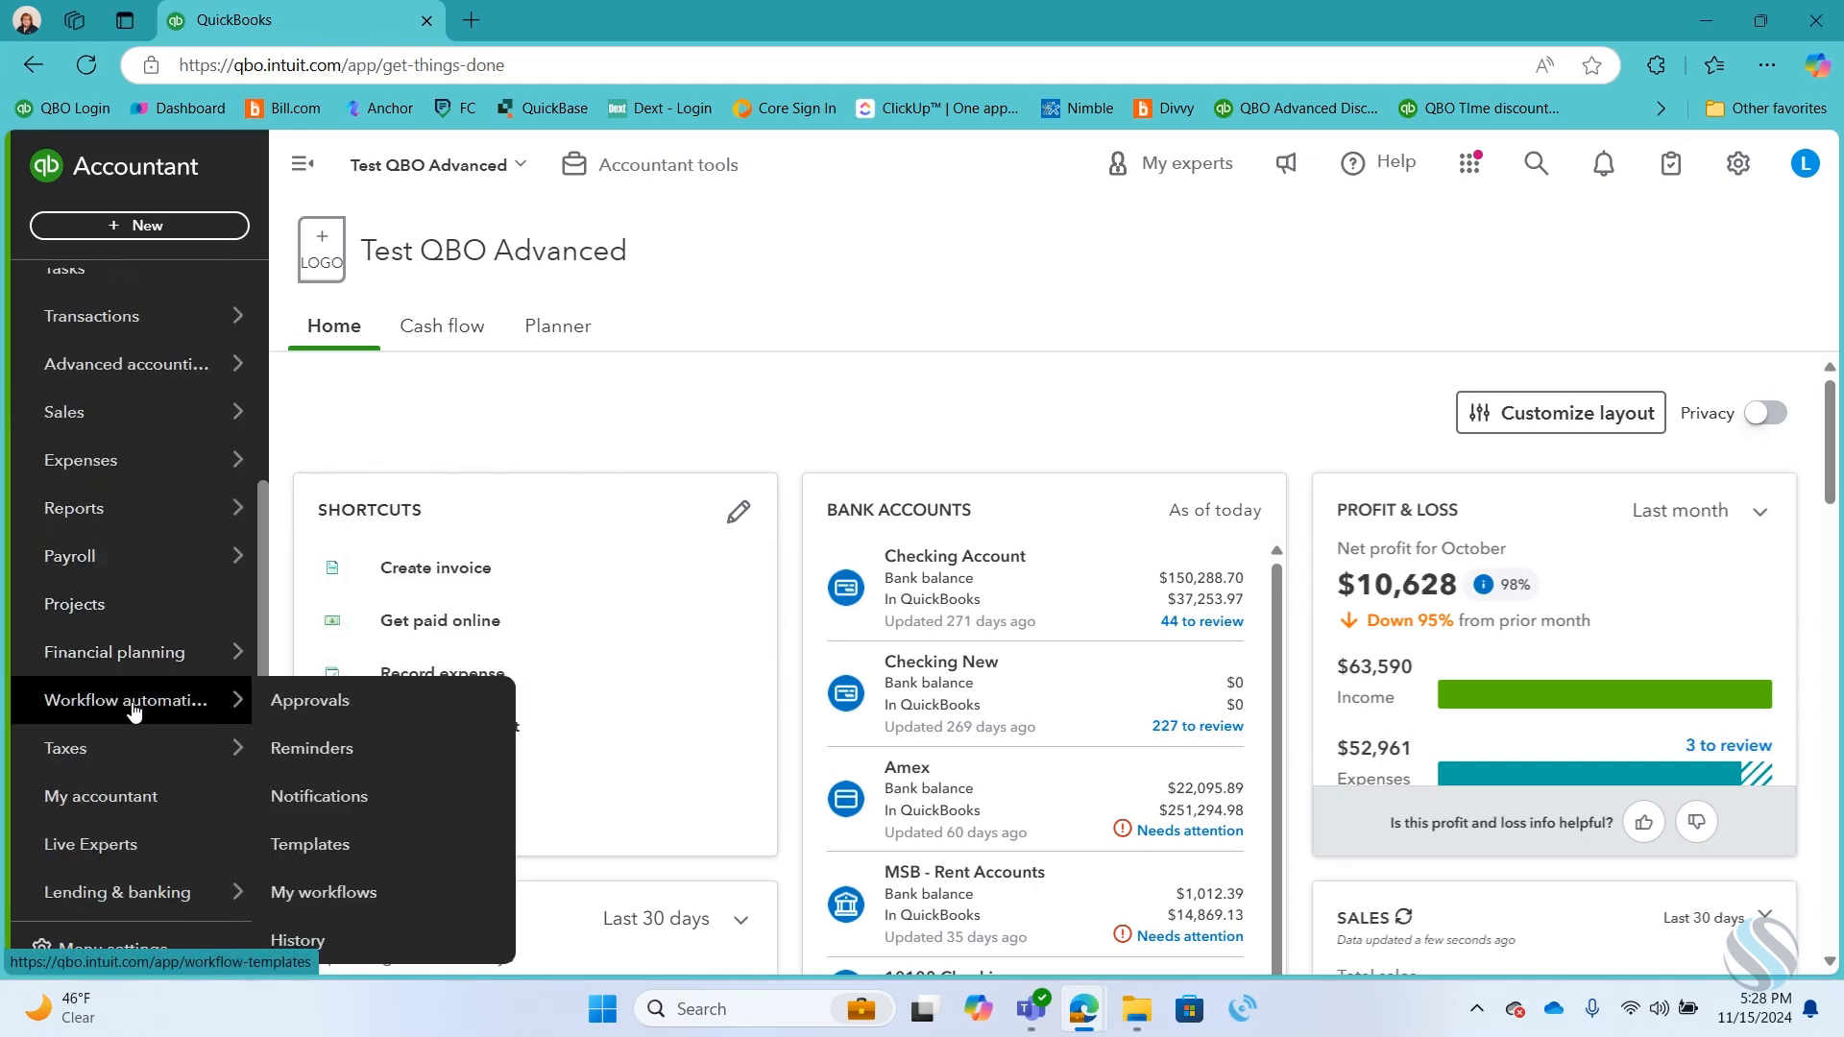
Step: Reach the My Workflows list in Workflow automation from the home dashboard
click(309, 845)
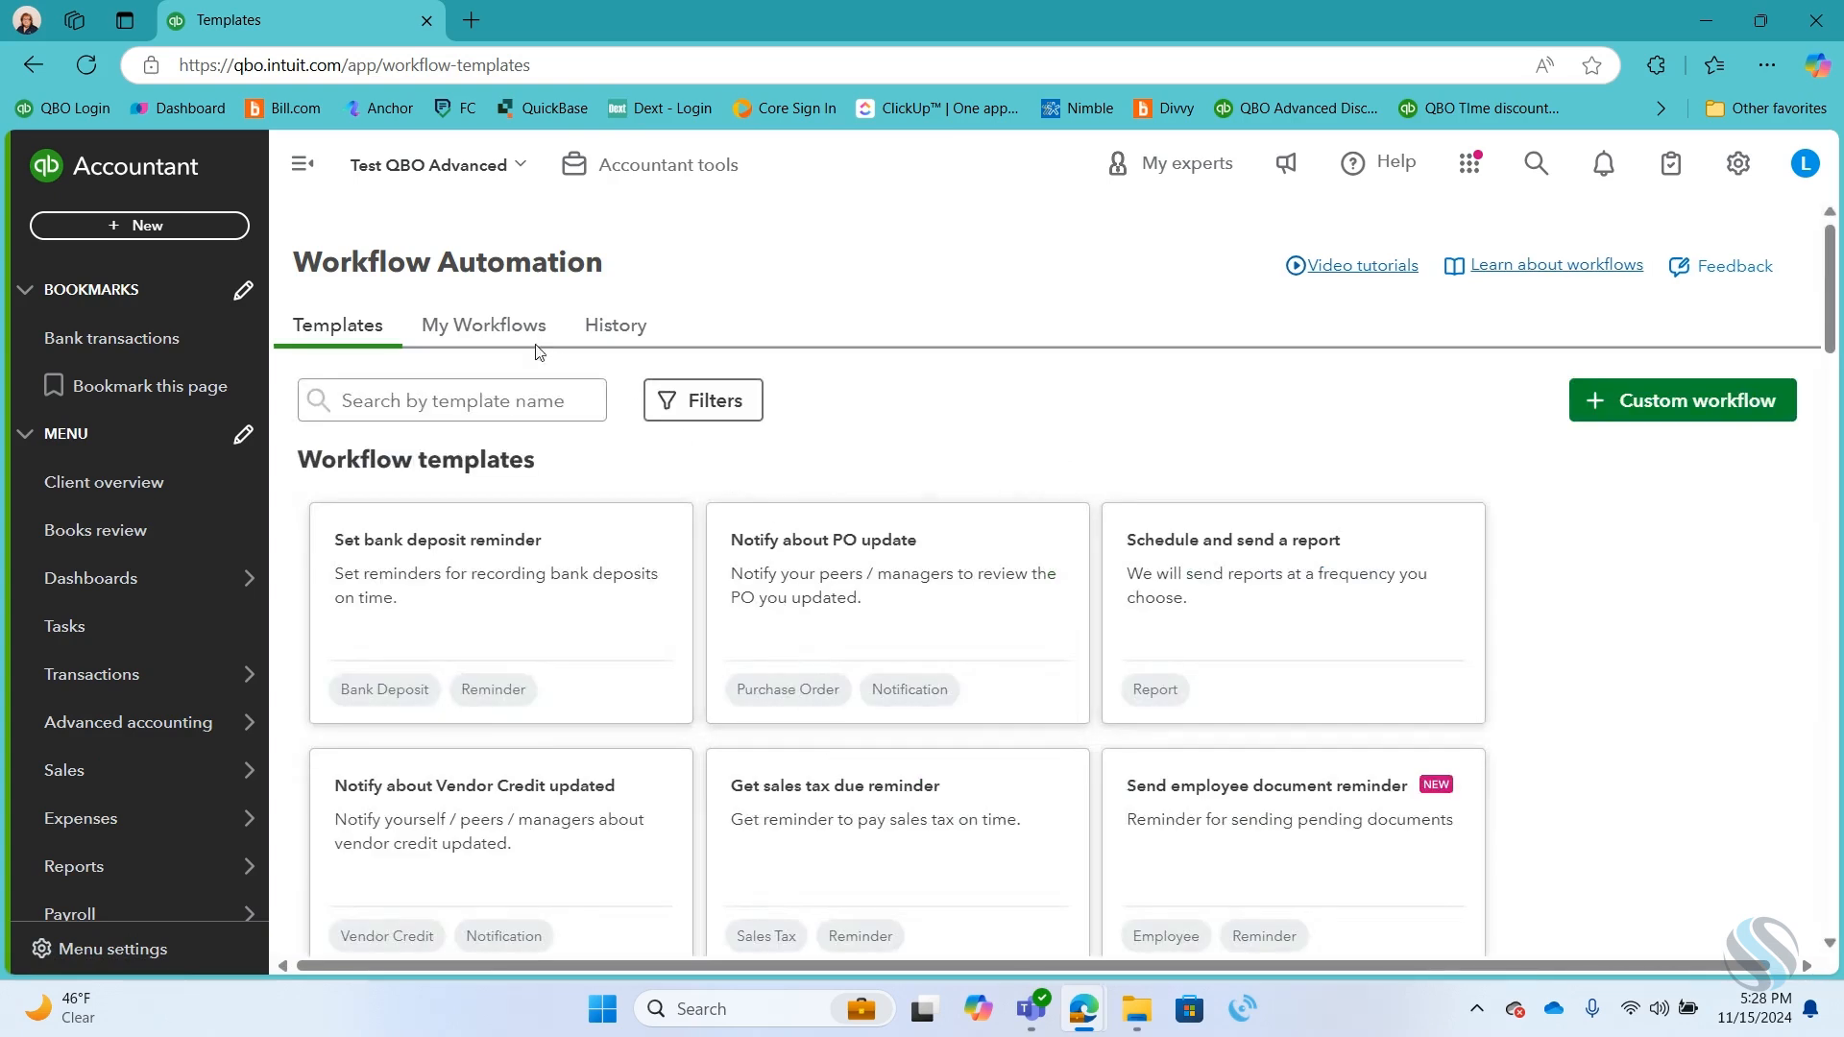
click(483, 327)
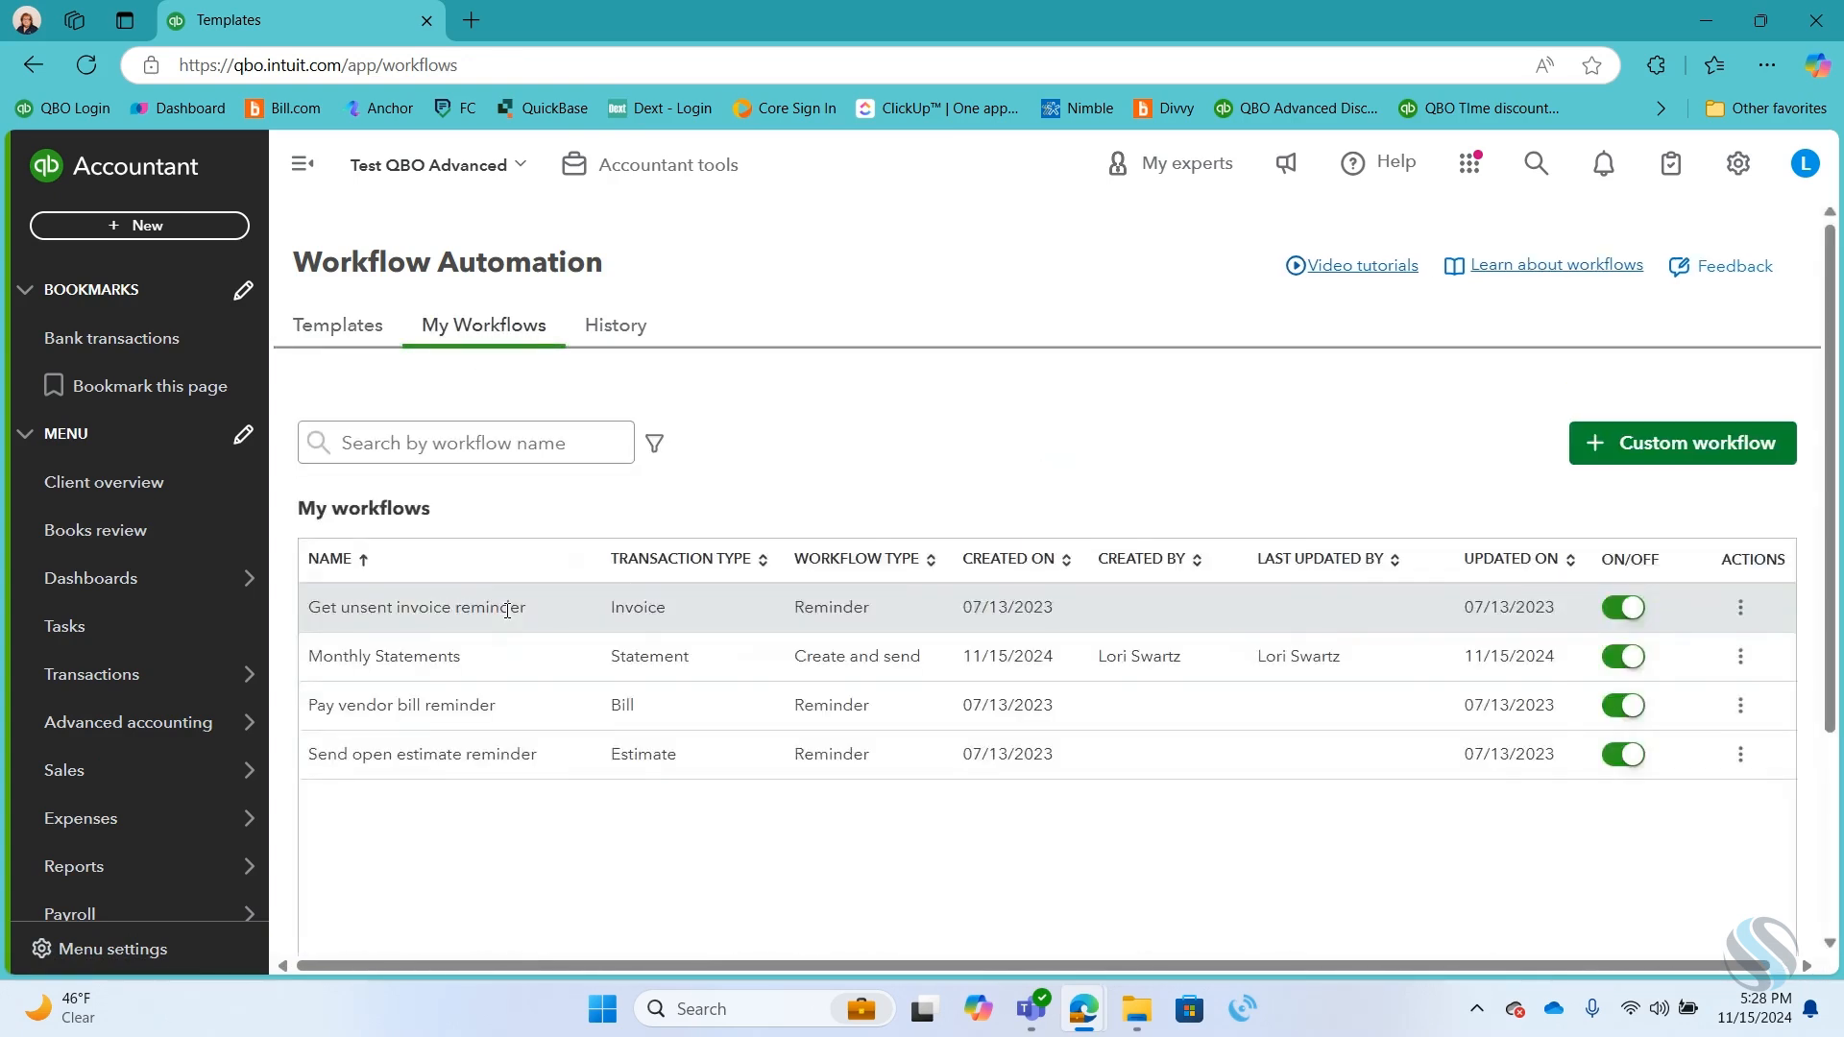
mouse_move(1703, 476)
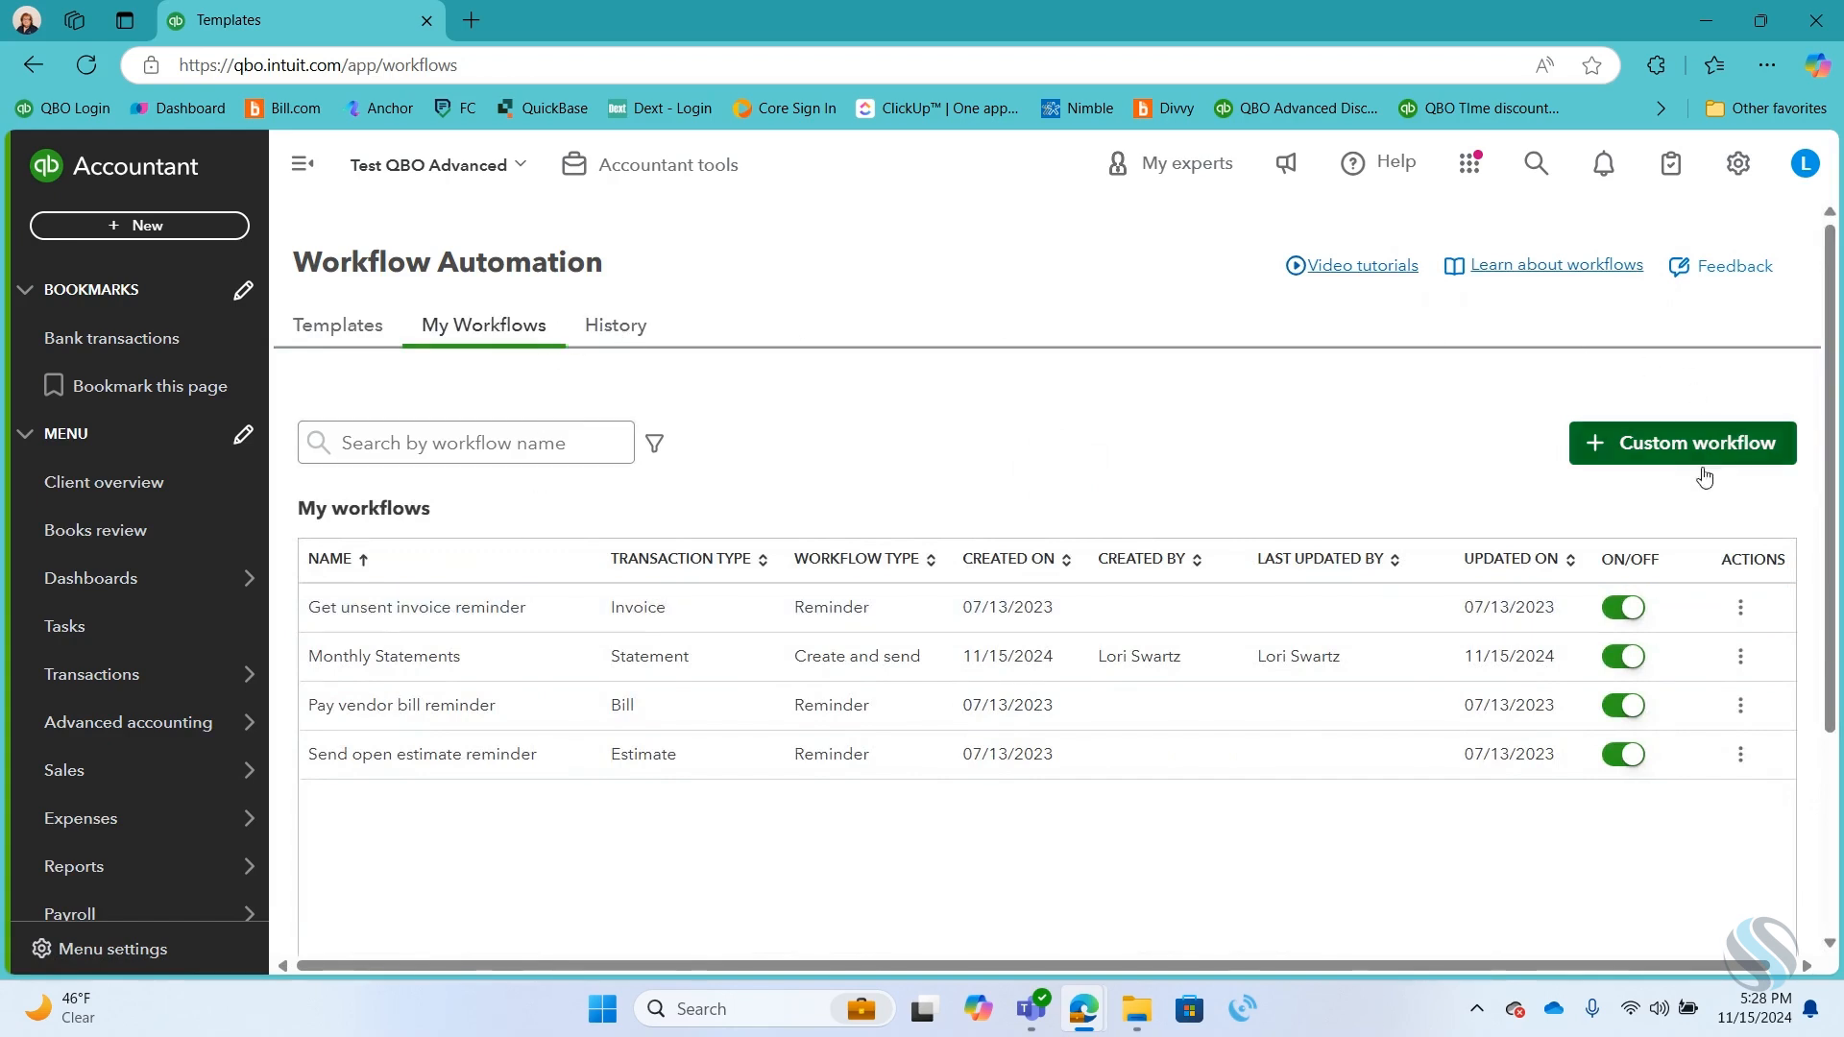
Step: Begin a custom workflow with Send as its action and continue to the details form
click(1678, 444)
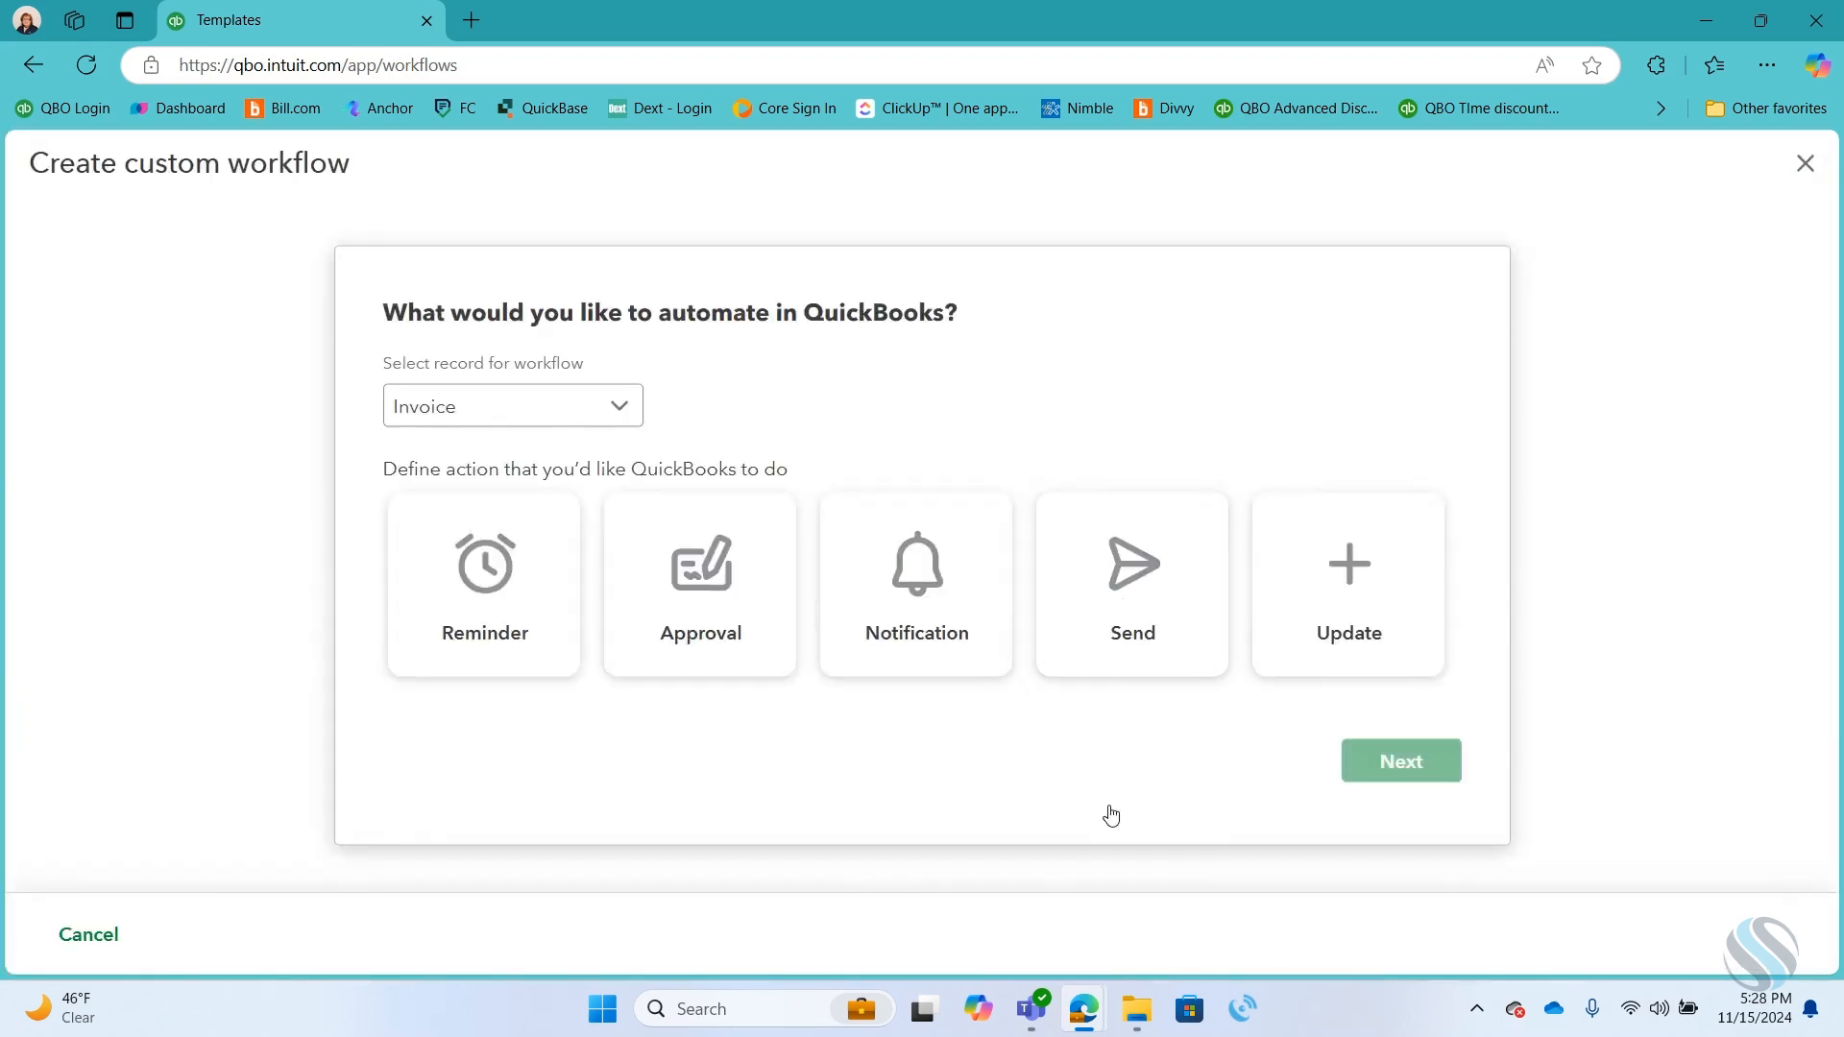
click(1129, 577)
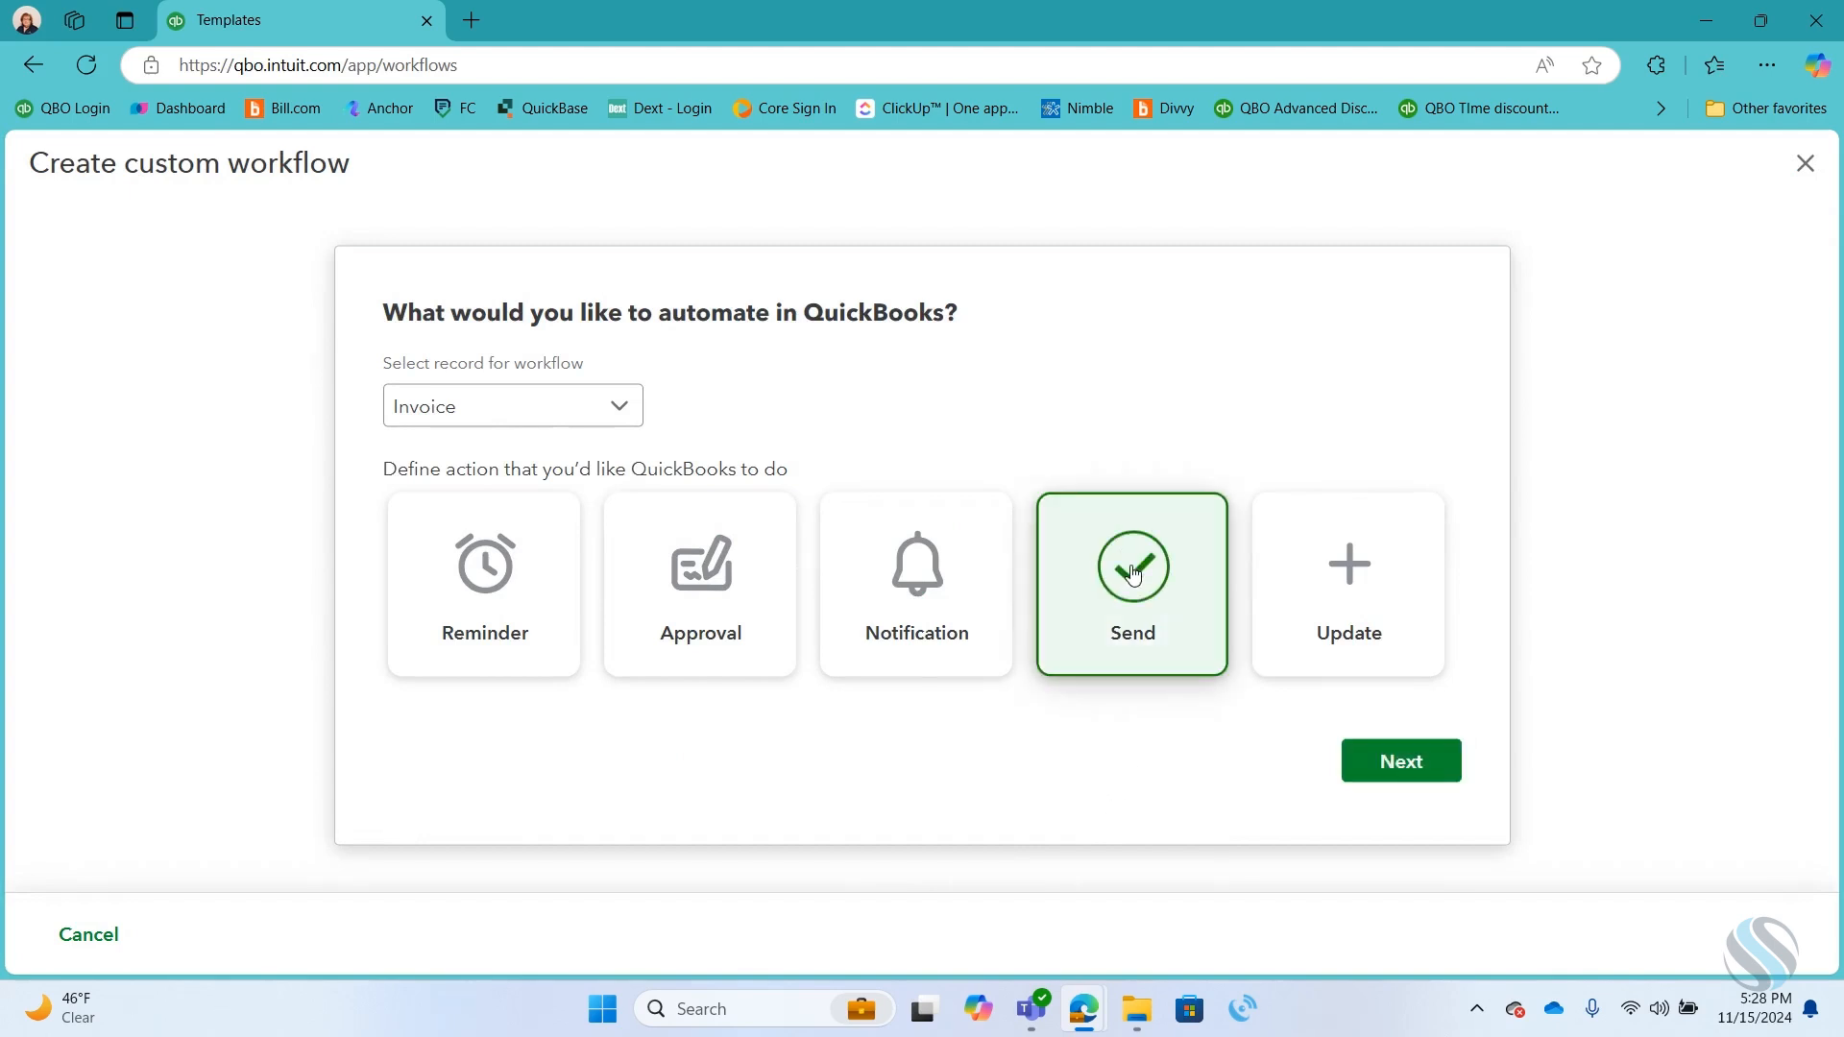
click(1399, 761)
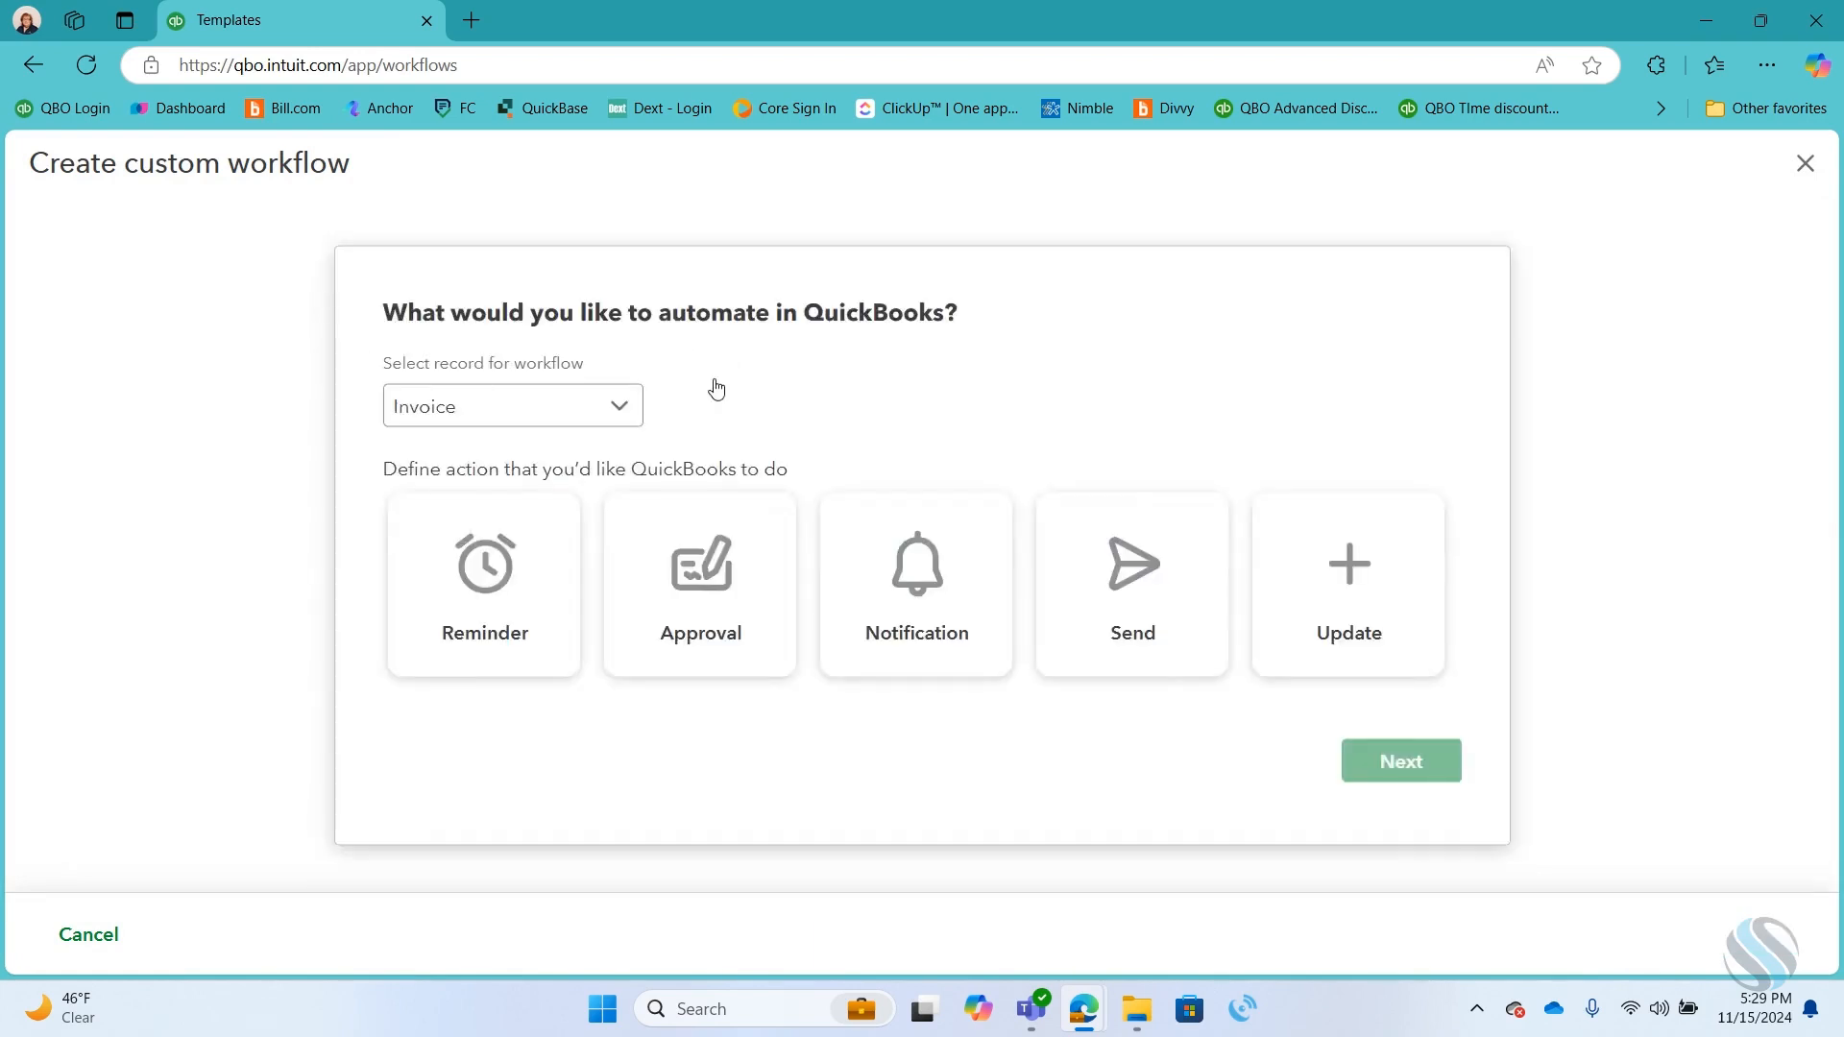
click(1130, 584)
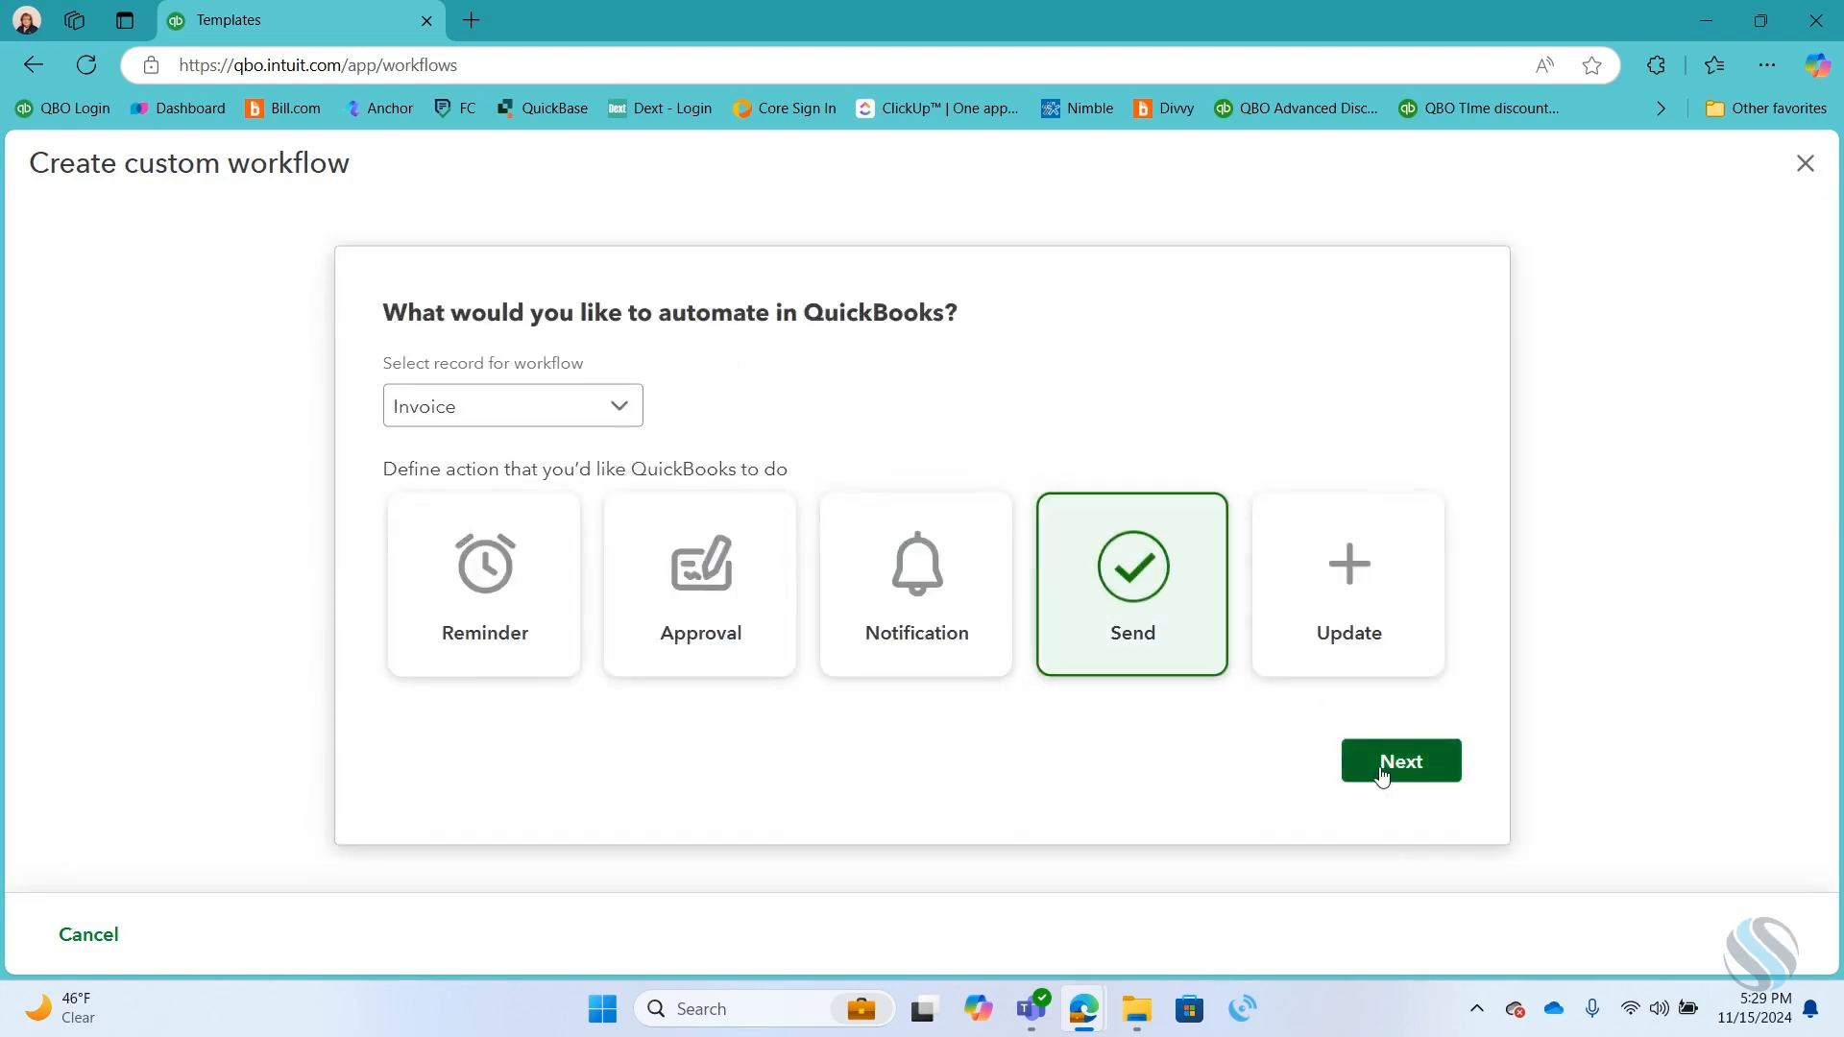
click(1399, 761)
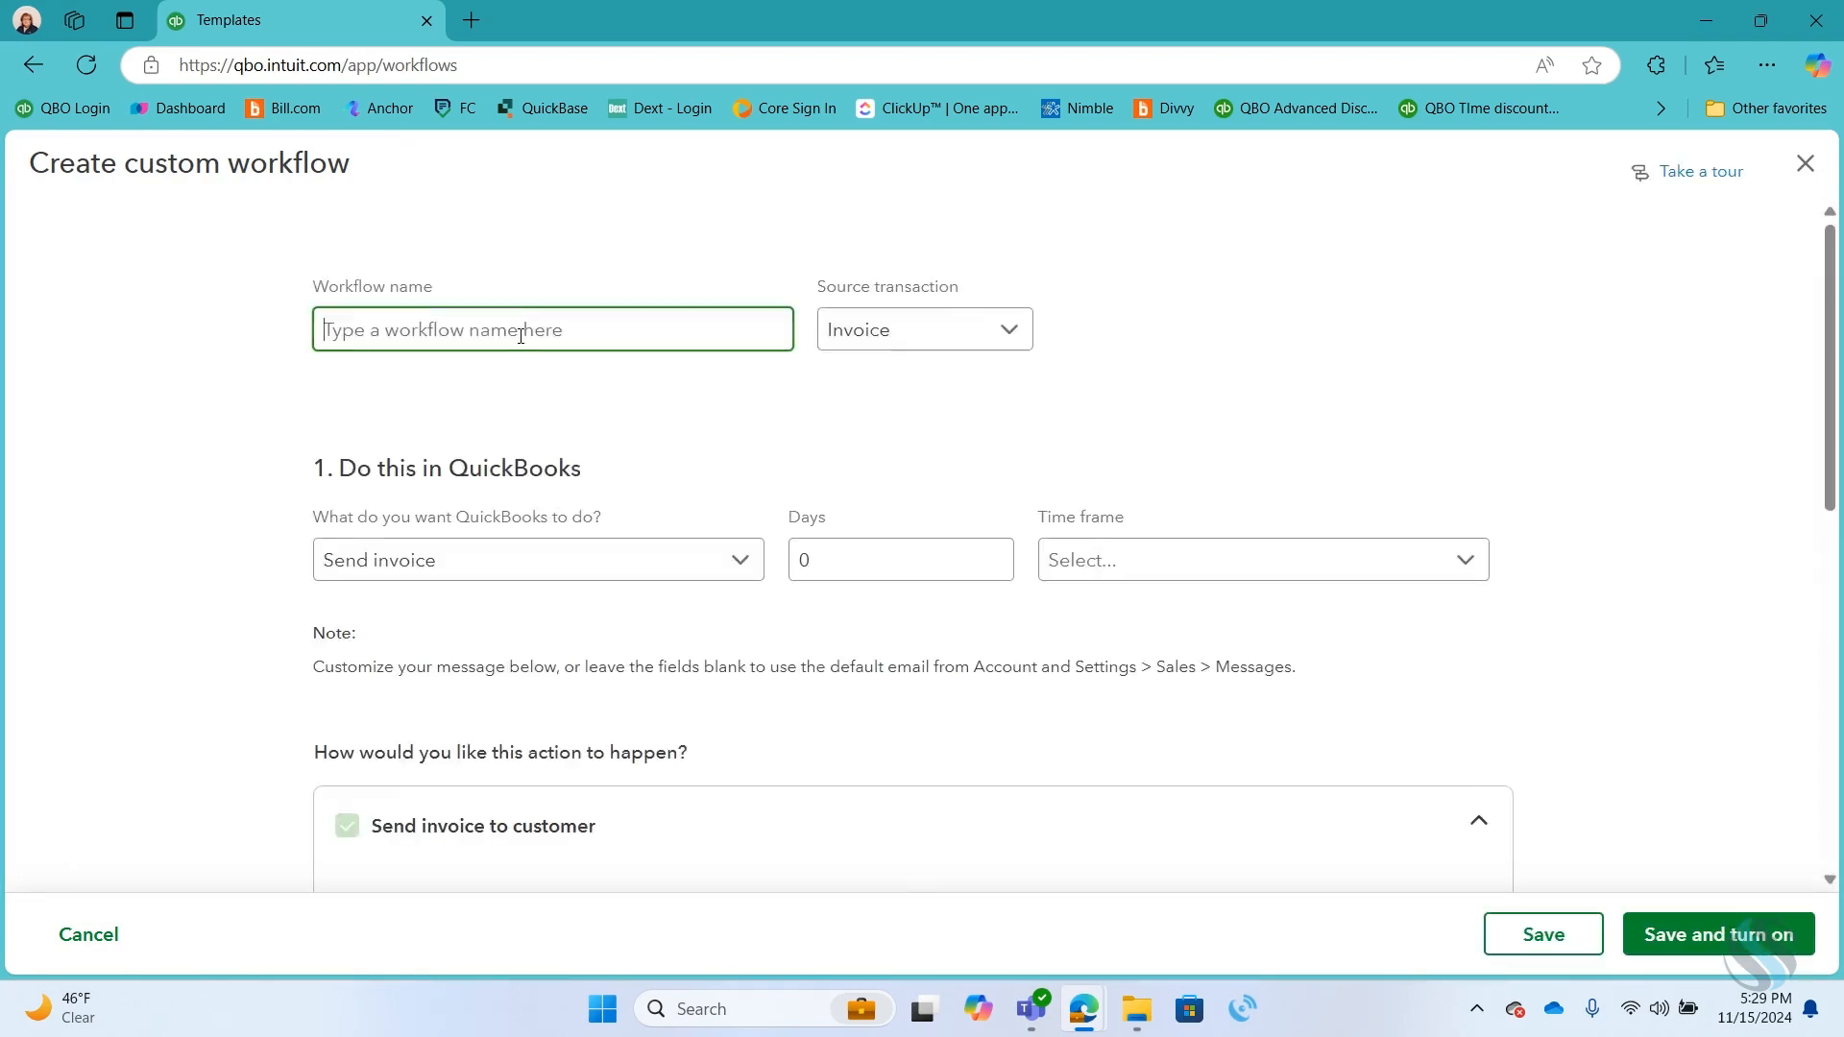
Step: Name the workflow 'Past Due Statements', keep Invoice as source, and reveal the action choices
text(Past Due St)
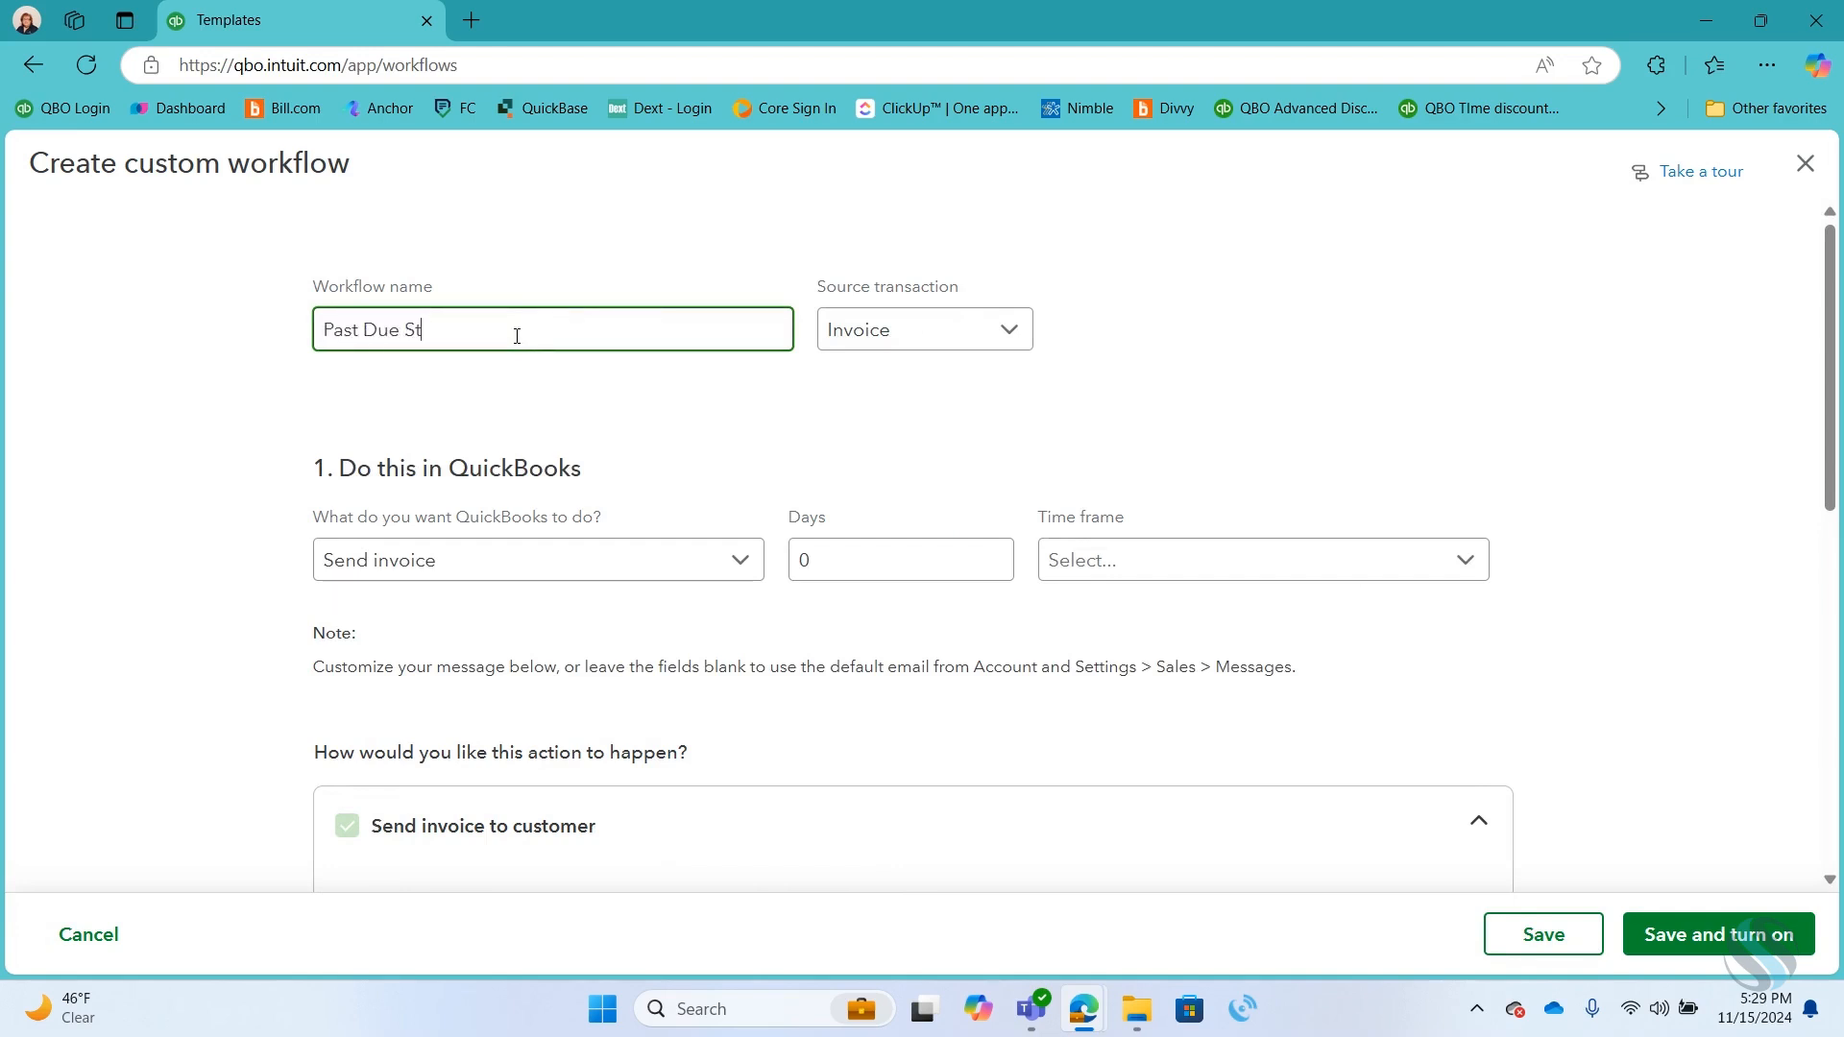
text(atements)
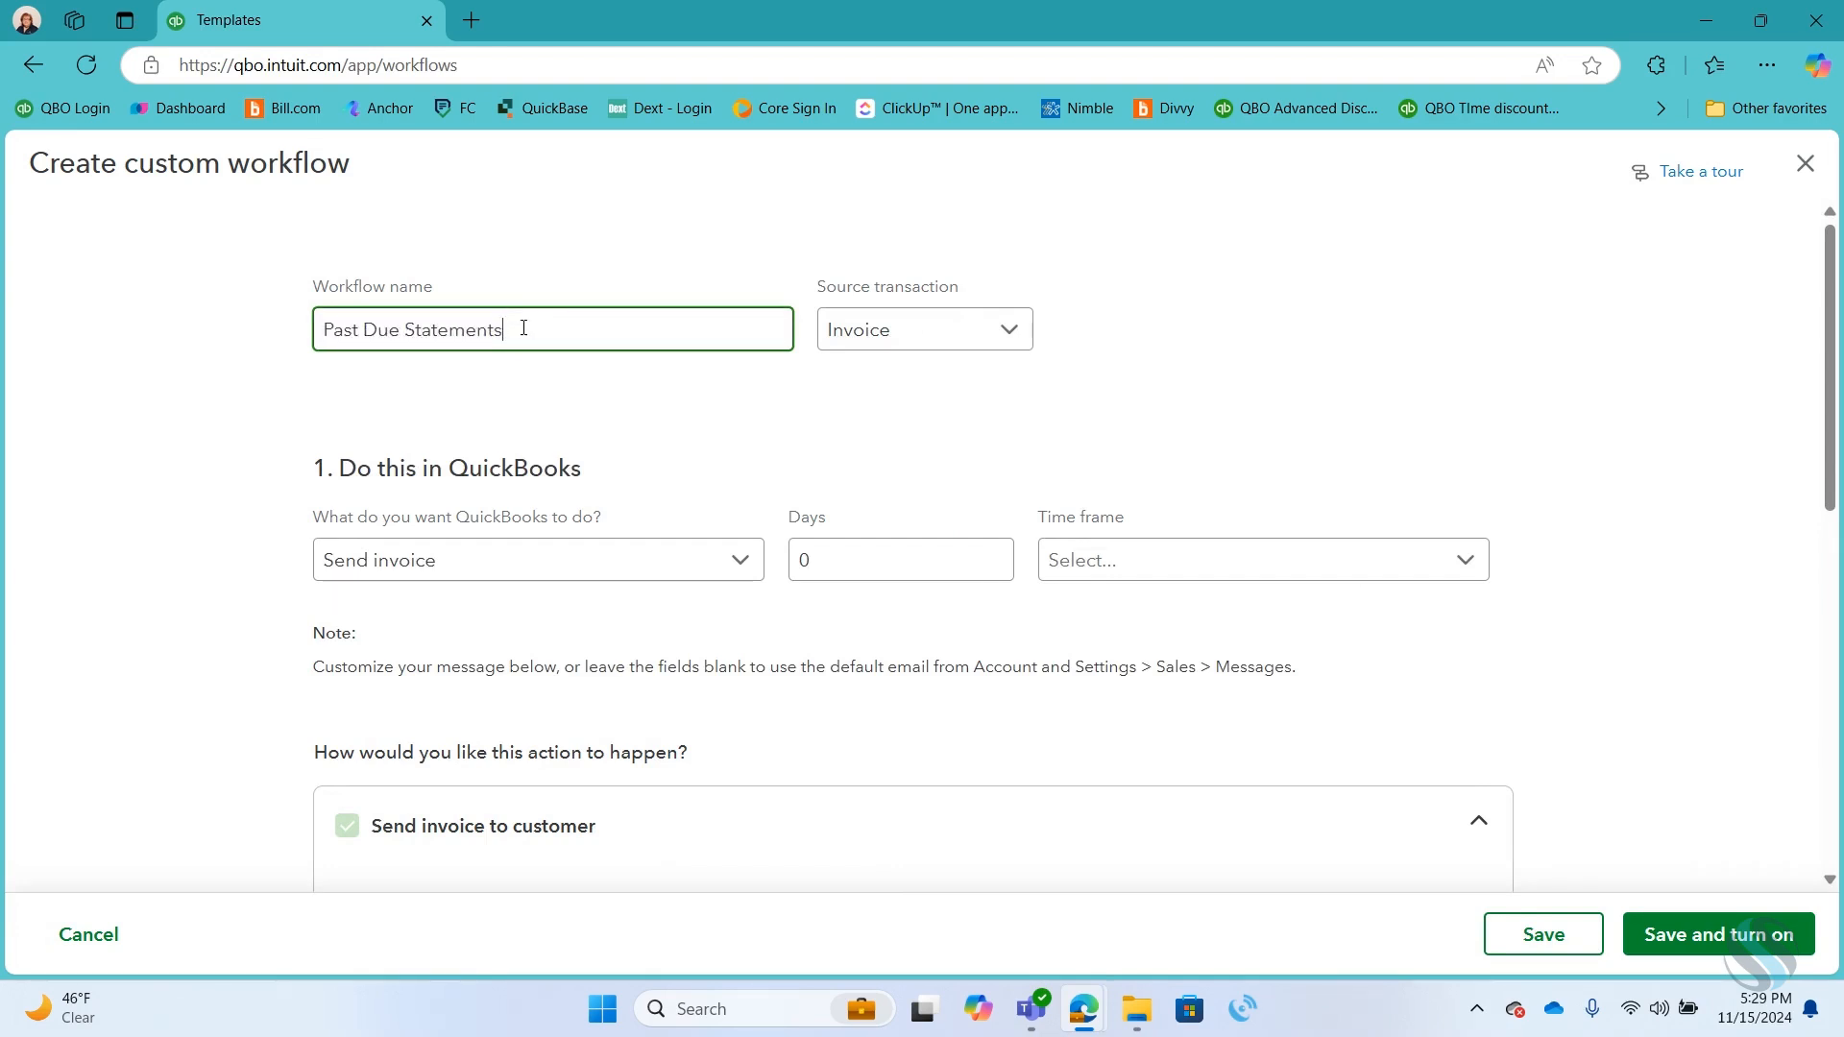
click(922, 328)
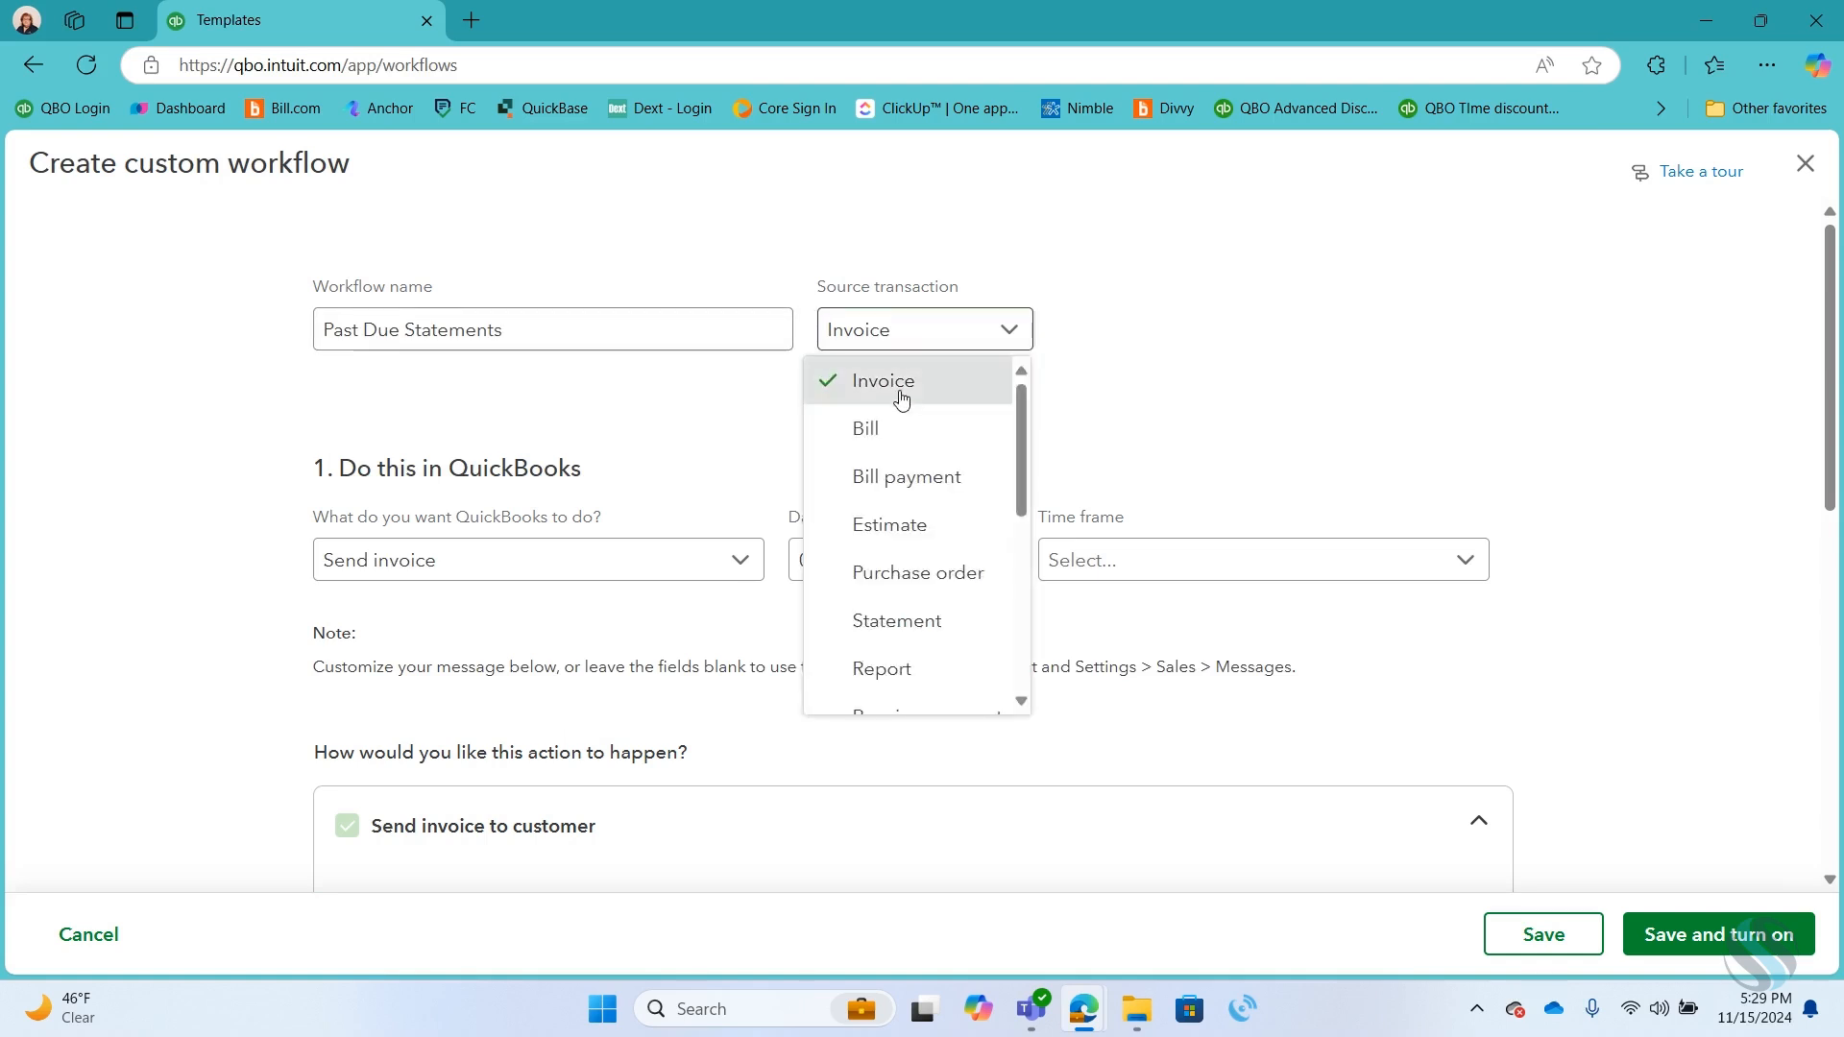
click(882, 380)
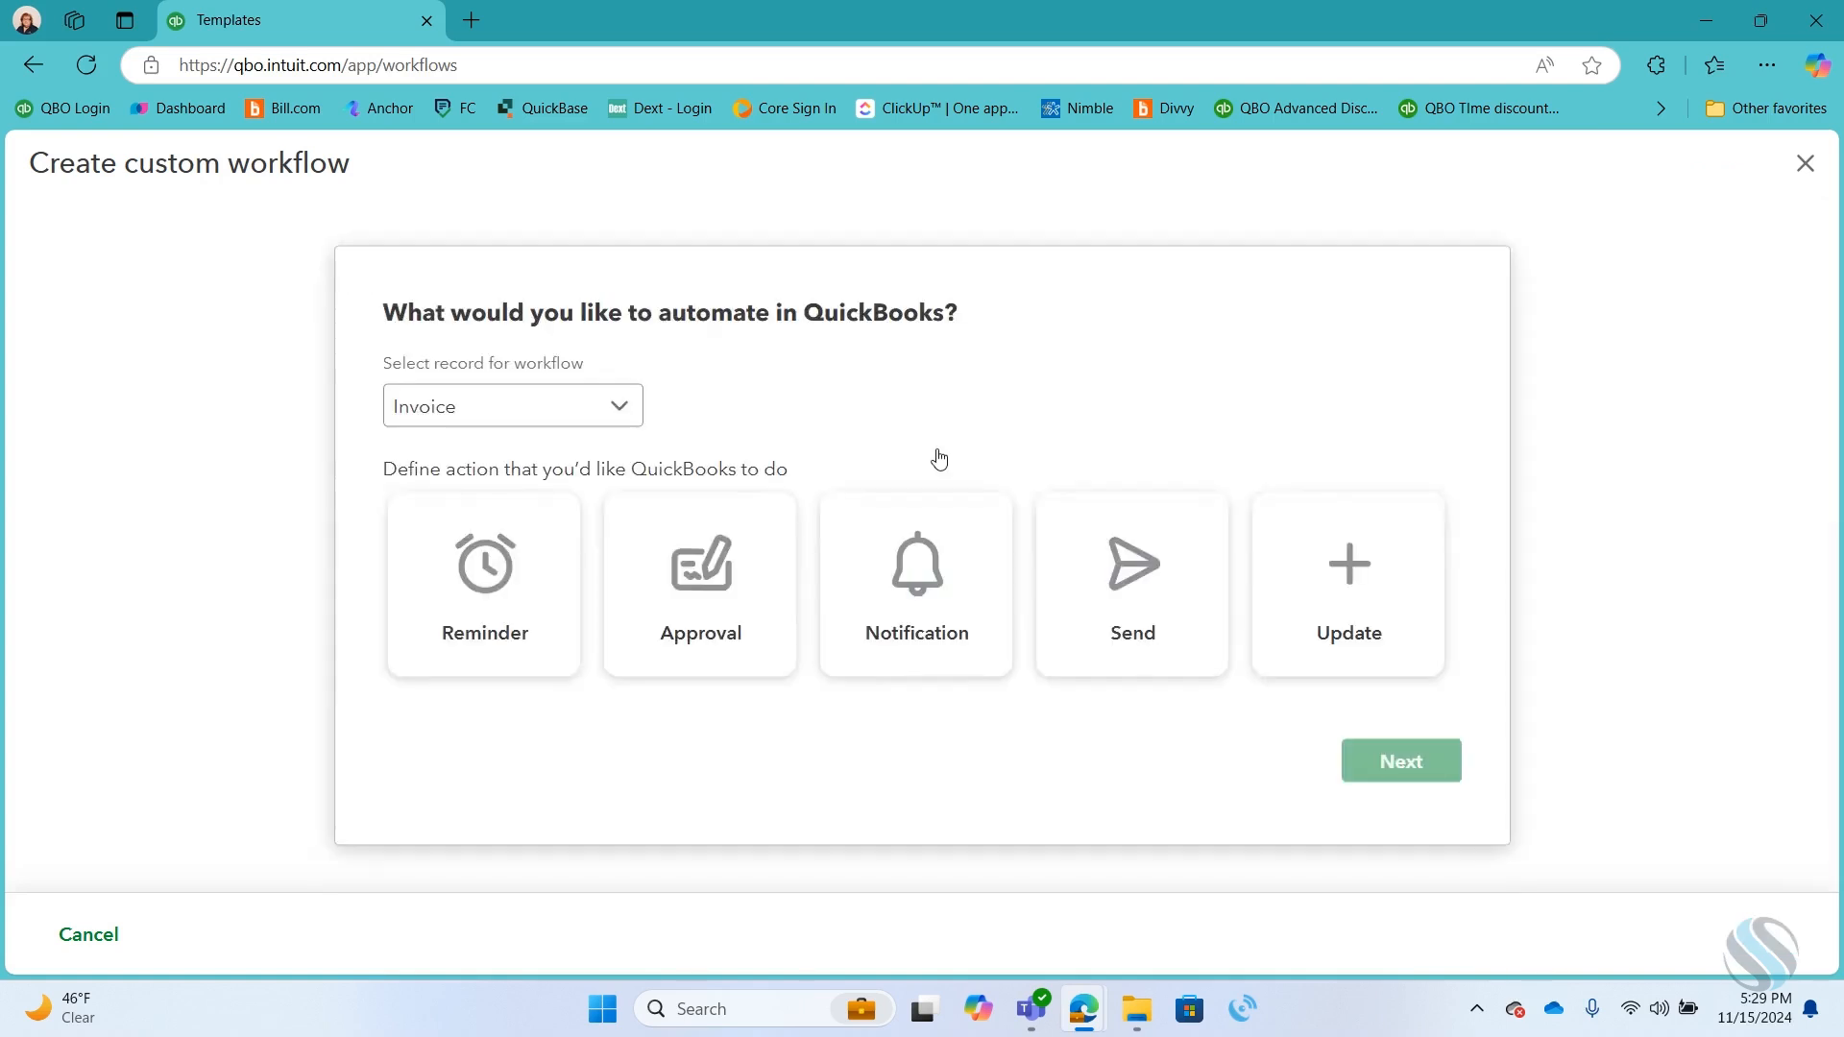
click(1398, 760)
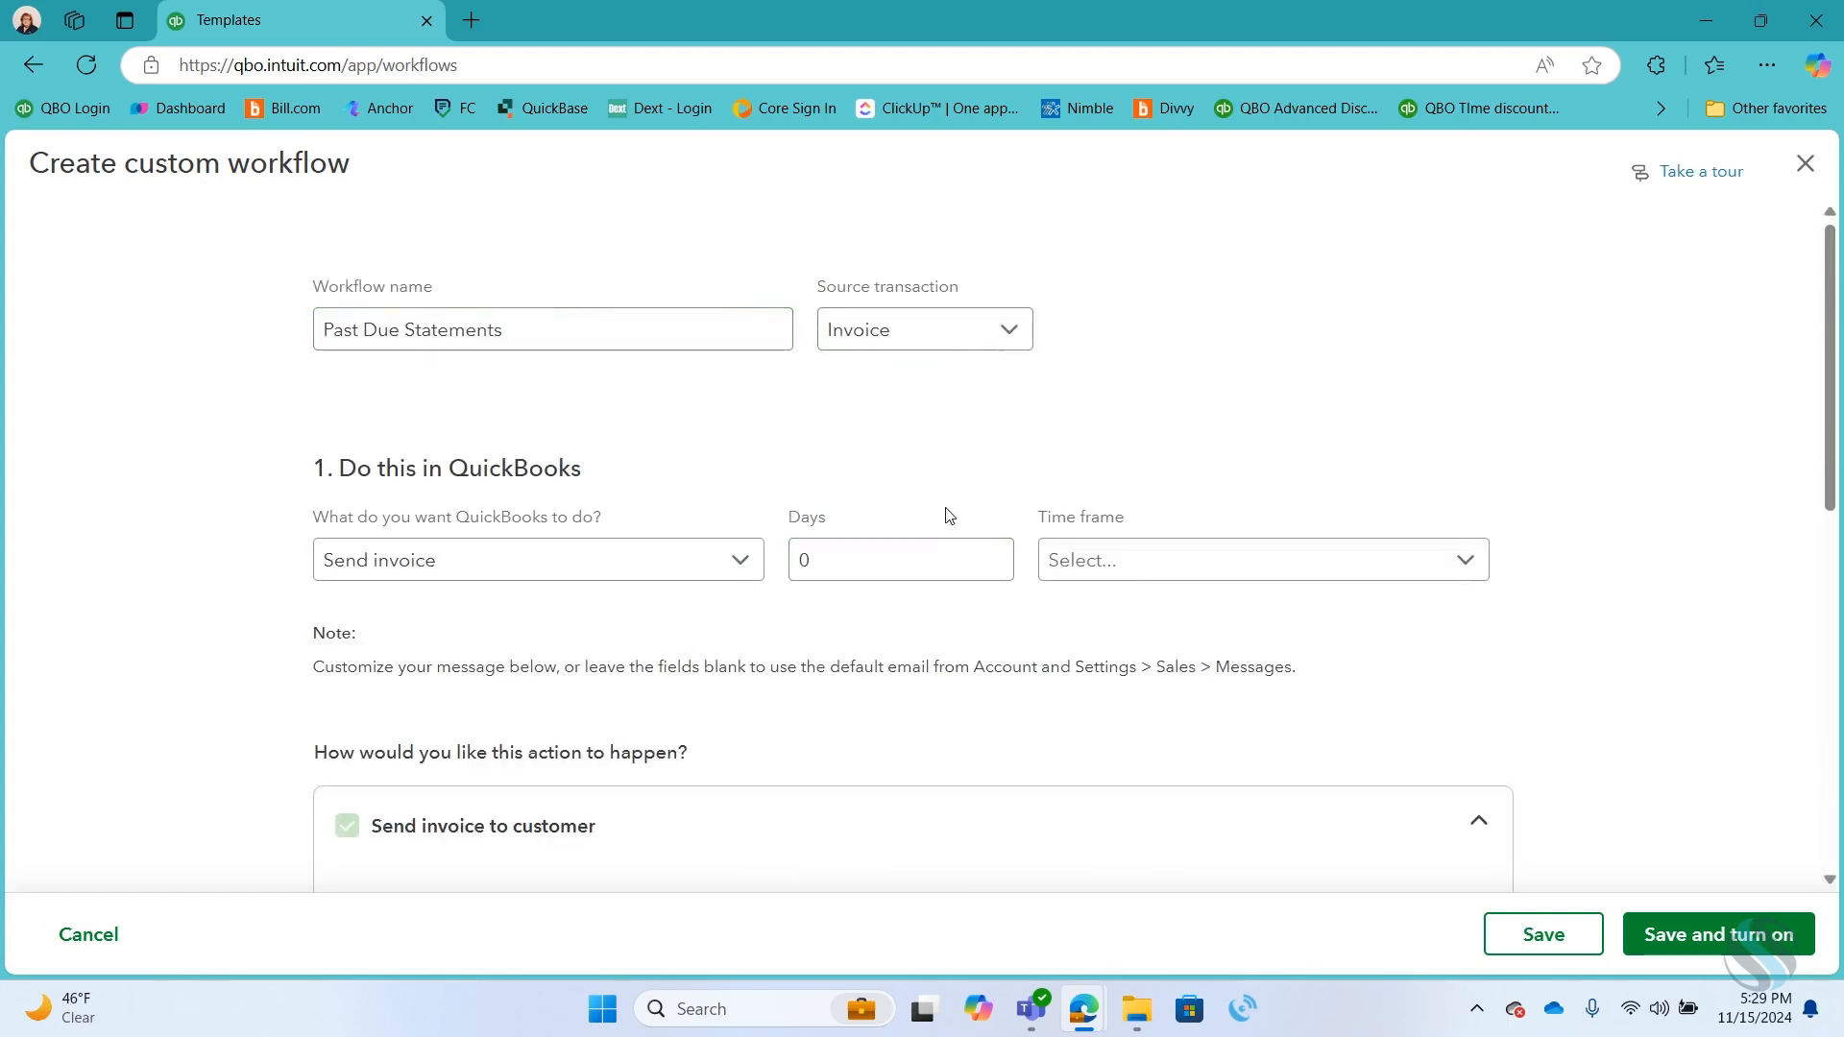
mouse_move(524, 620)
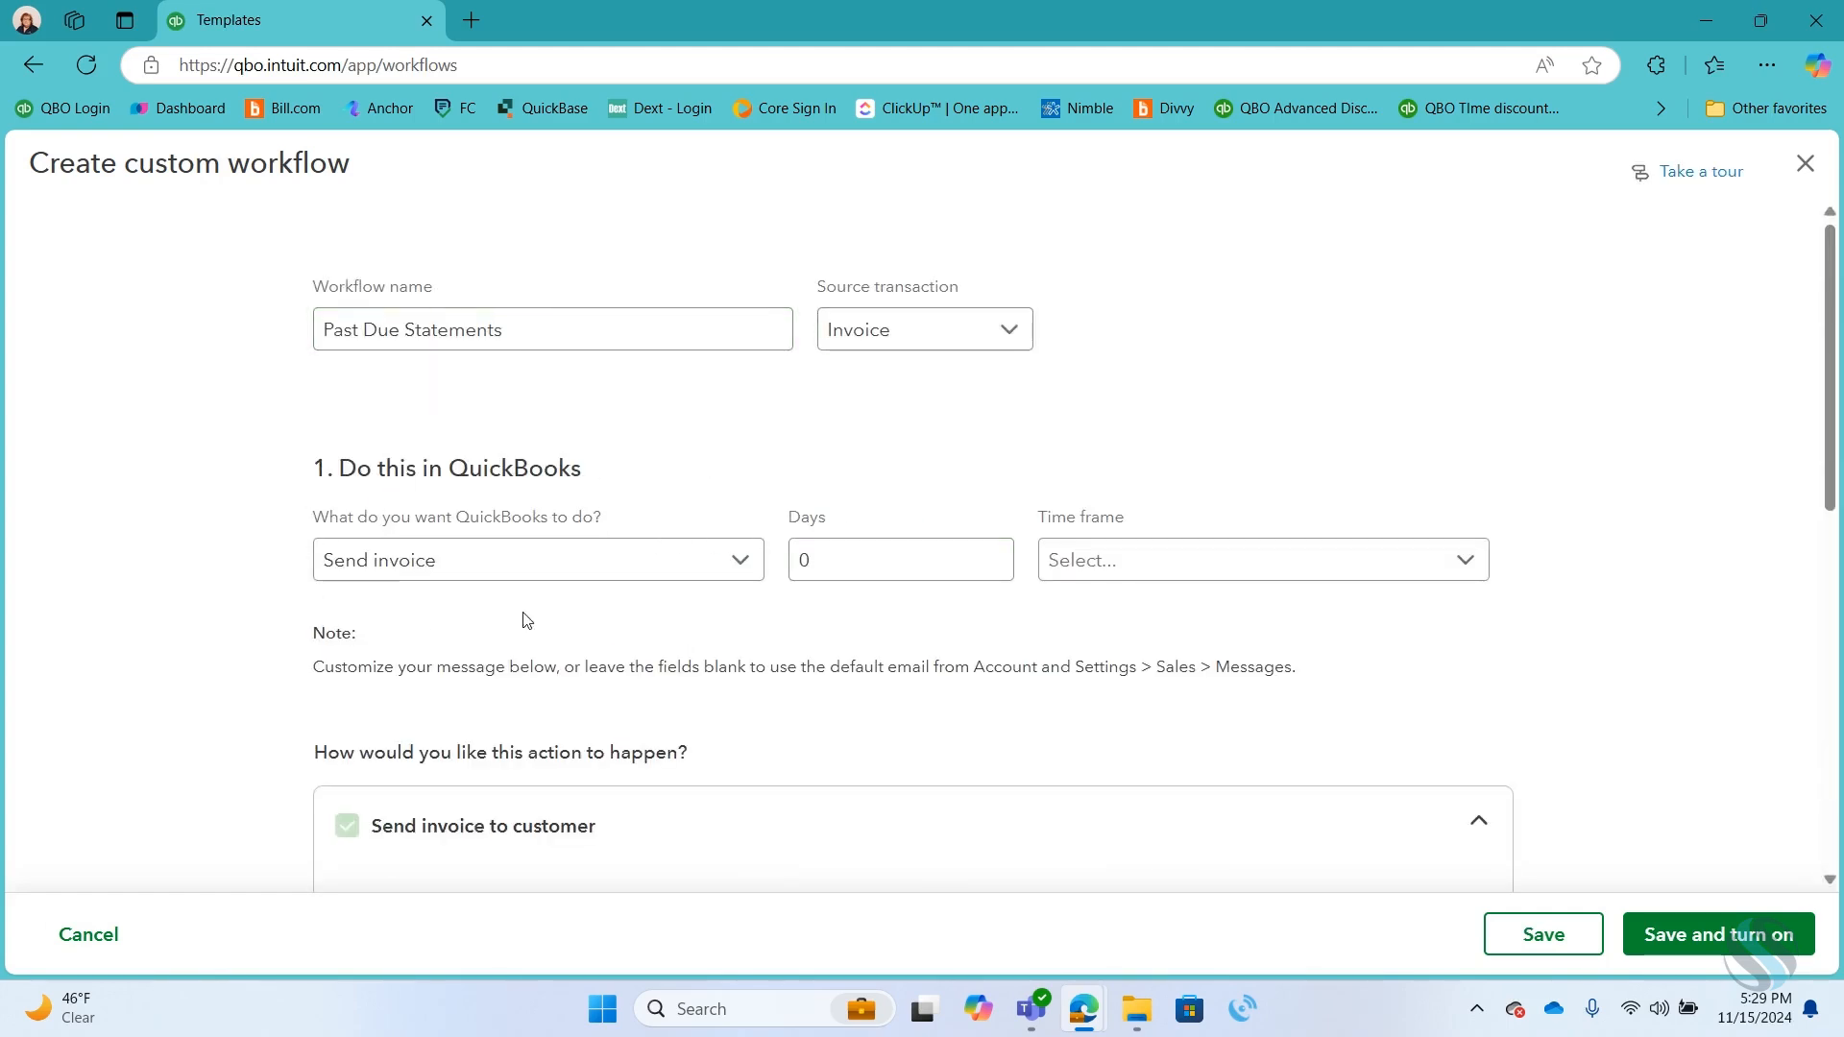
click(535, 559)
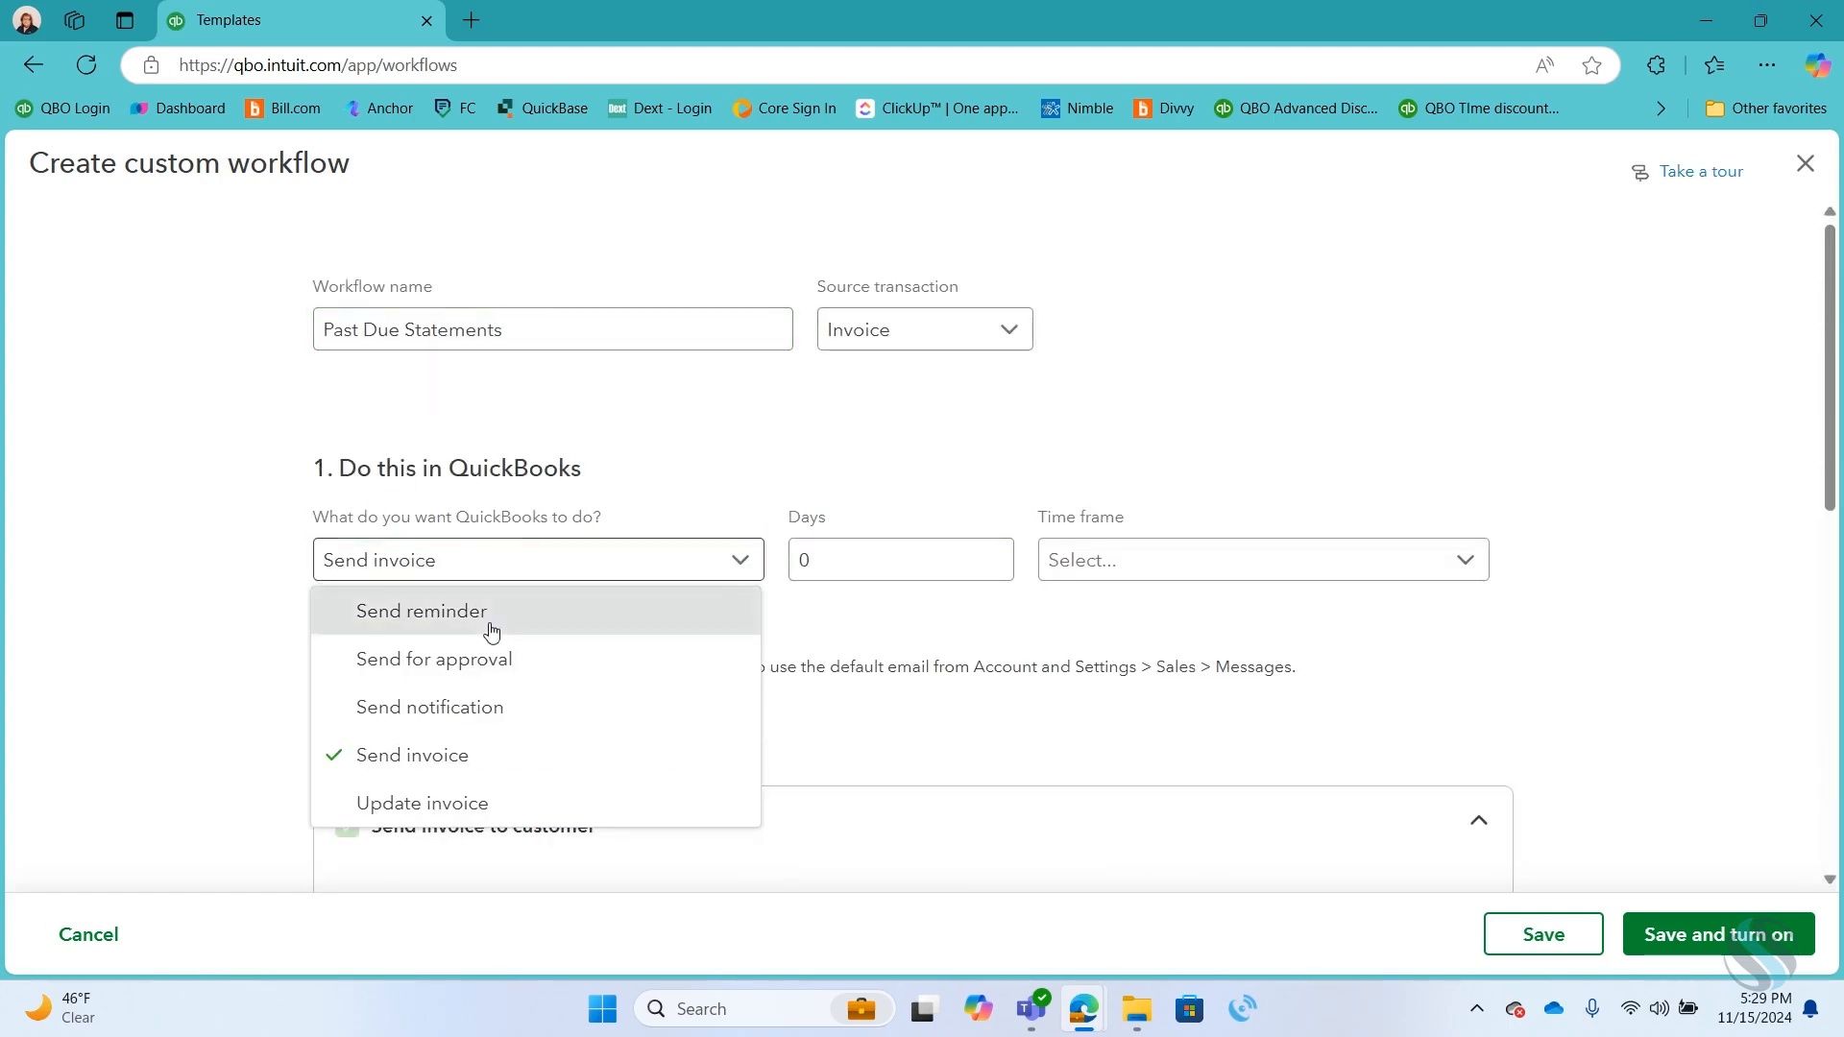
Step: Choose Send reminder and save conditions: invoice Unpaid with amount greater than 0
click(421, 611)
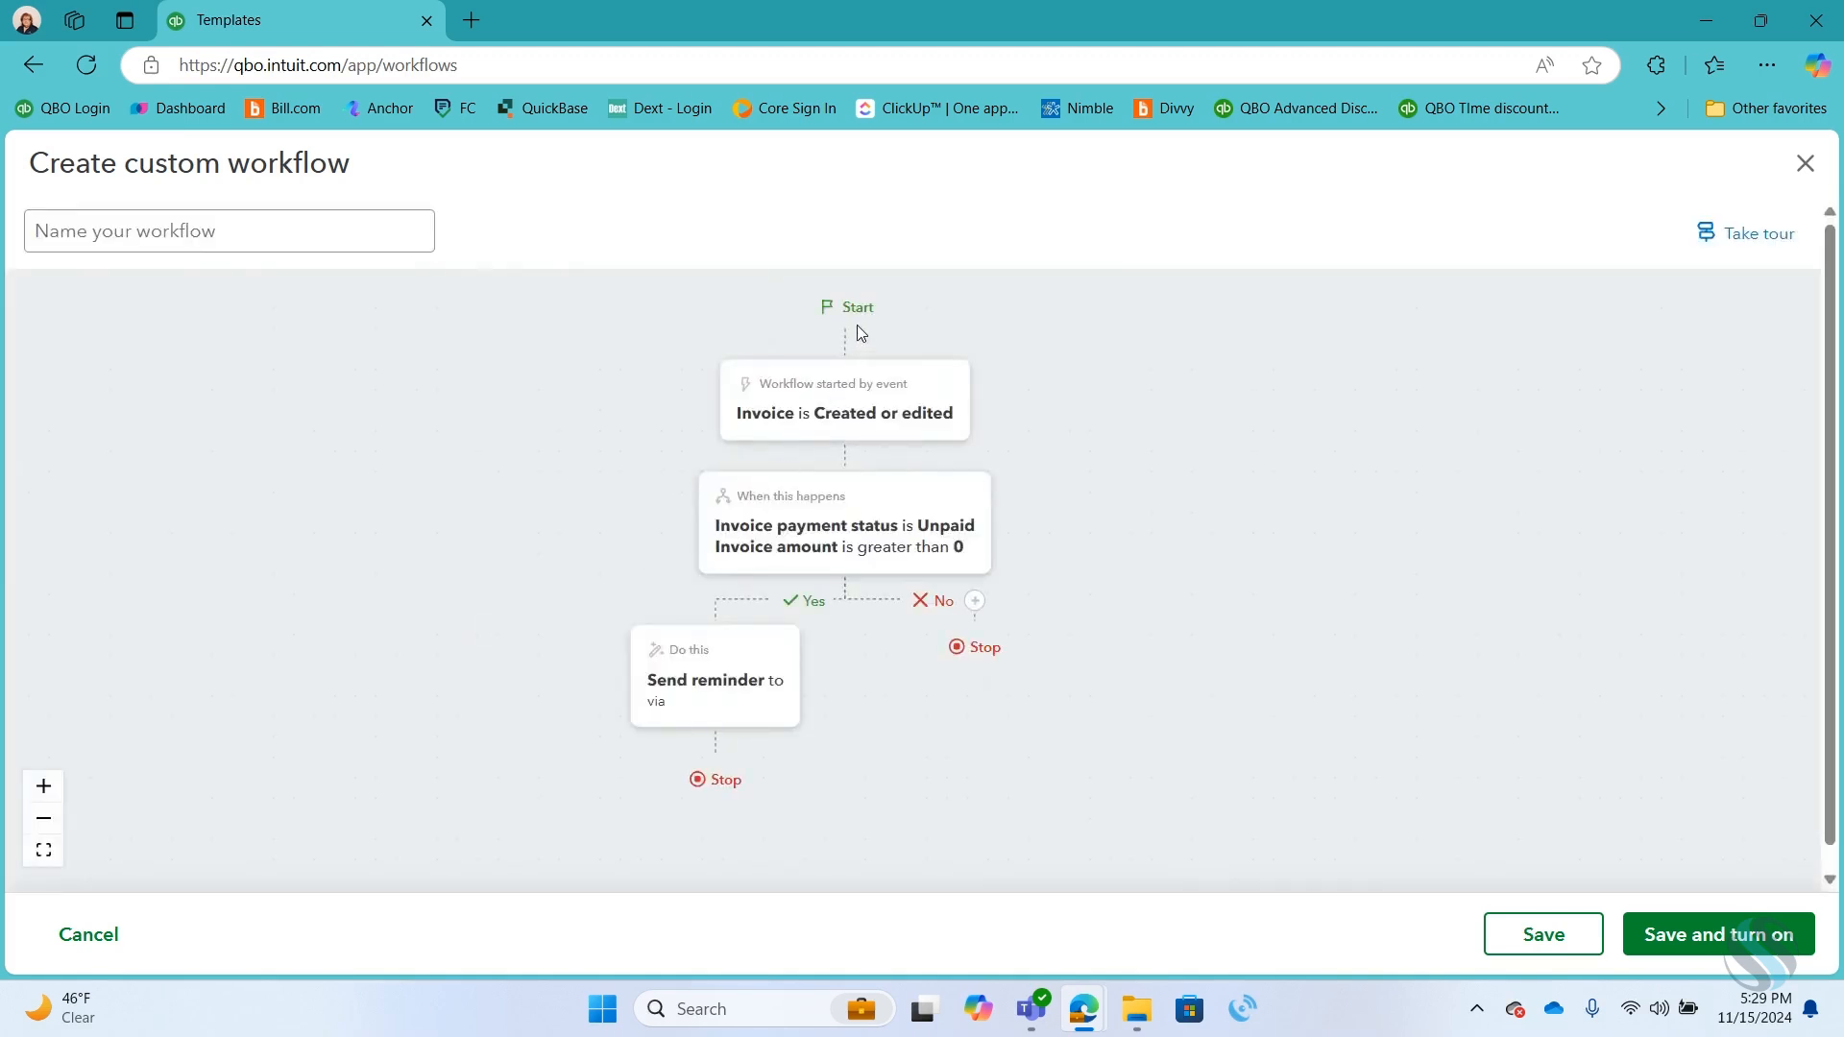
mouse_move(743, 726)
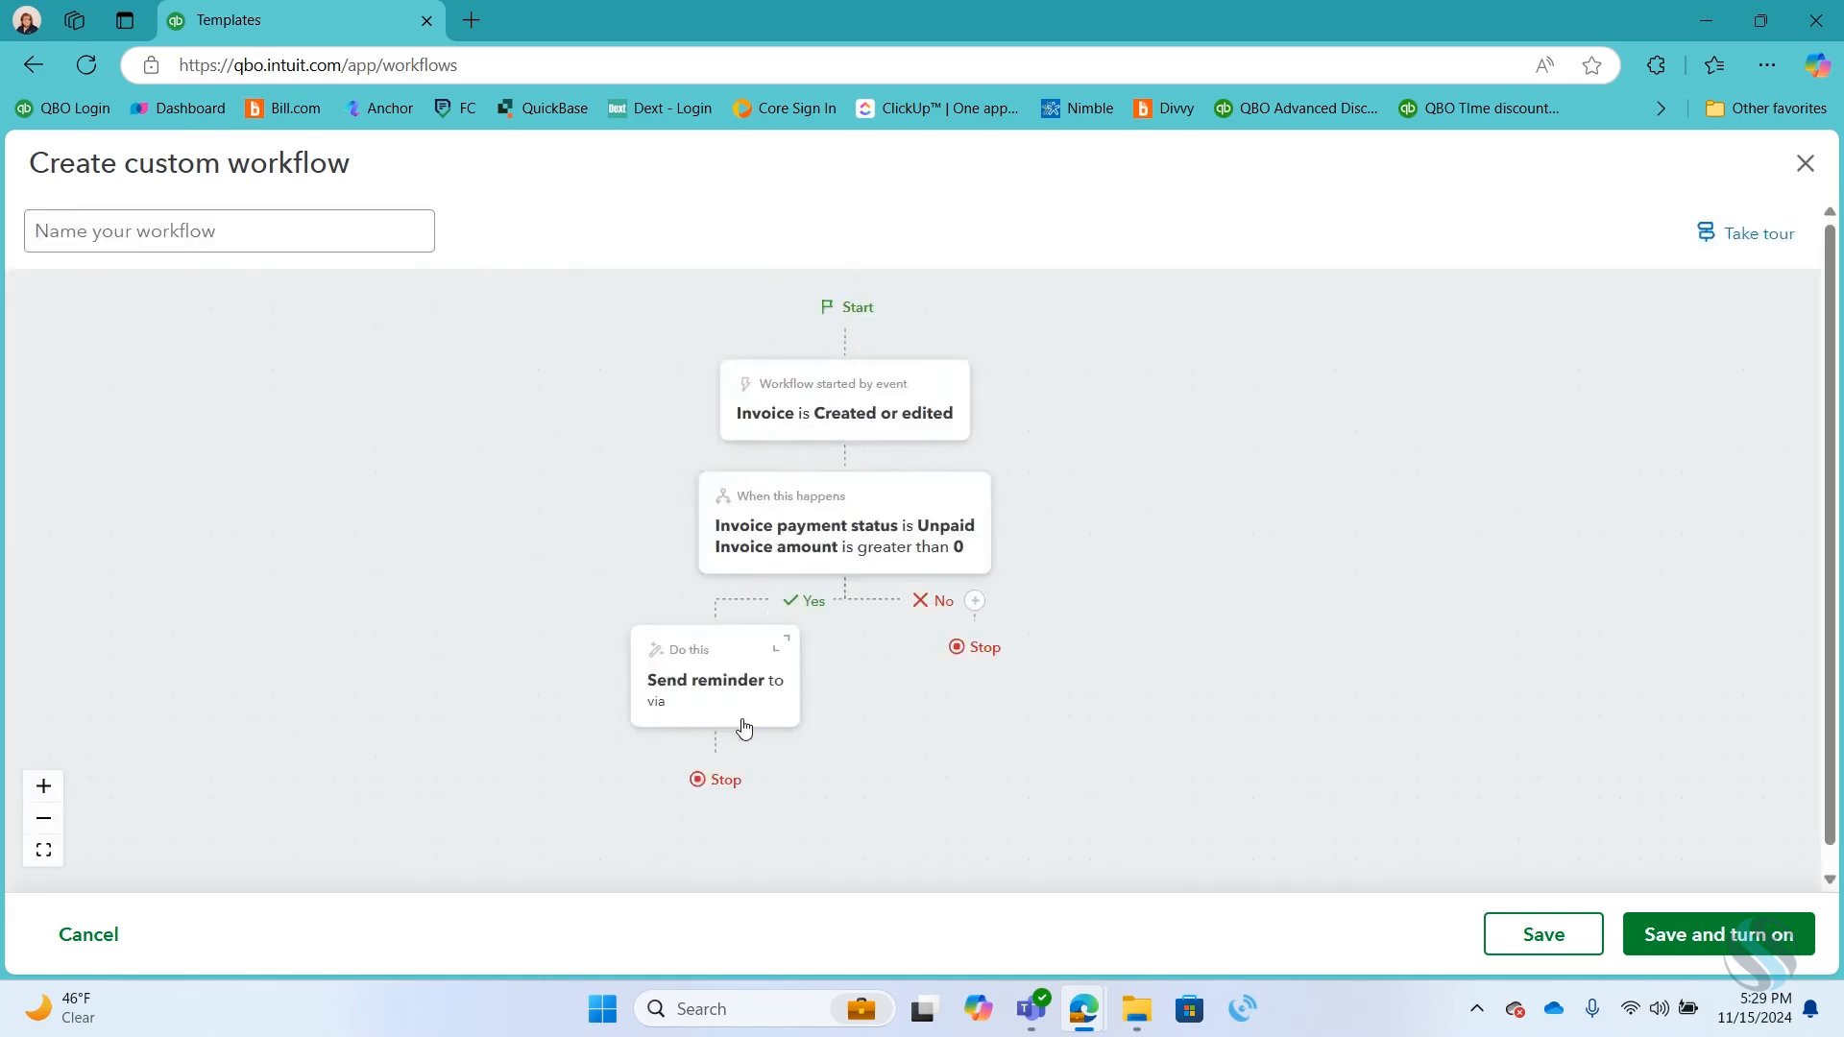
mouse_move(908, 432)
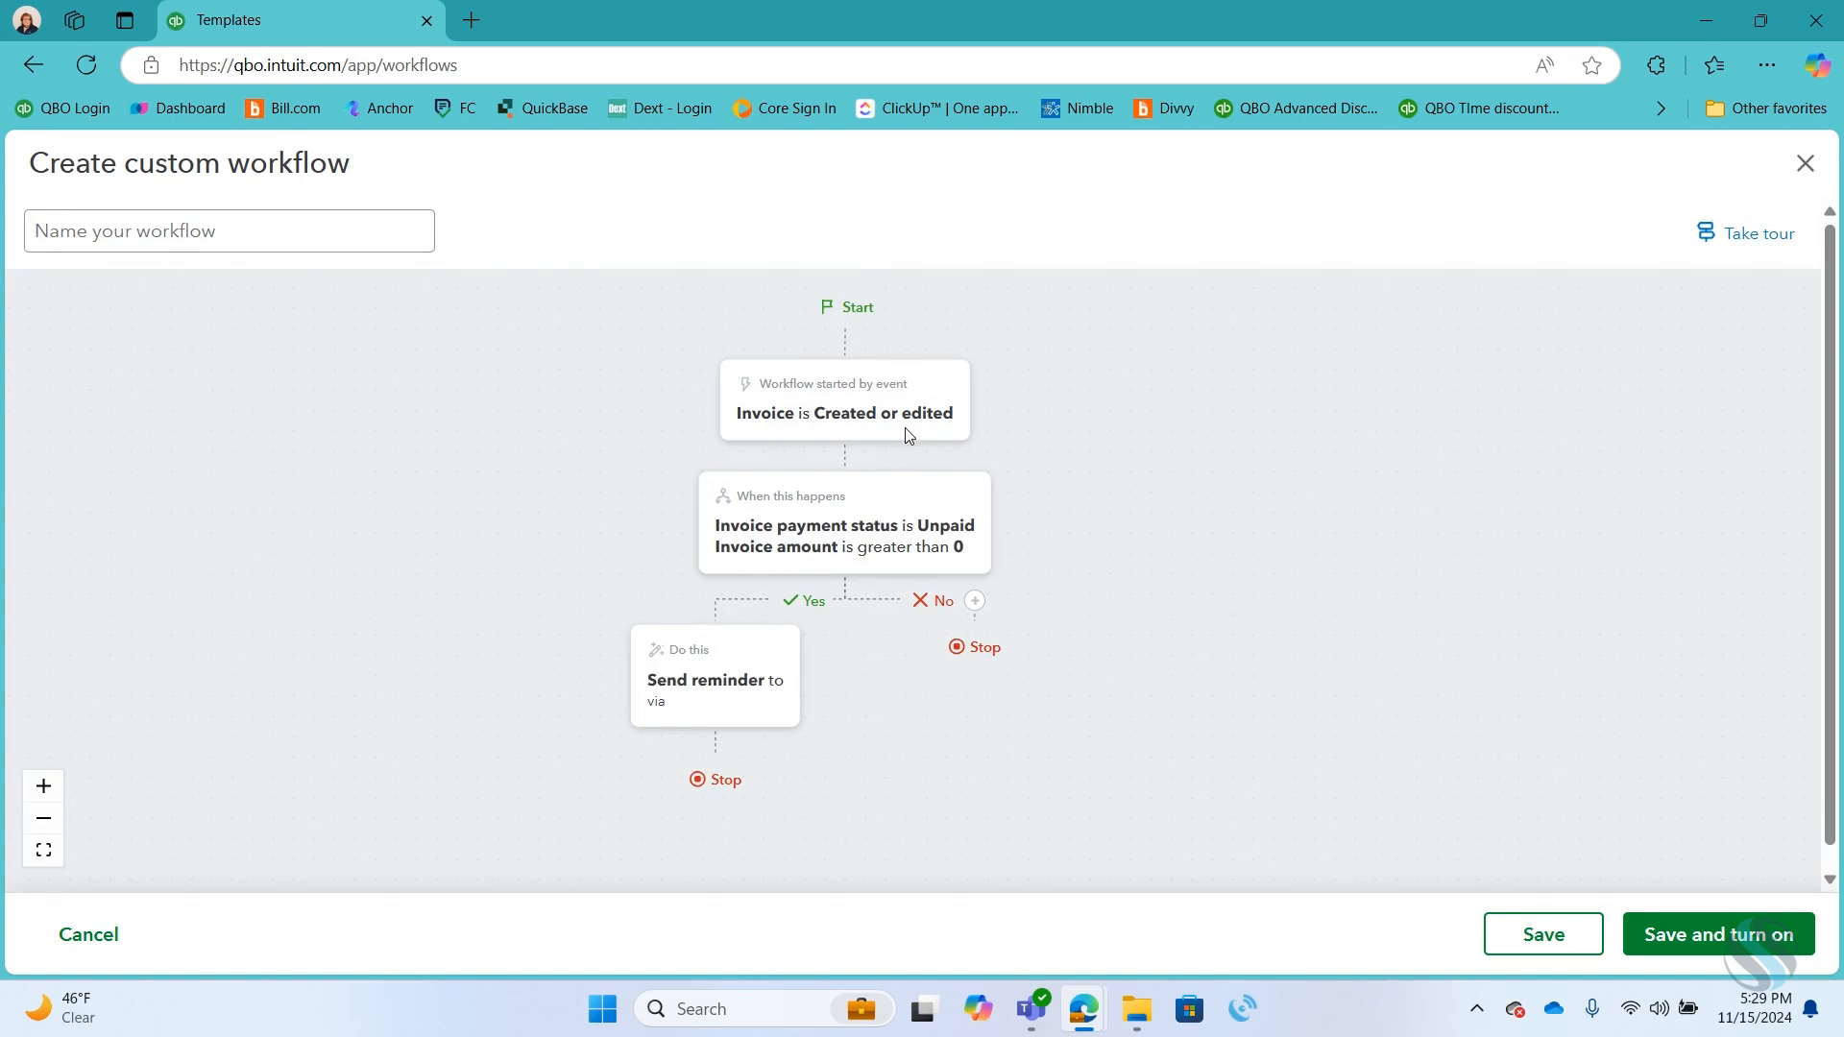
mouse_move(919, 565)
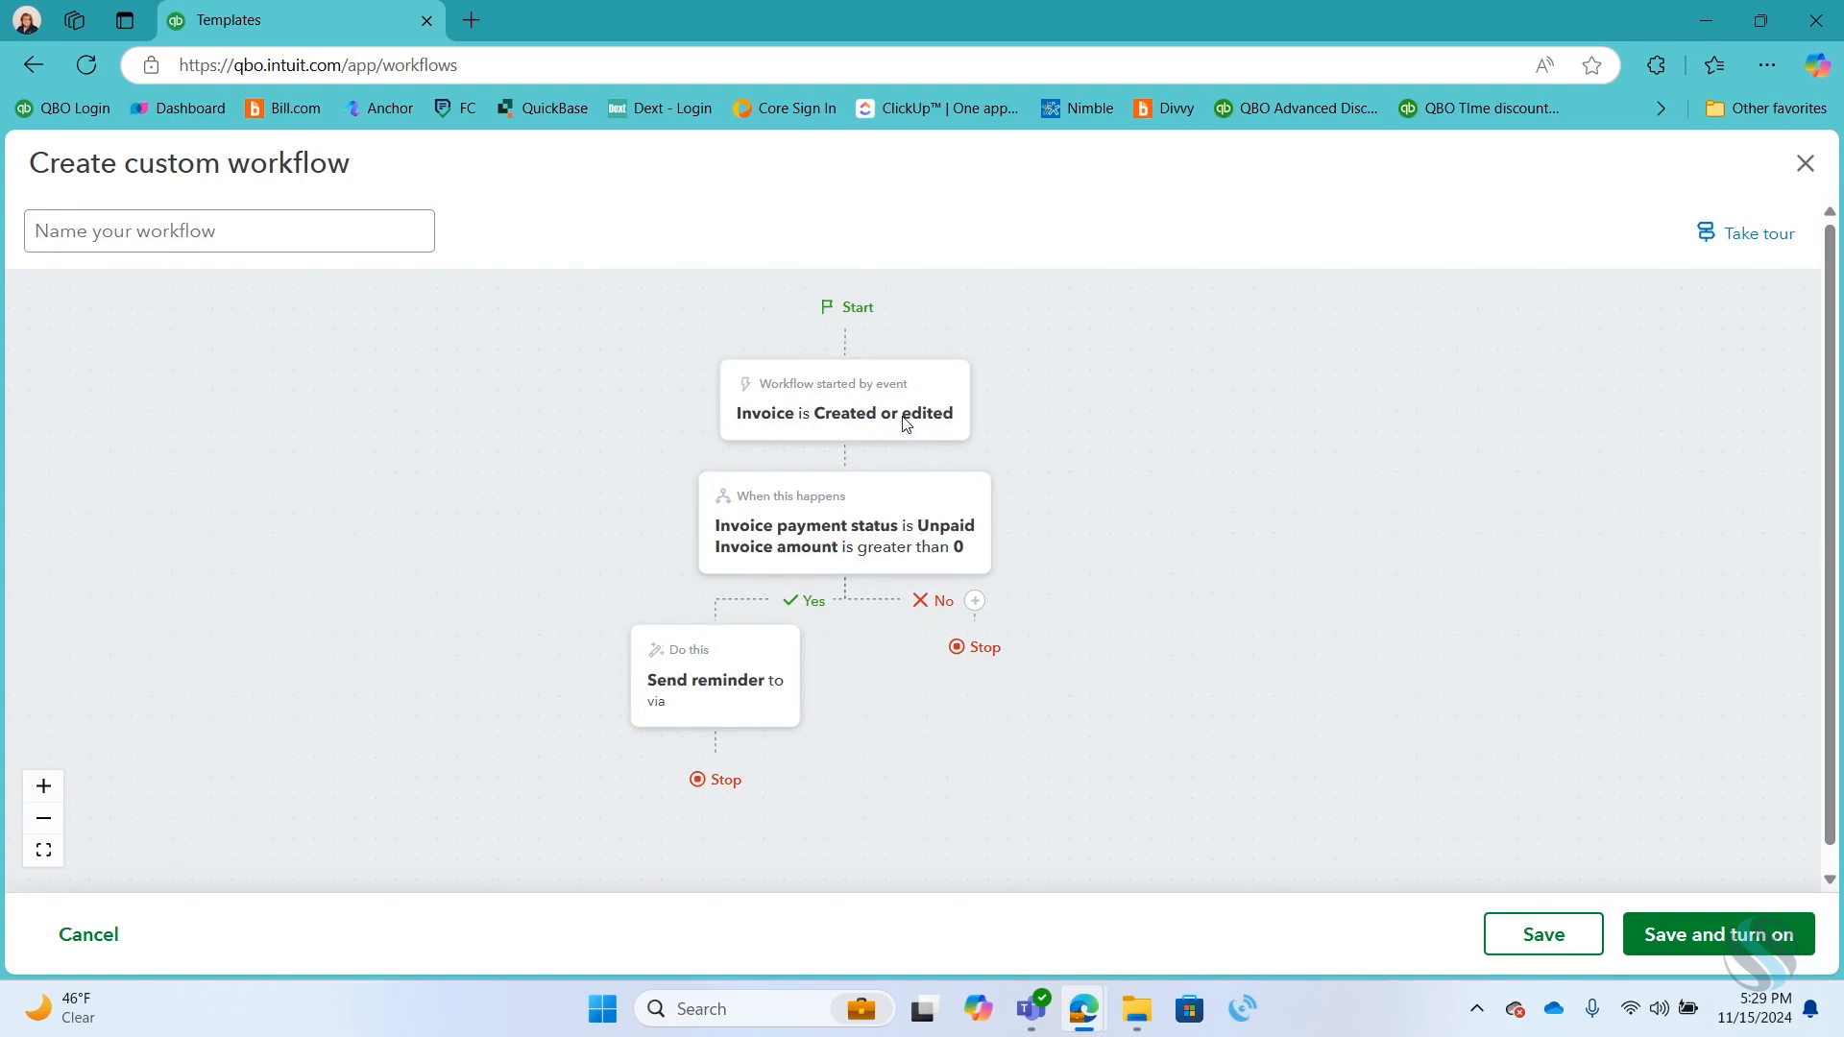
click(844, 523)
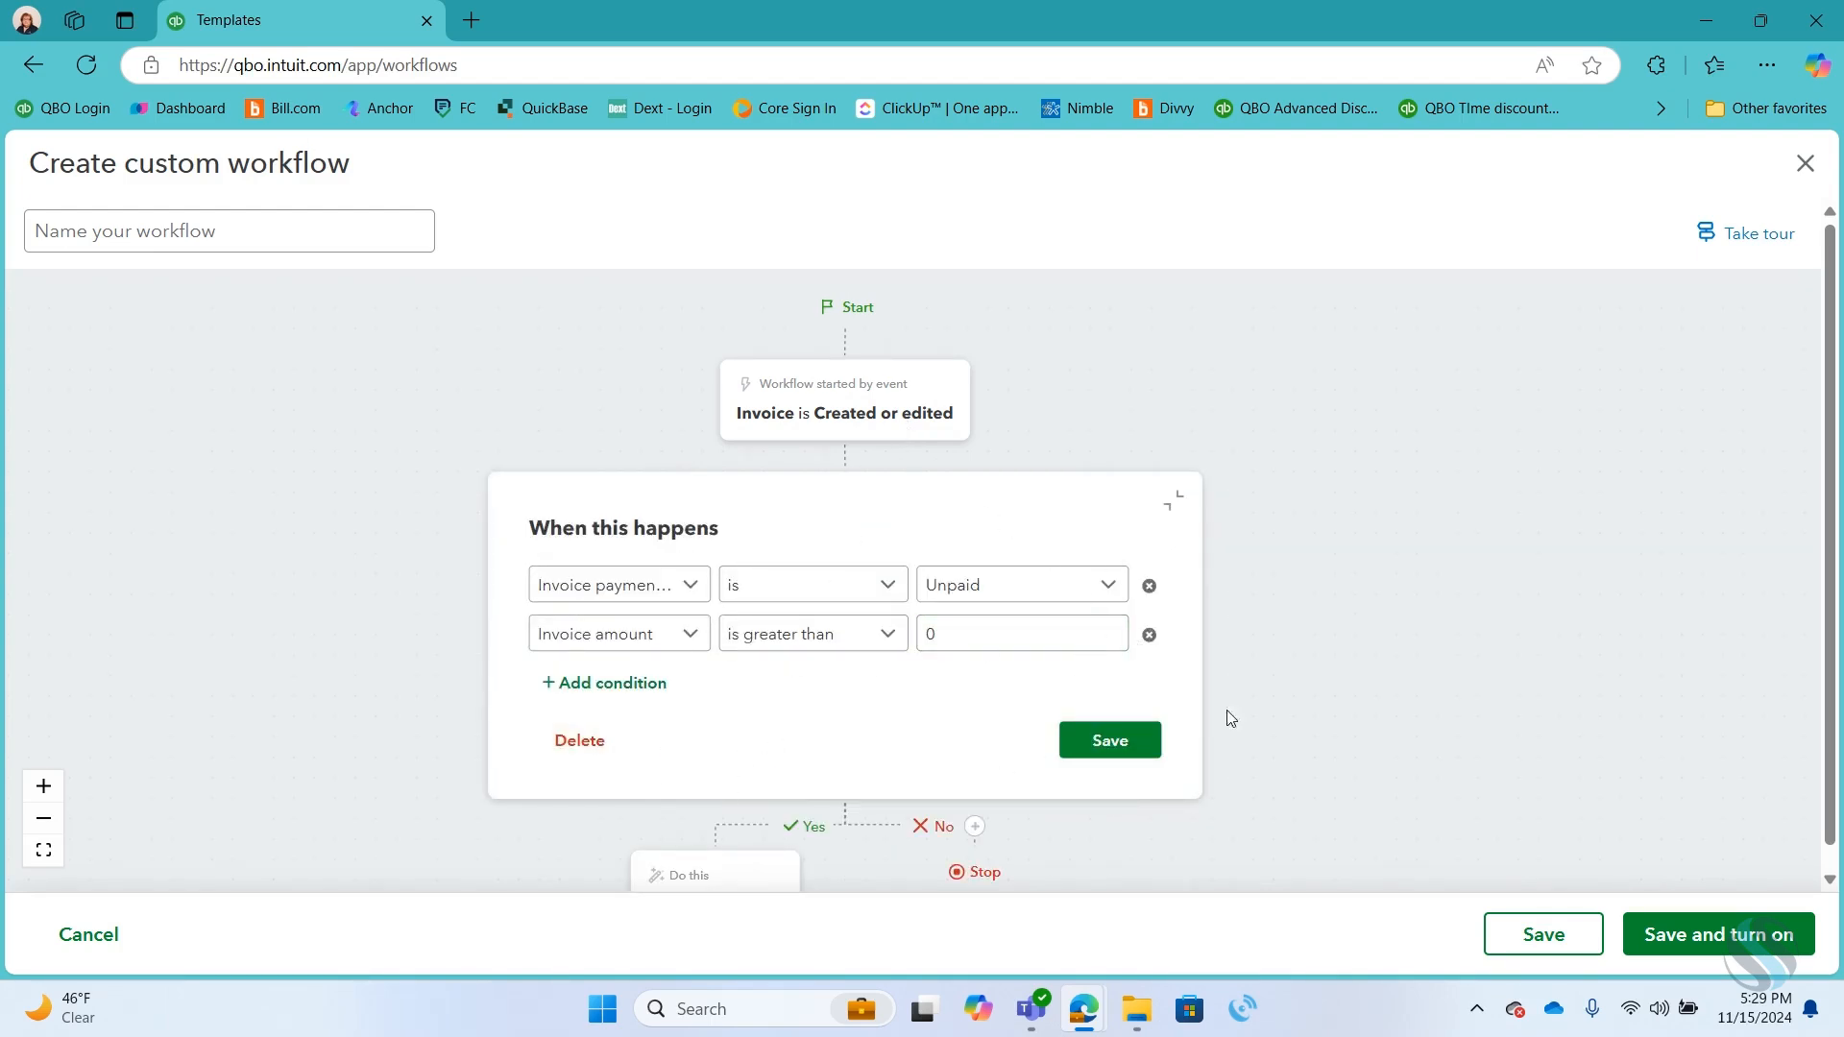
click(1106, 741)
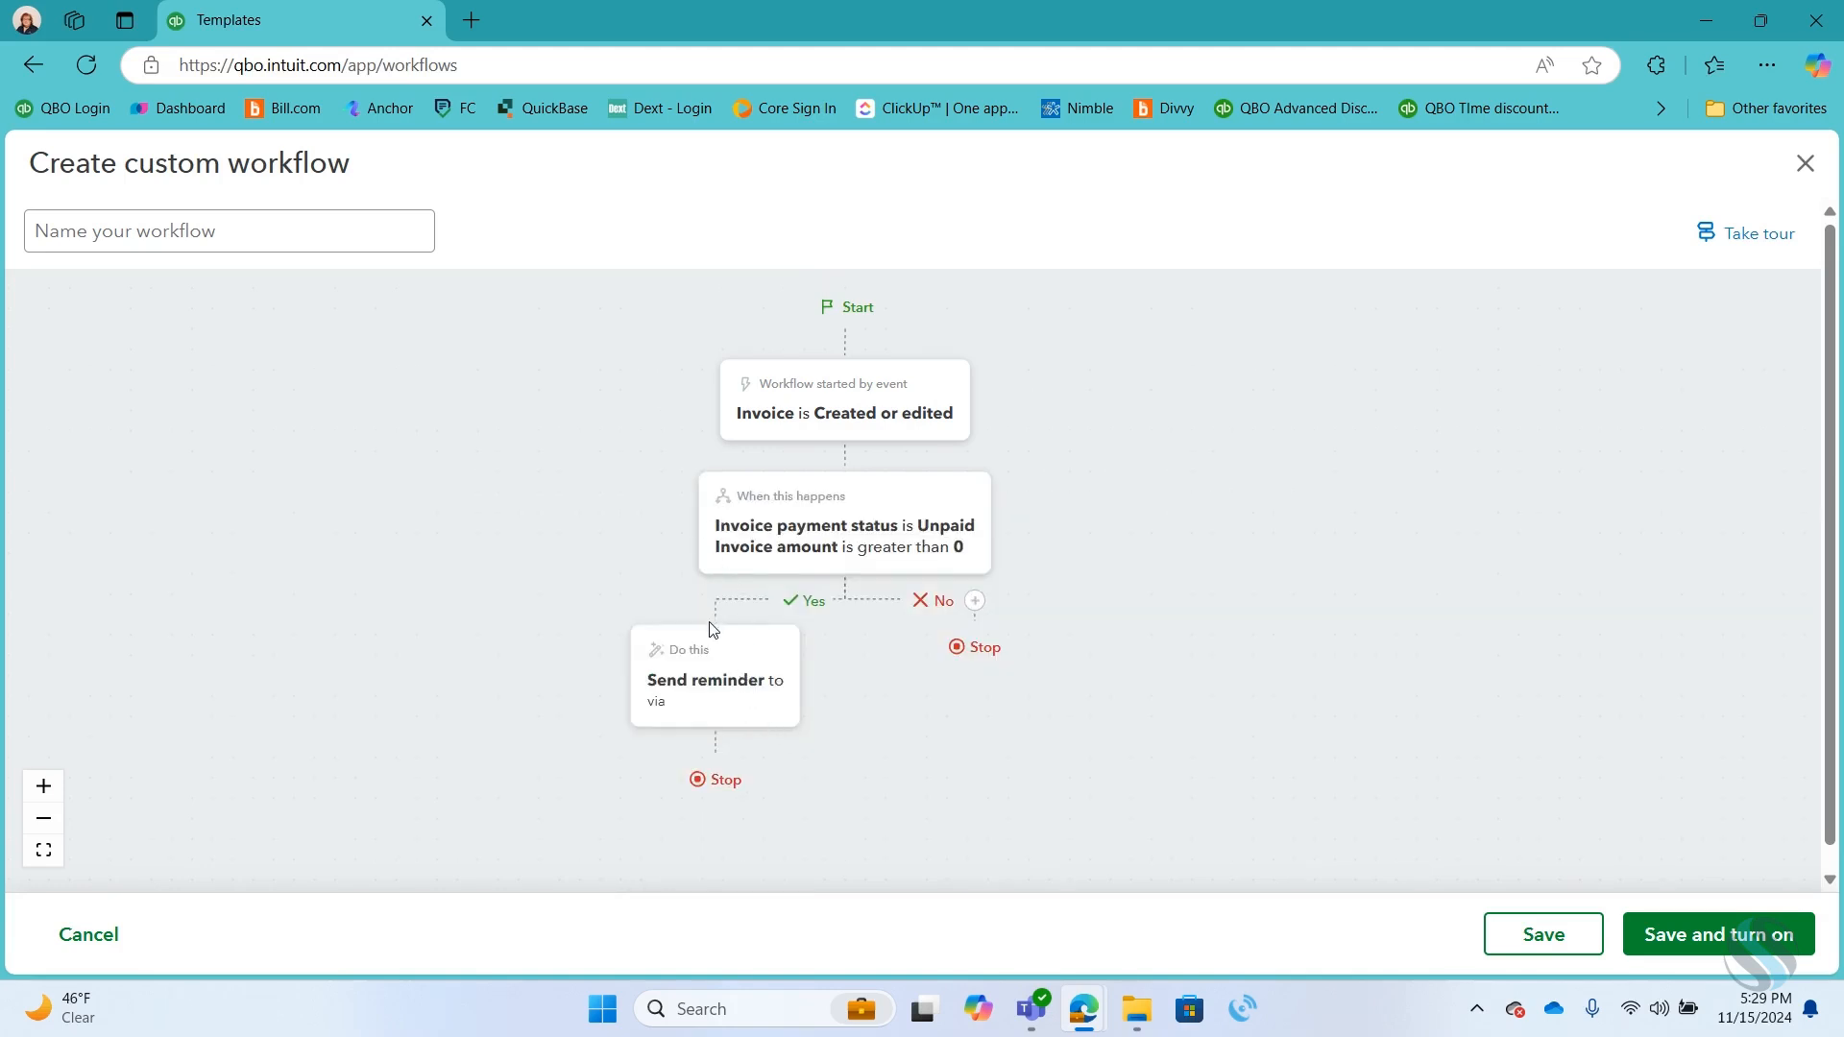
Step: Set the reminder to email the customer 5 days after the invoice is due and save
click(713, 676)
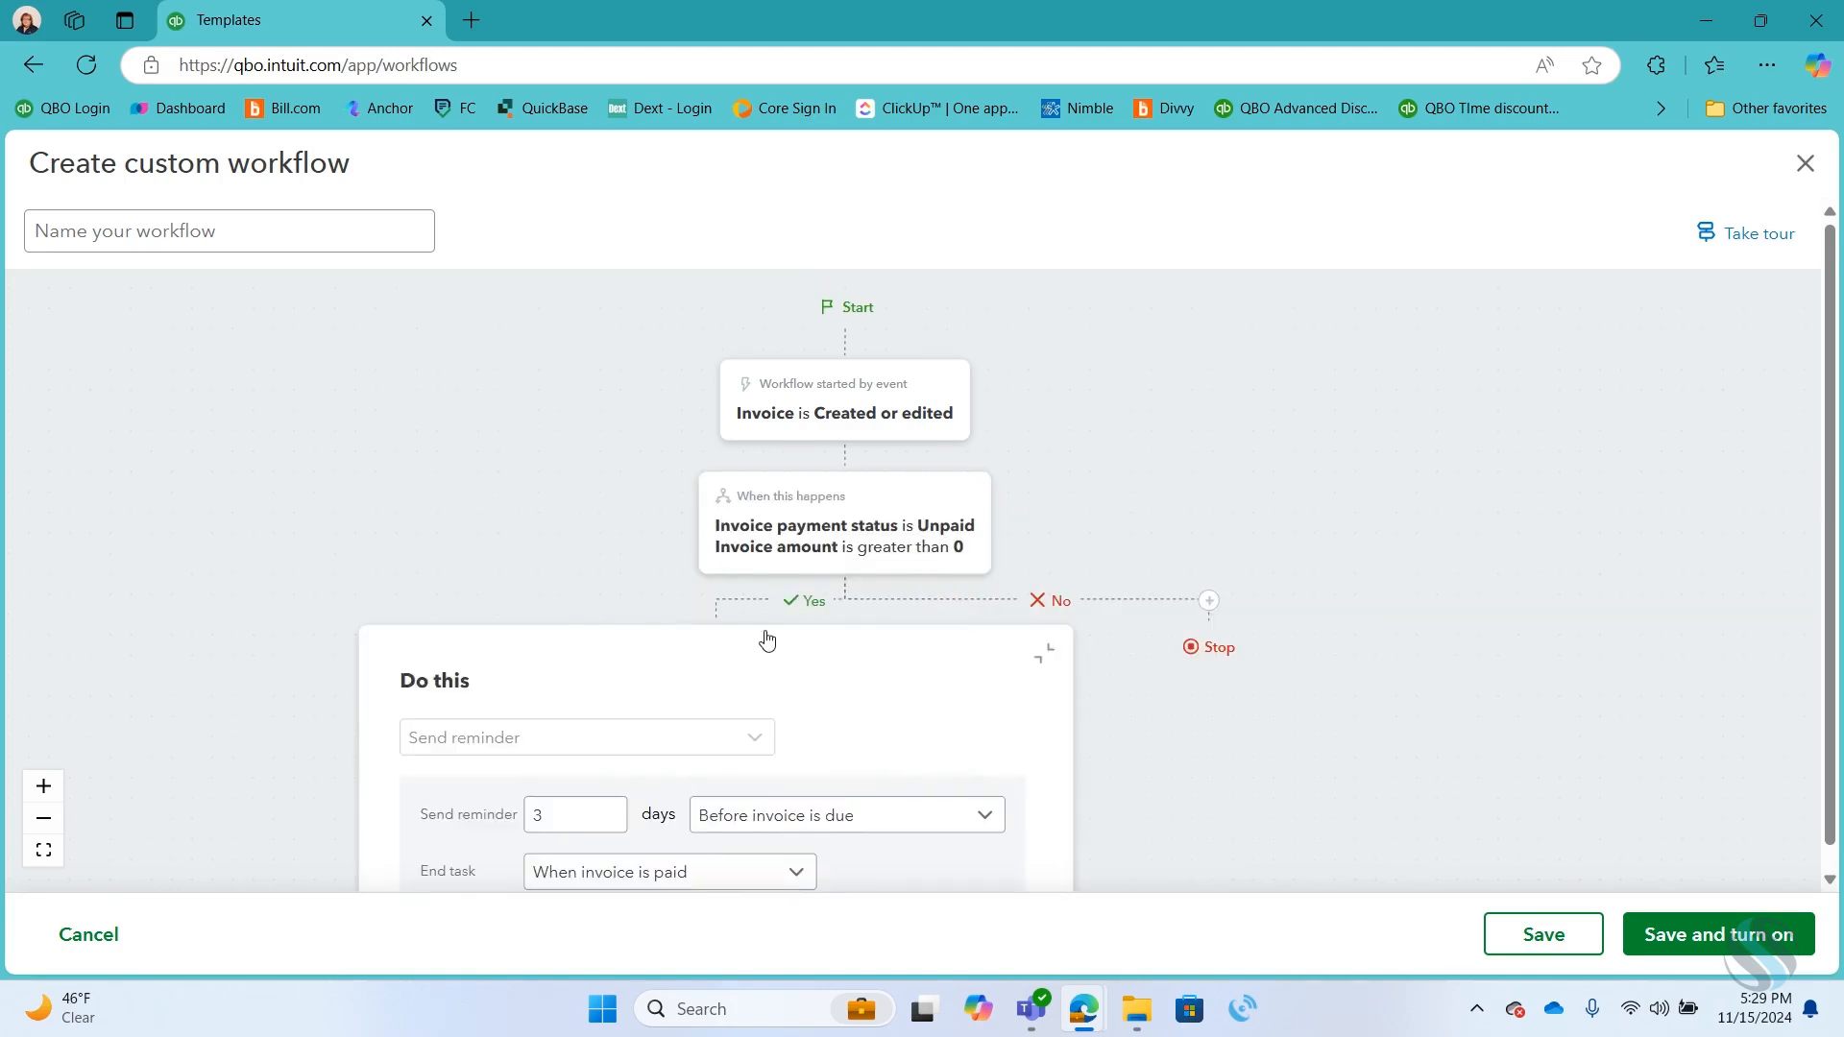
scroll(down, 3)
text(5)
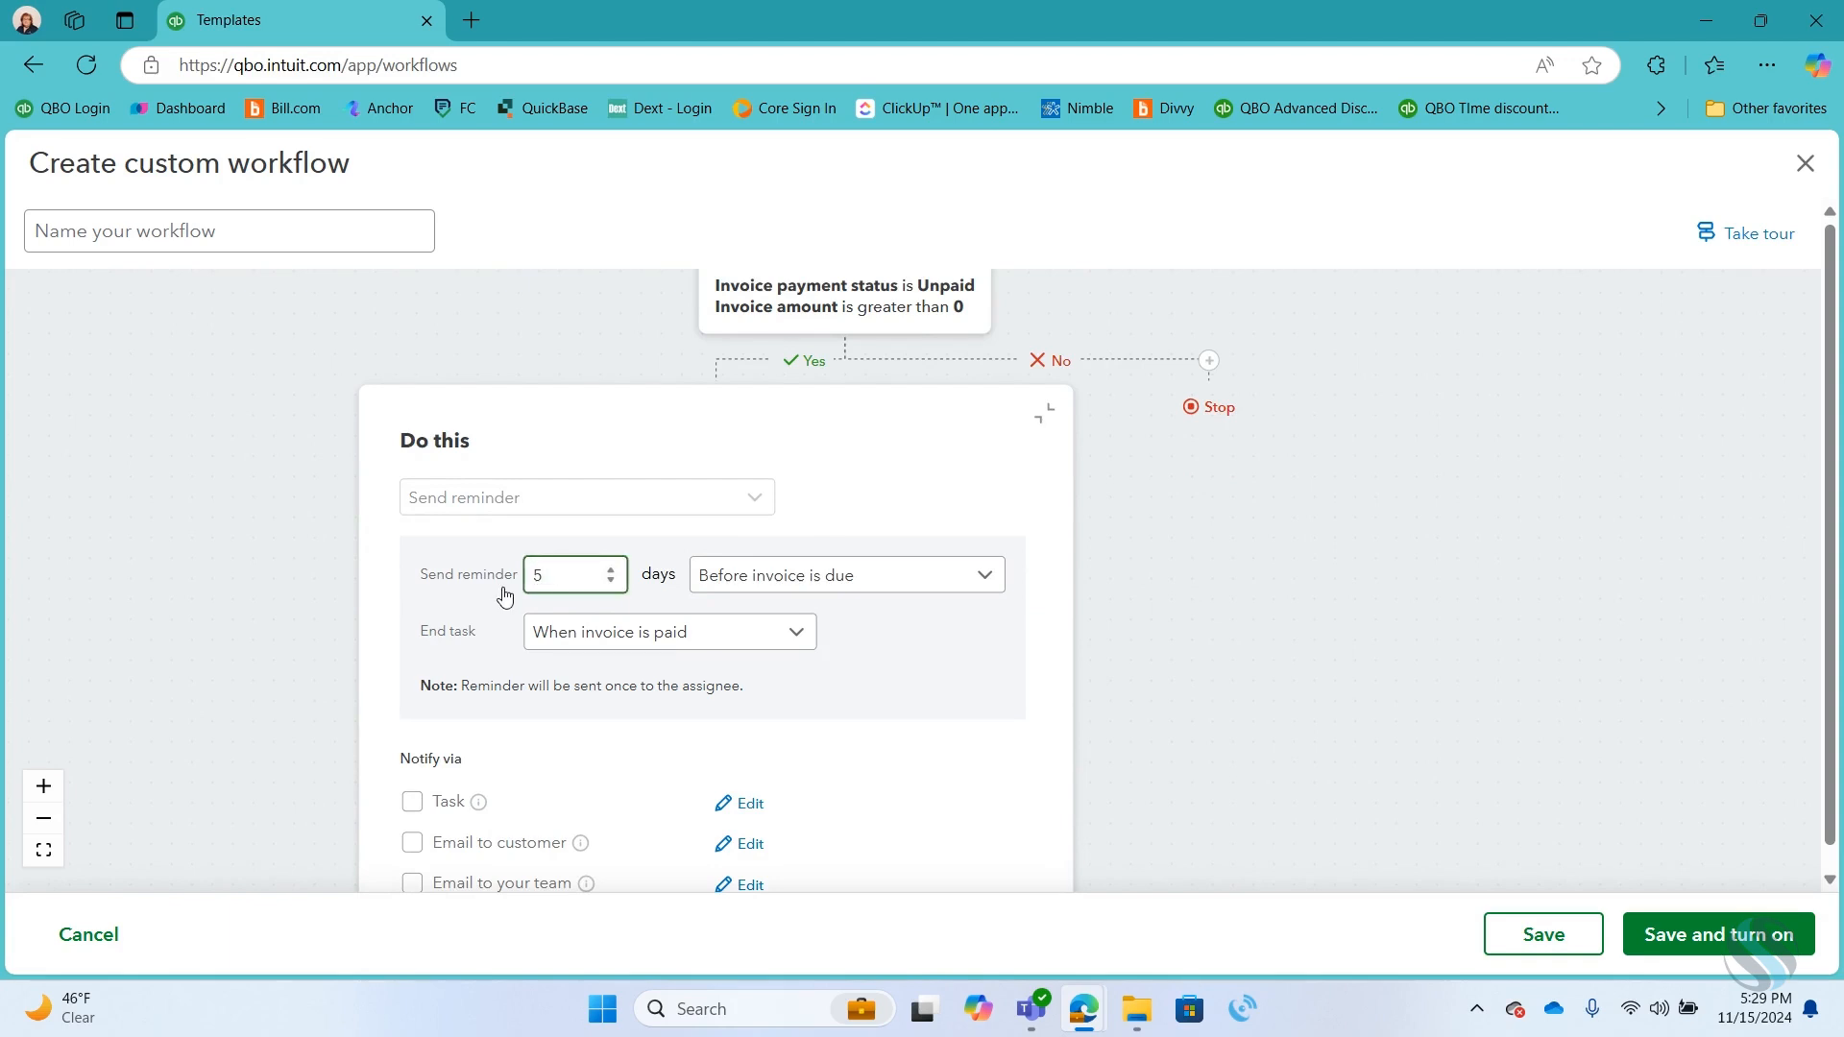
click(845, 575)
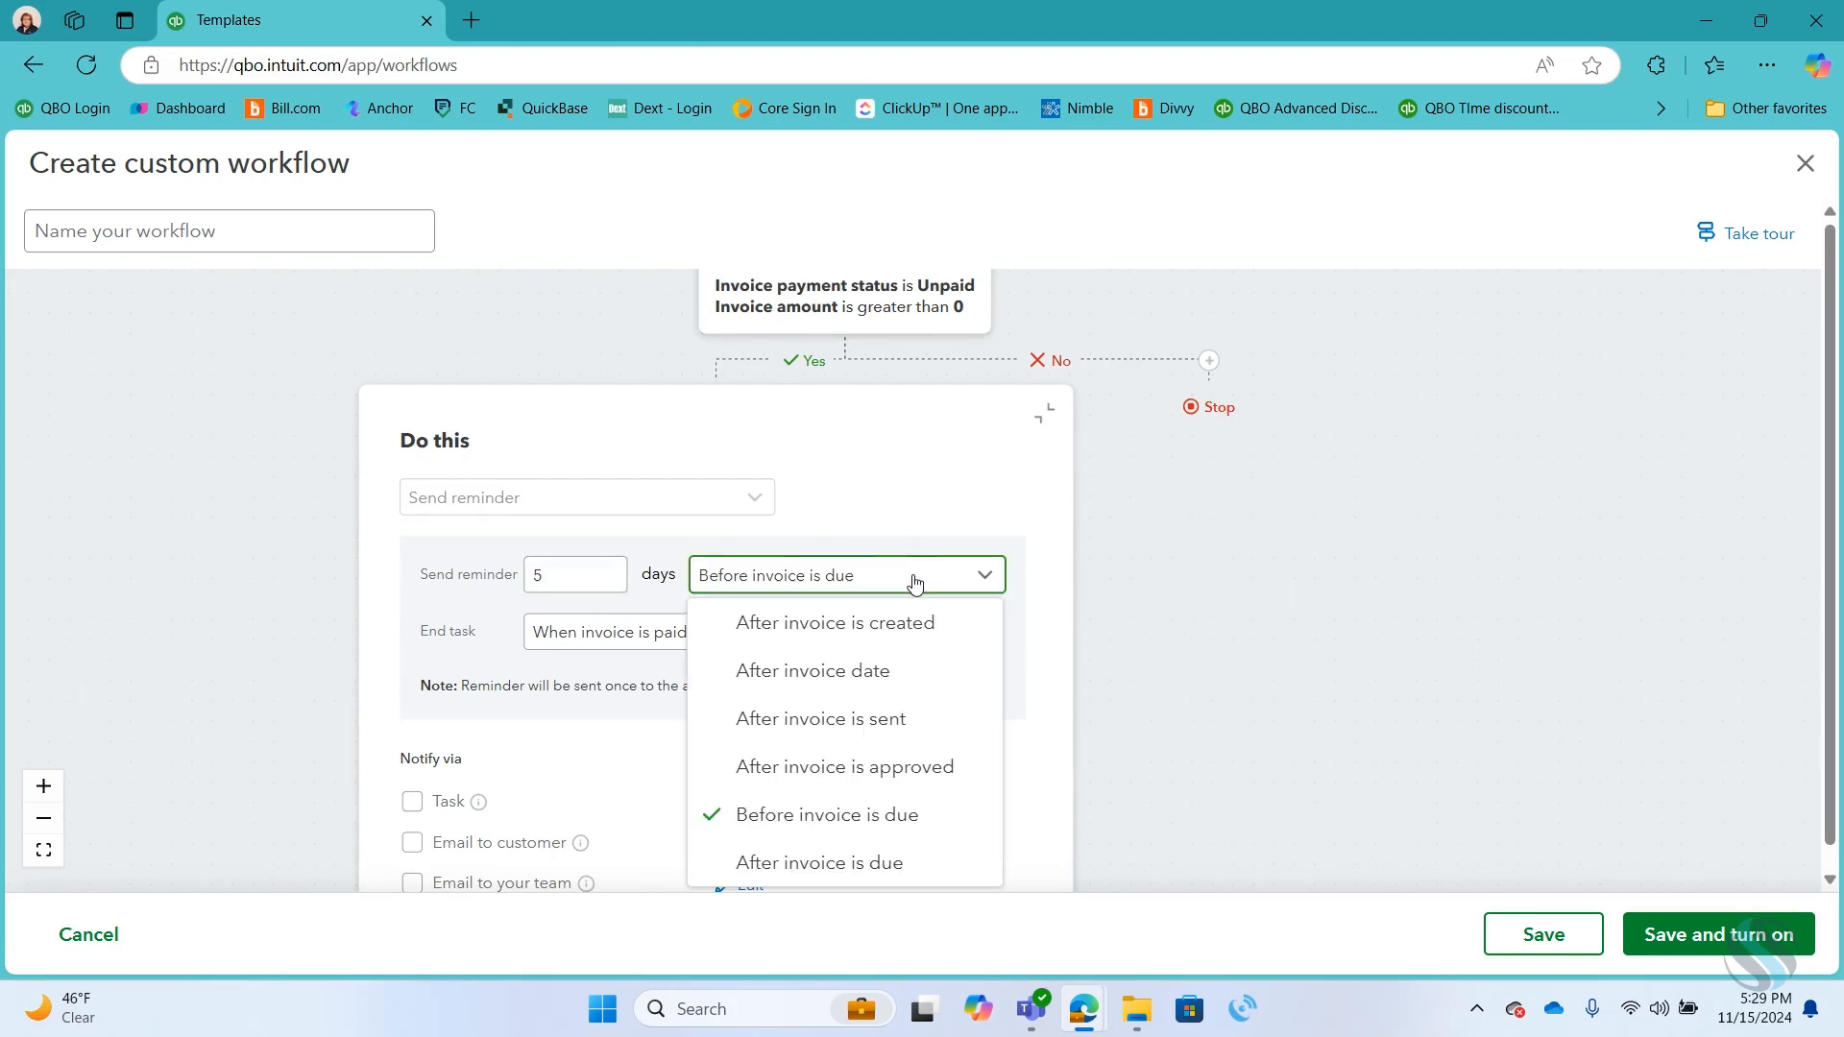
mouse_move(939, 767)
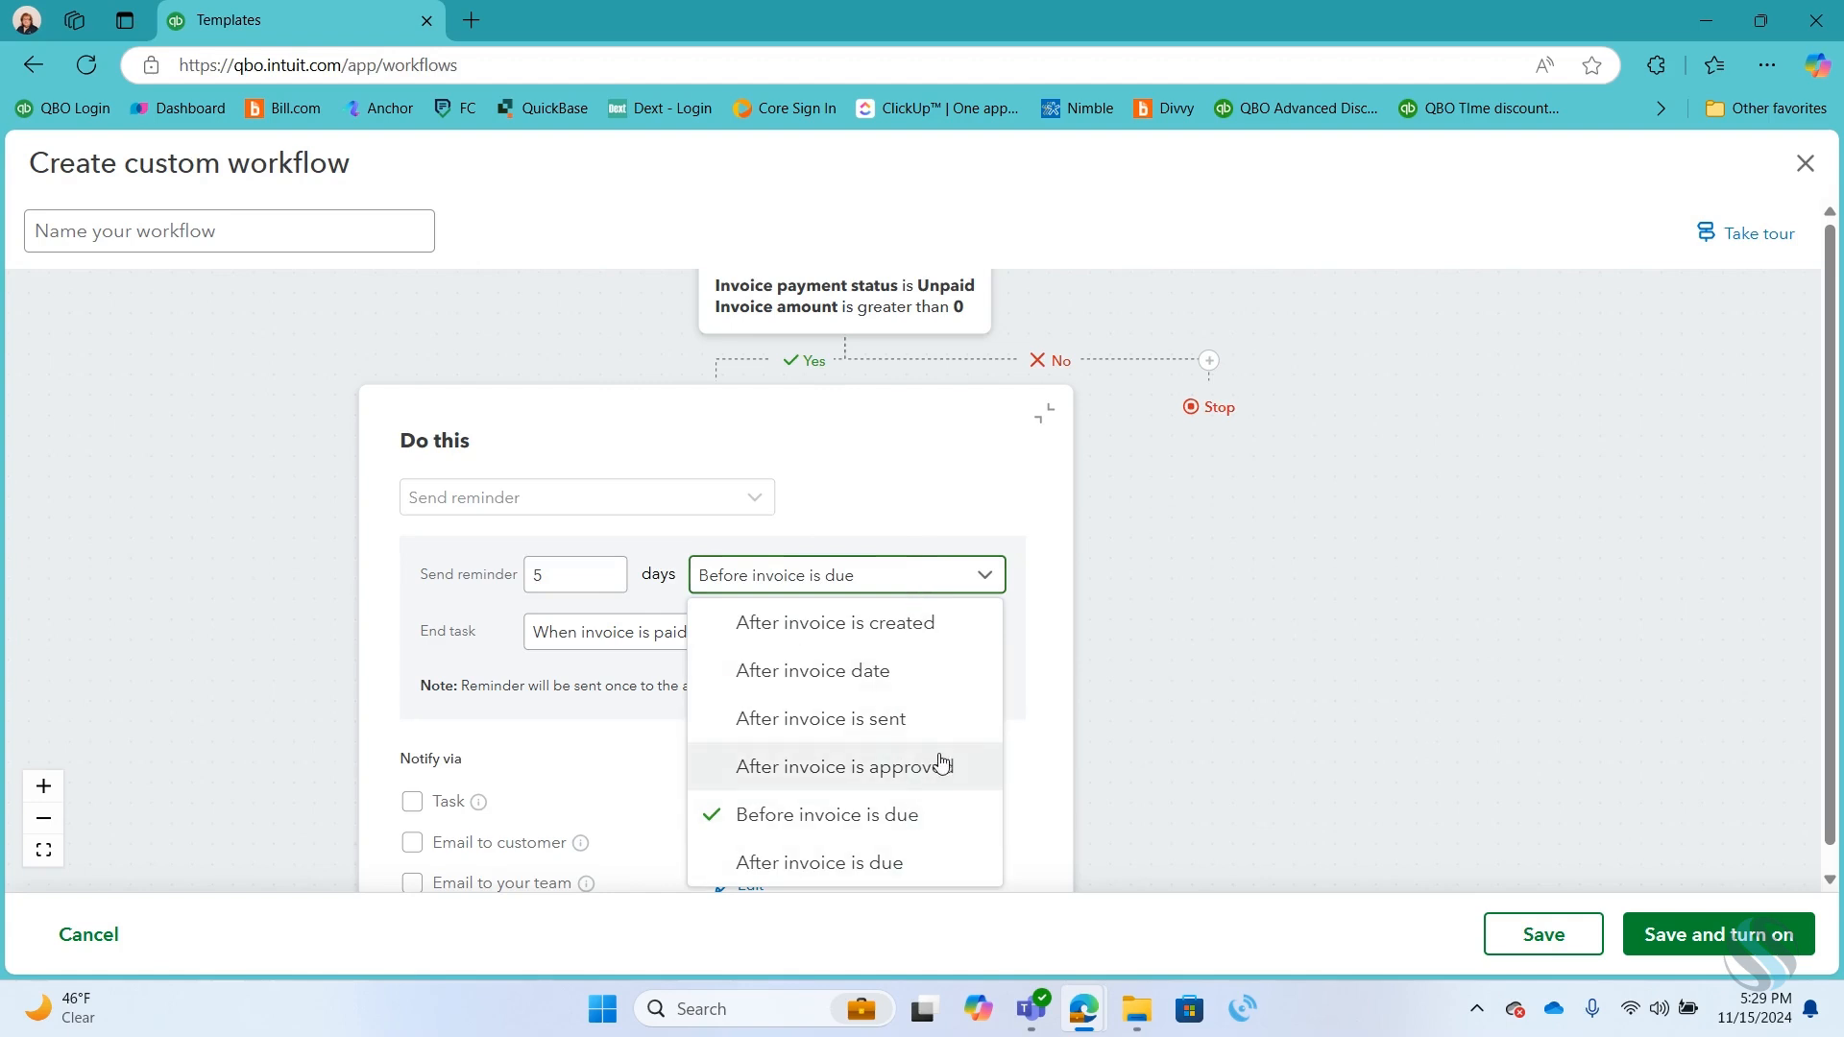
click(818, 863)
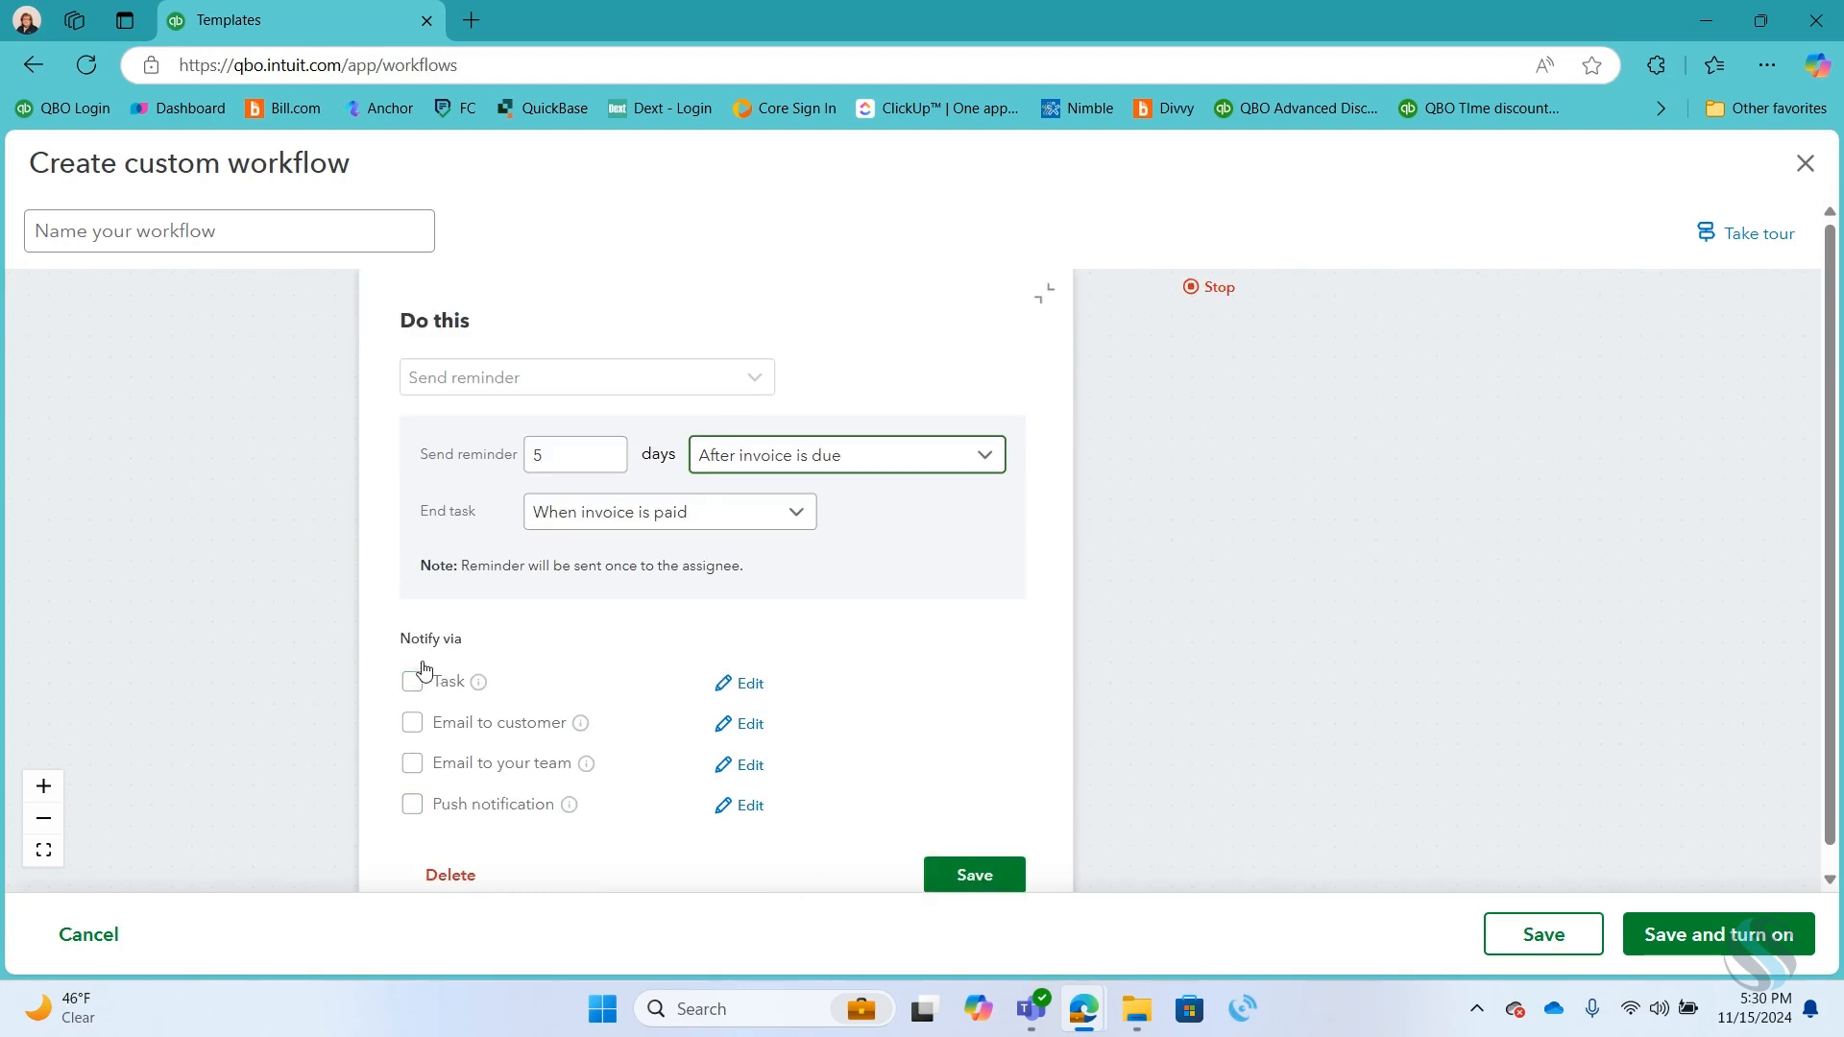
click(411, 728)
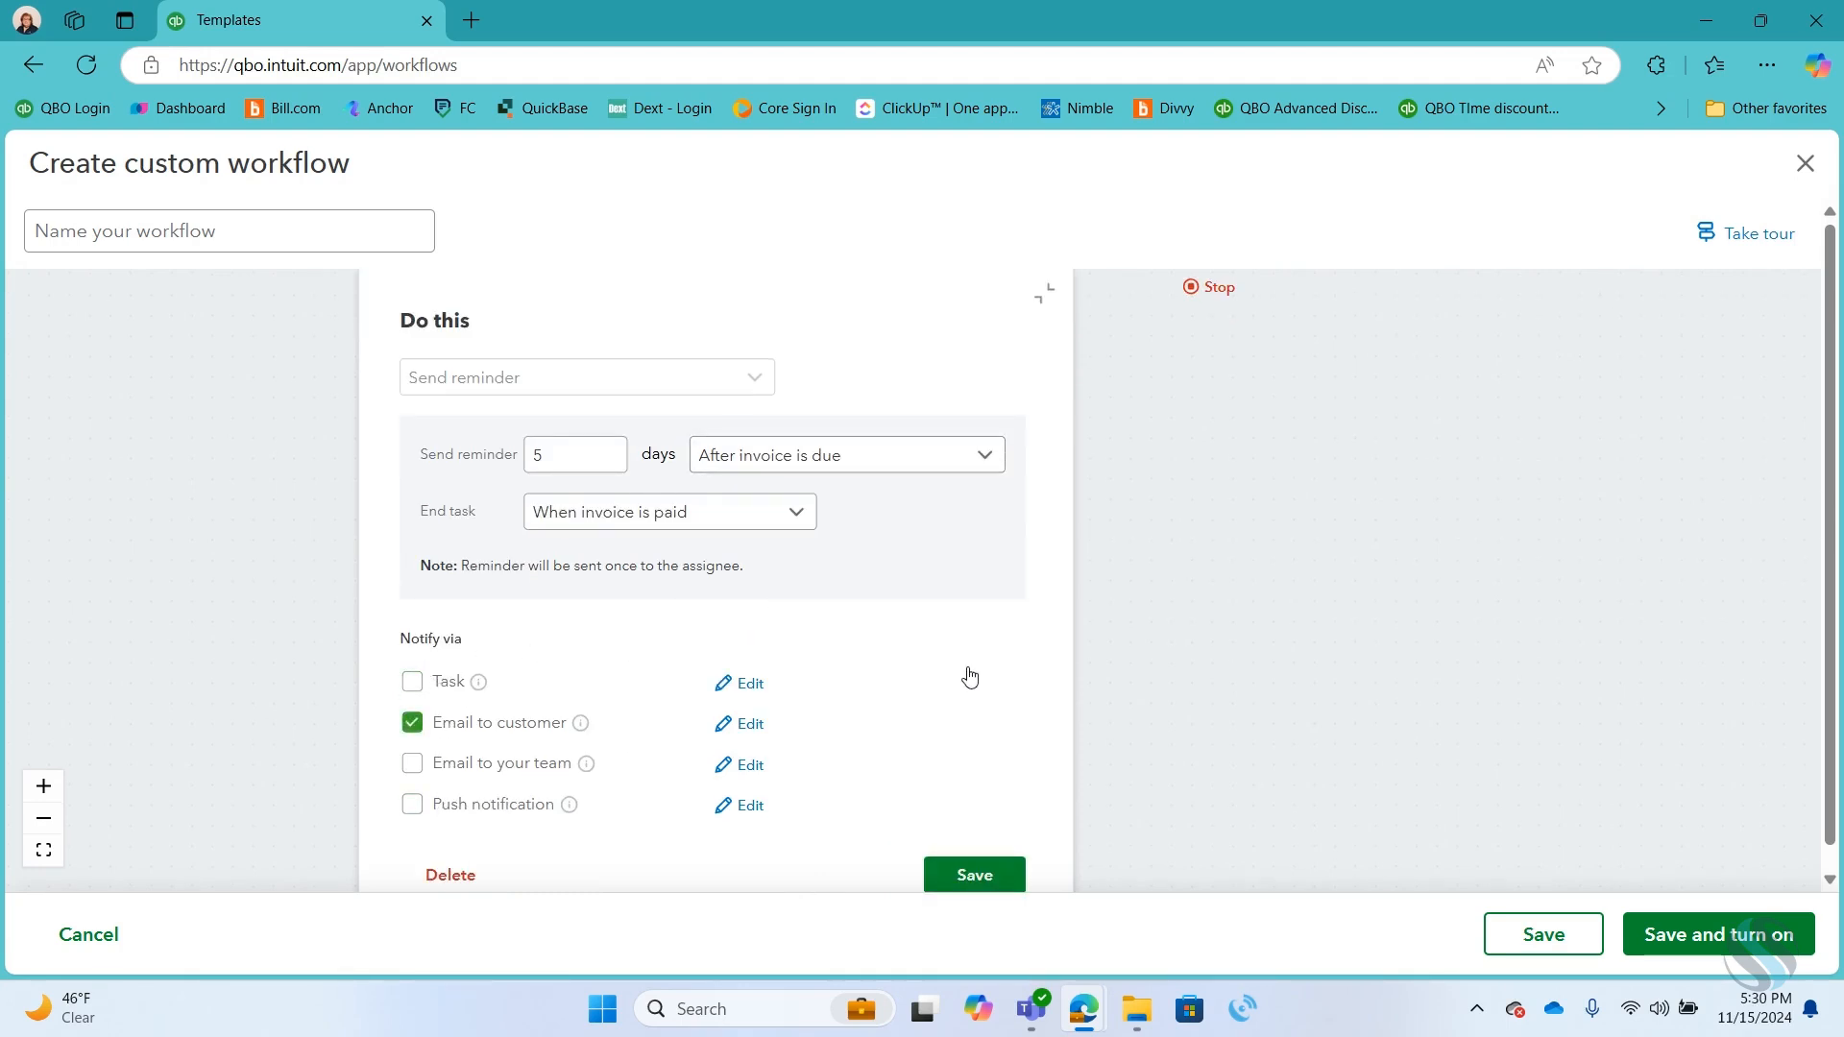
mouse_move(468, 780)
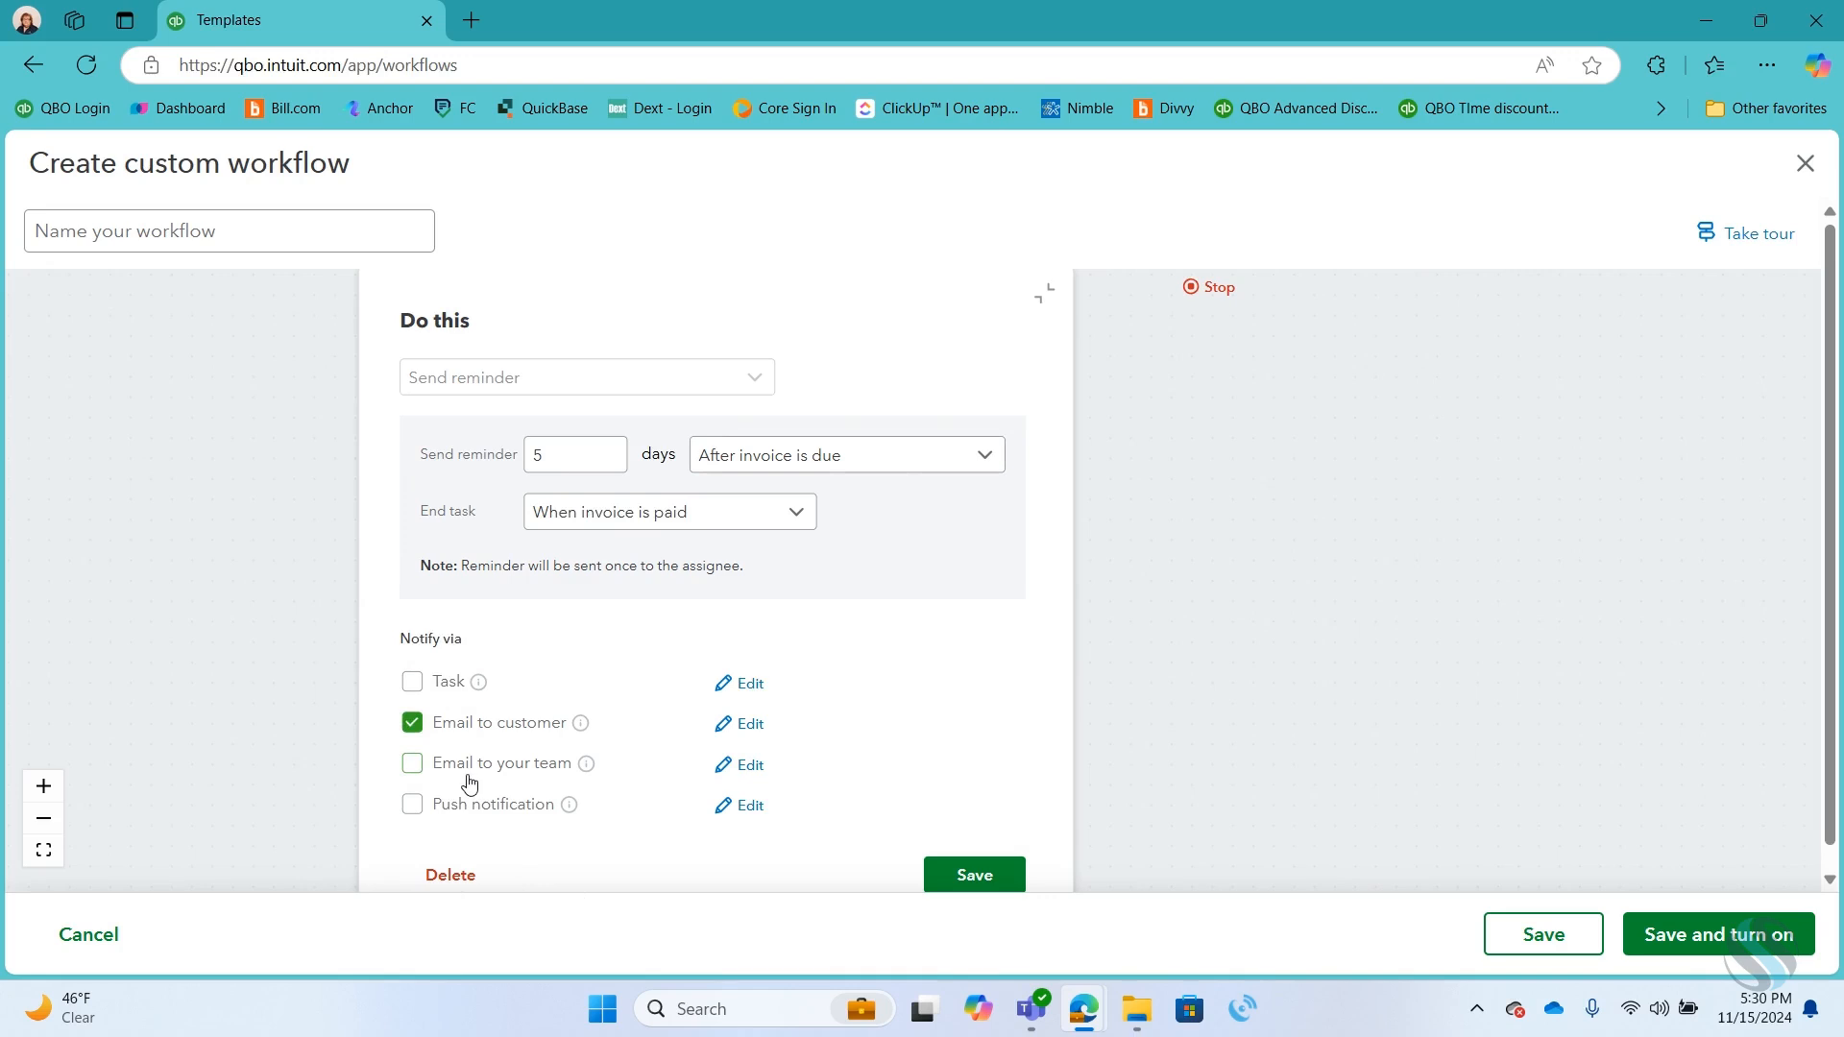
mouse_move(494, 722)
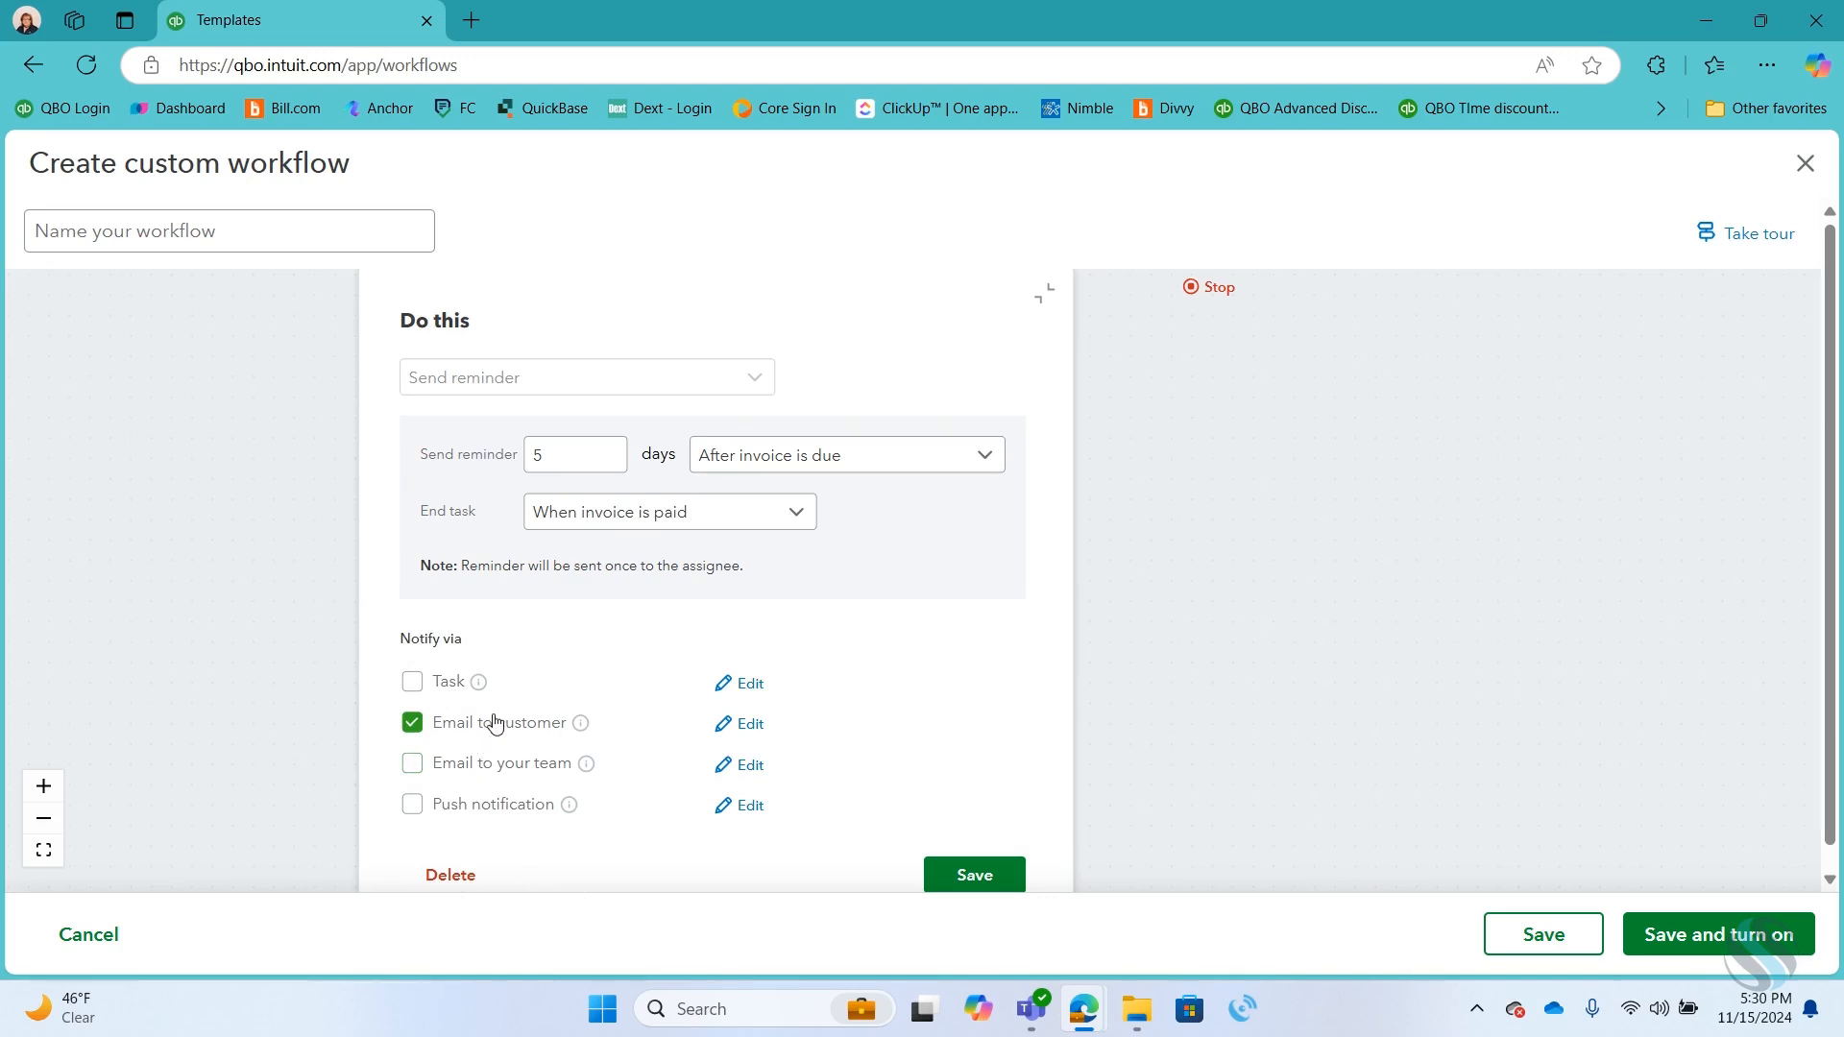
mouse_move(411, 693)
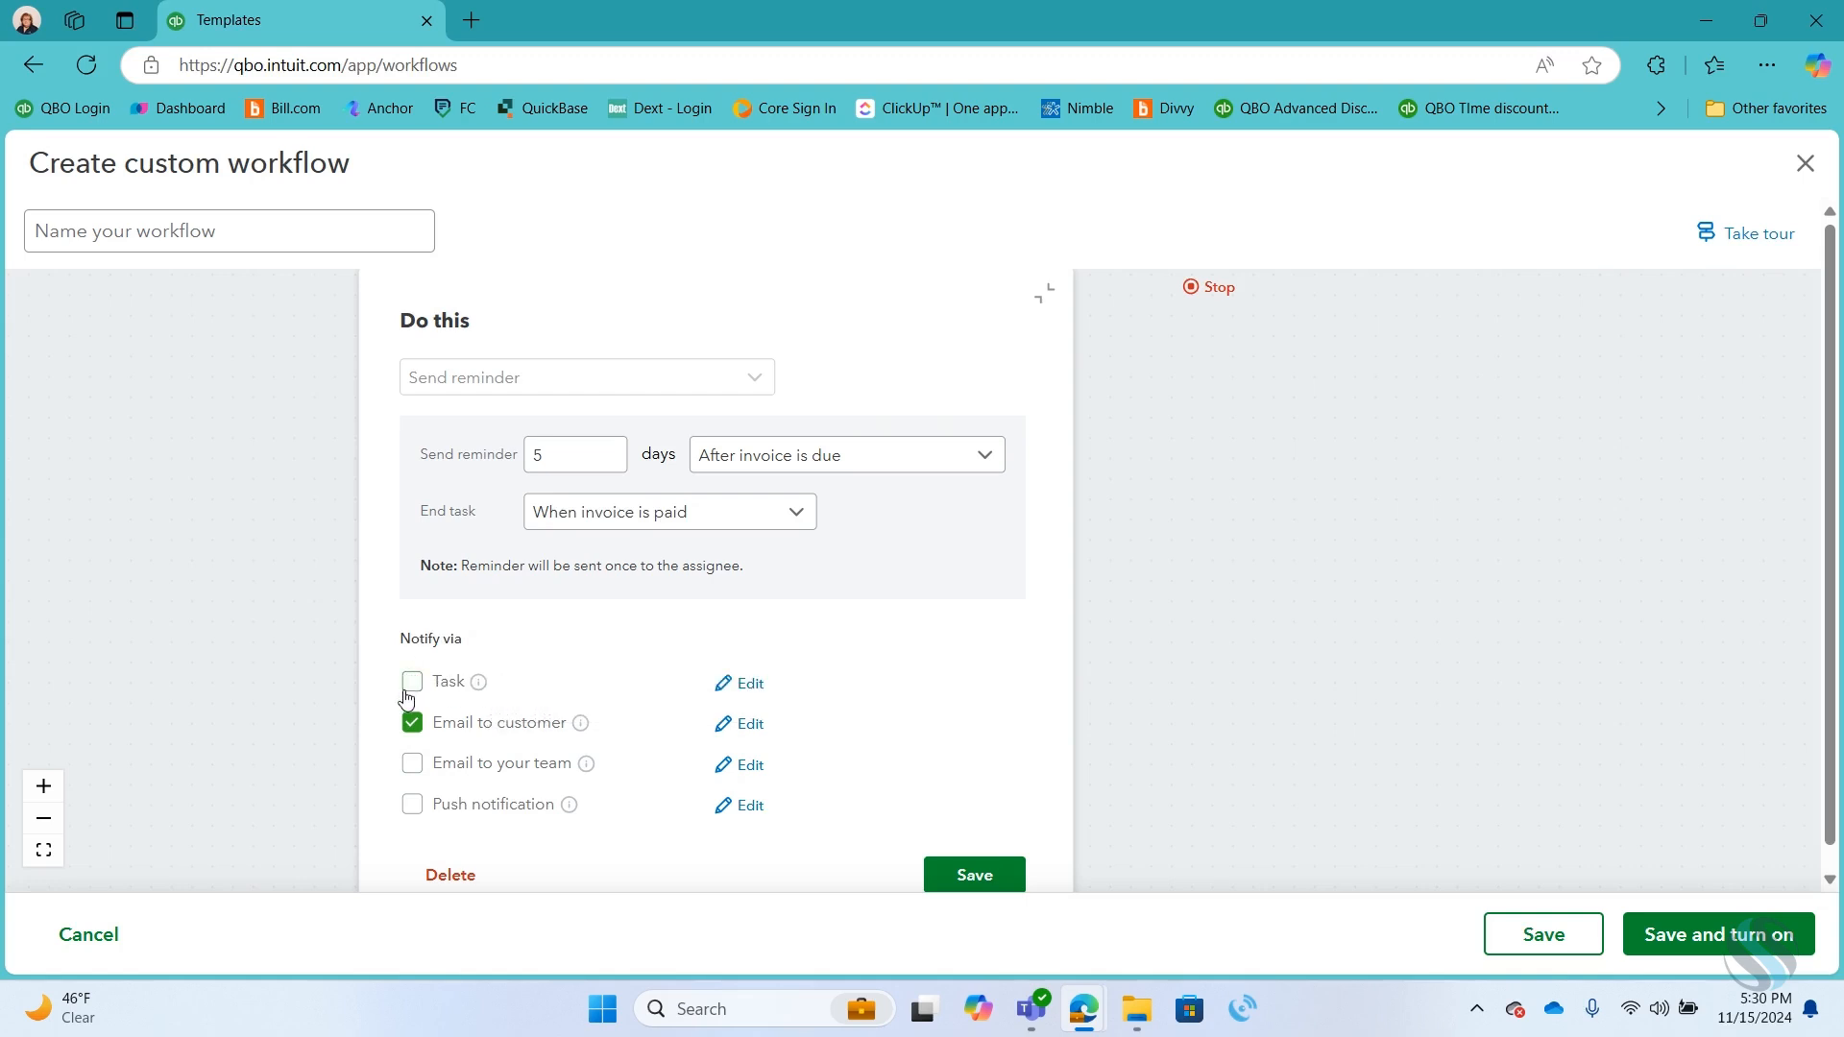
mouse_move(432, 708)
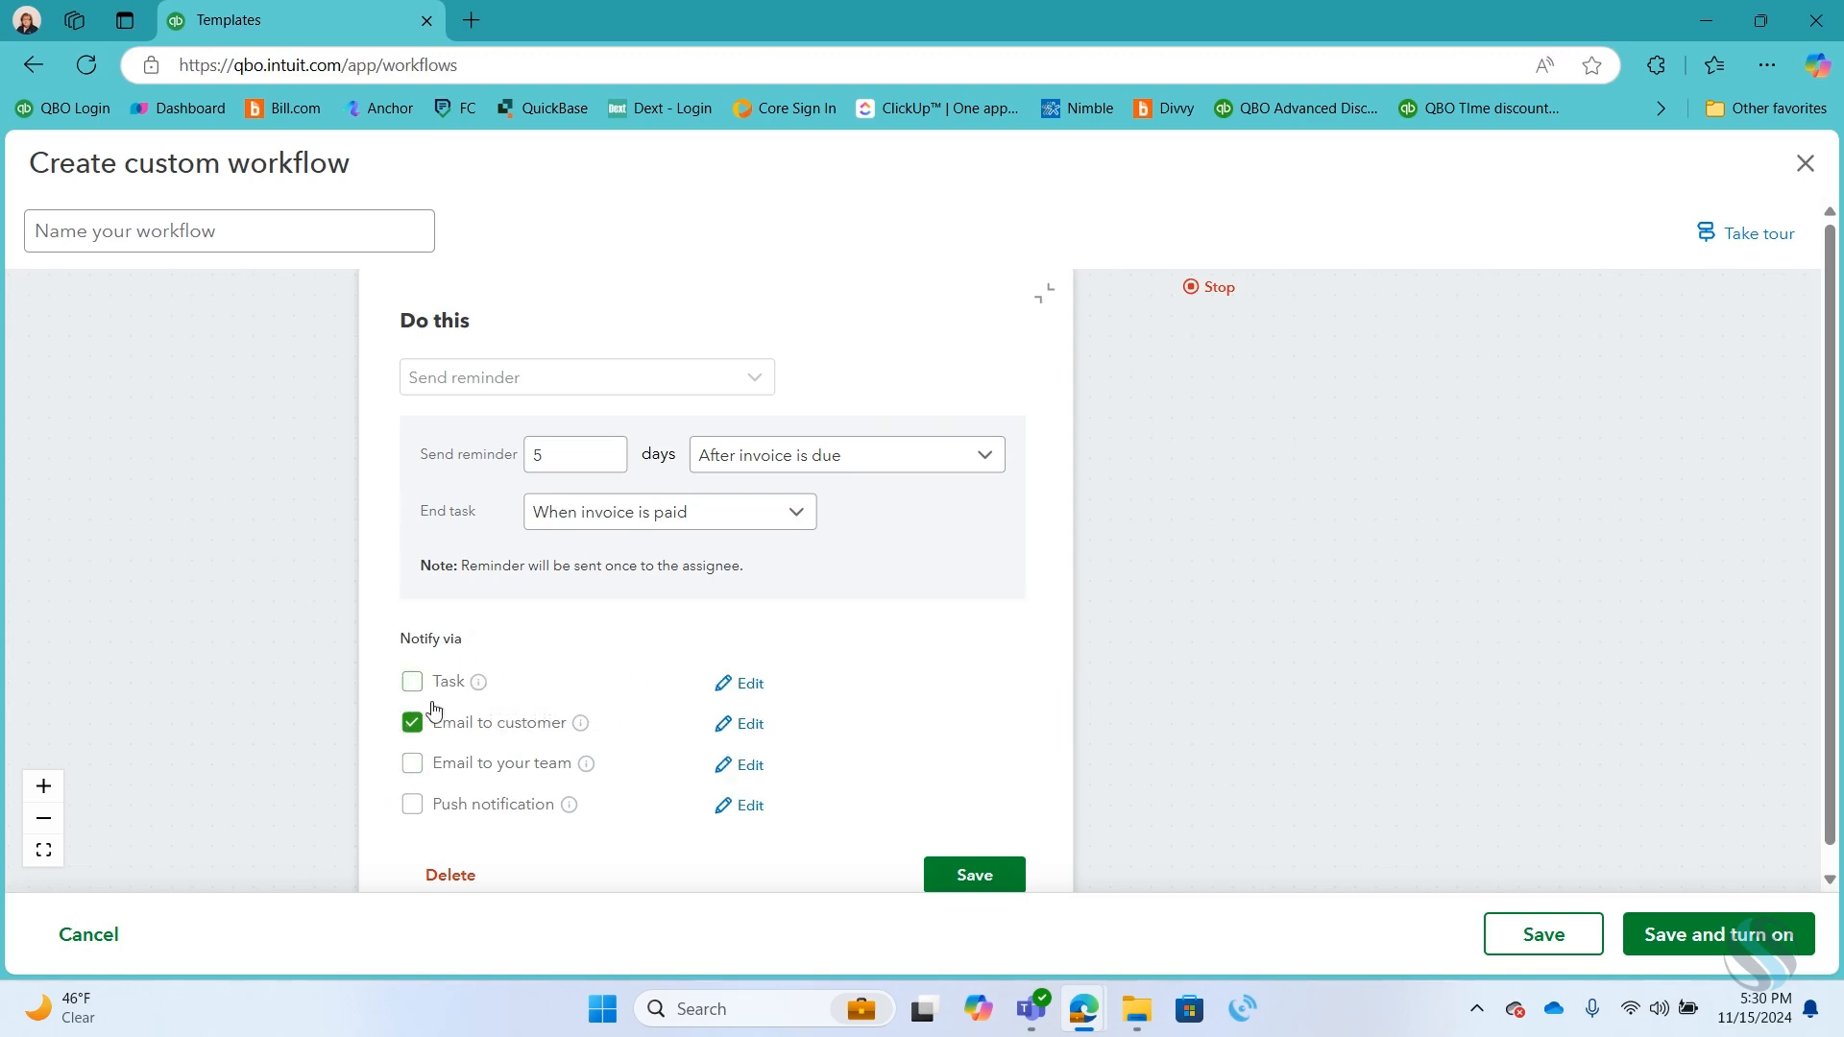
mouse_move(580, 723)
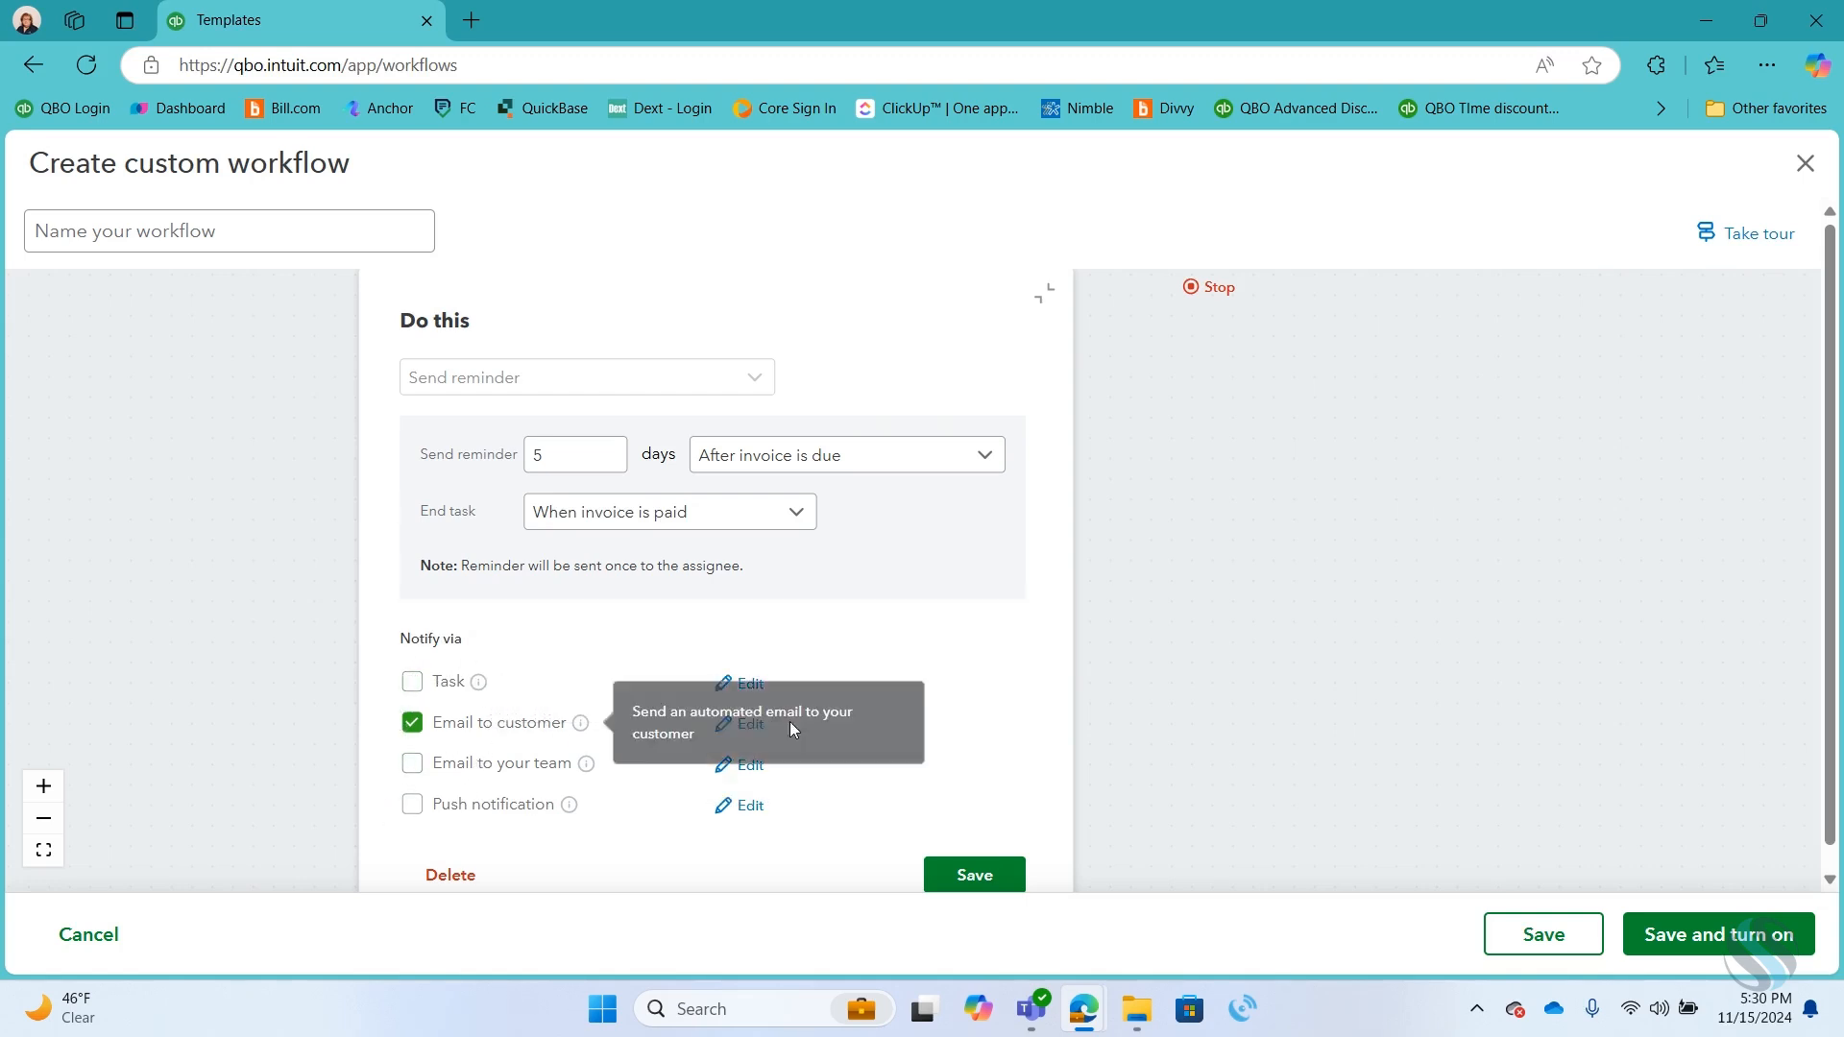
click(971, 875)
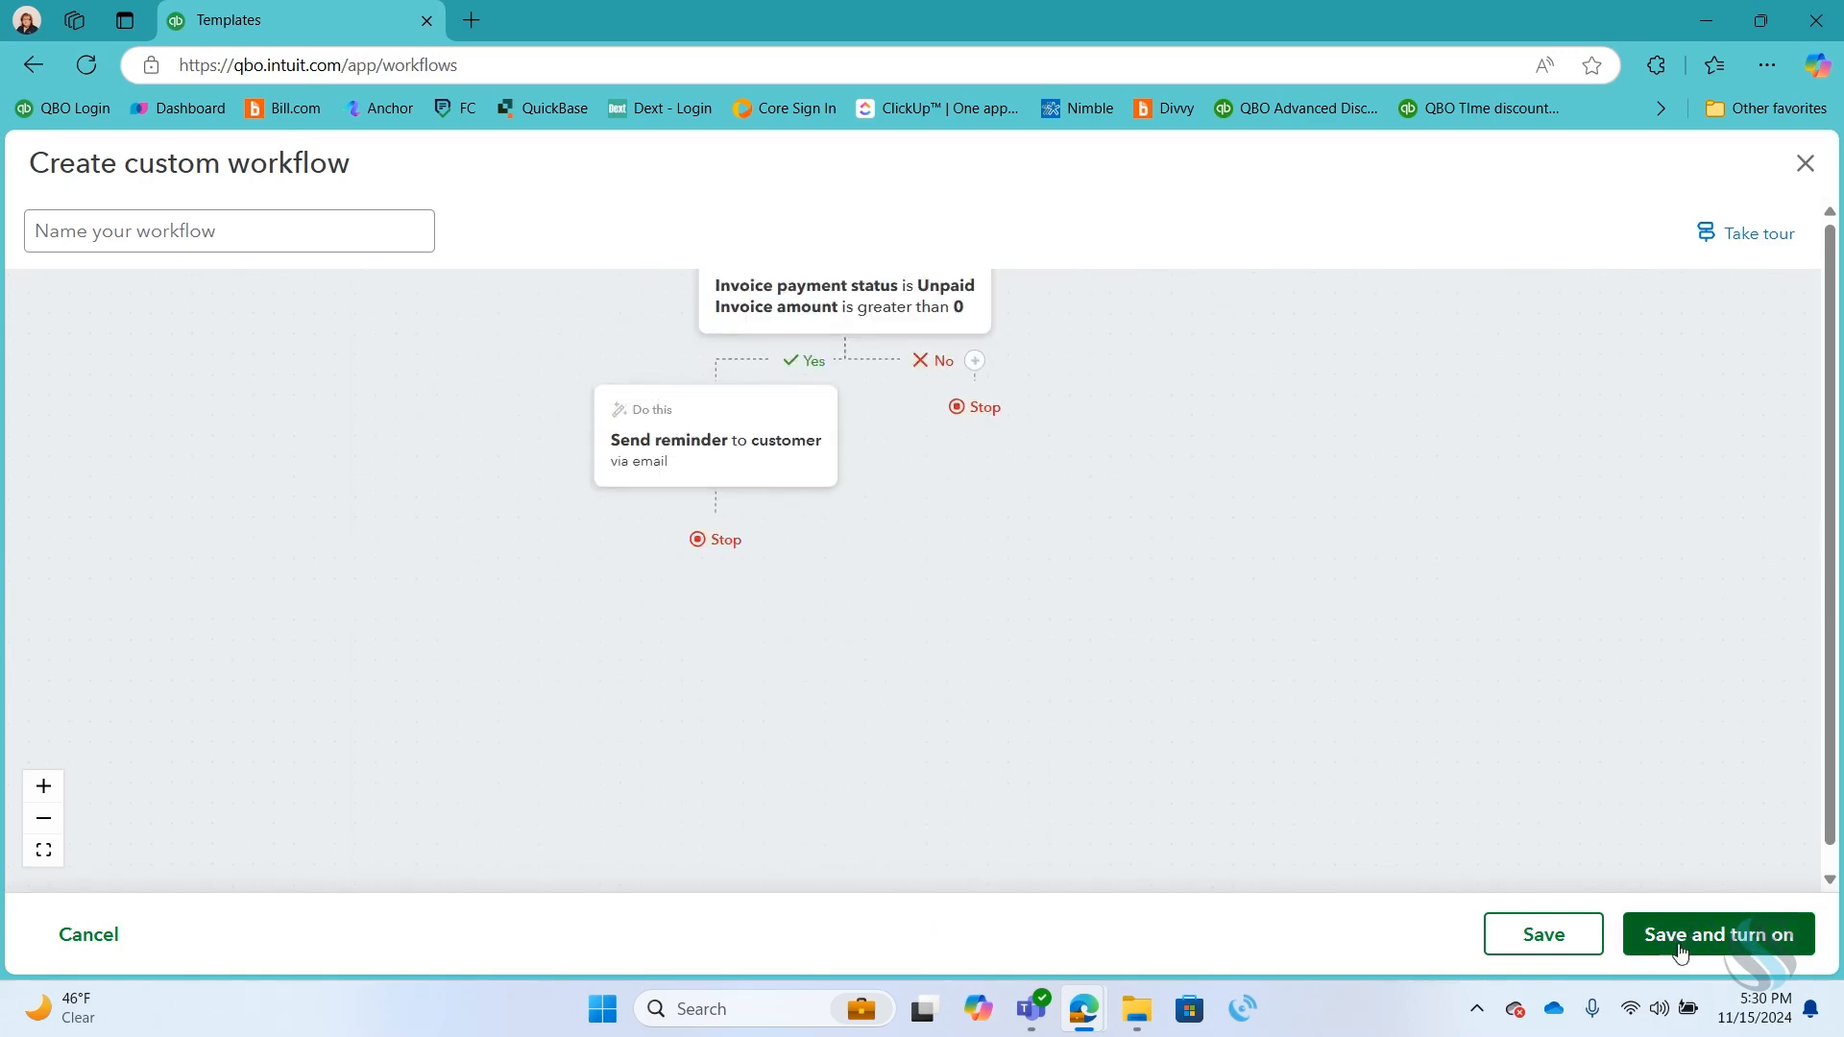
Step: Save and turn on, then name the workflow 'Overdue Invoice' after the missing-name warning
click(1715, 933)
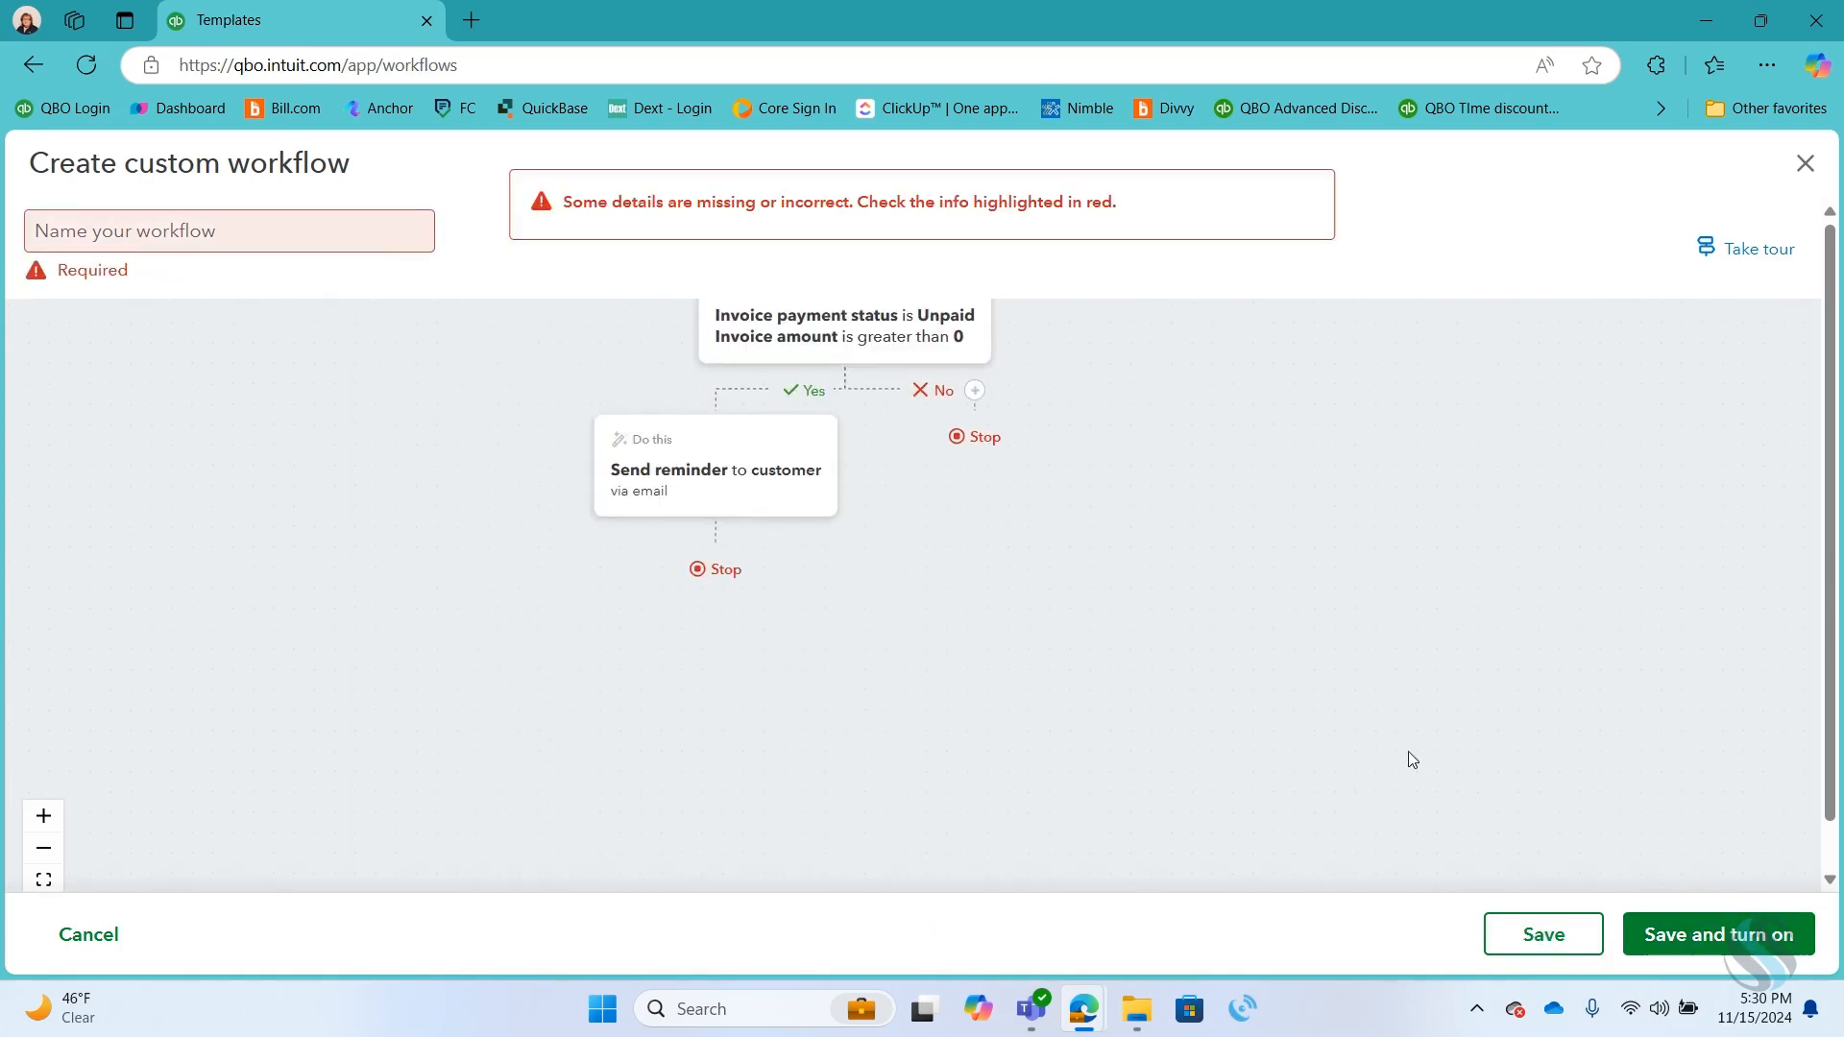
click(229, 231)
text(Overdue)
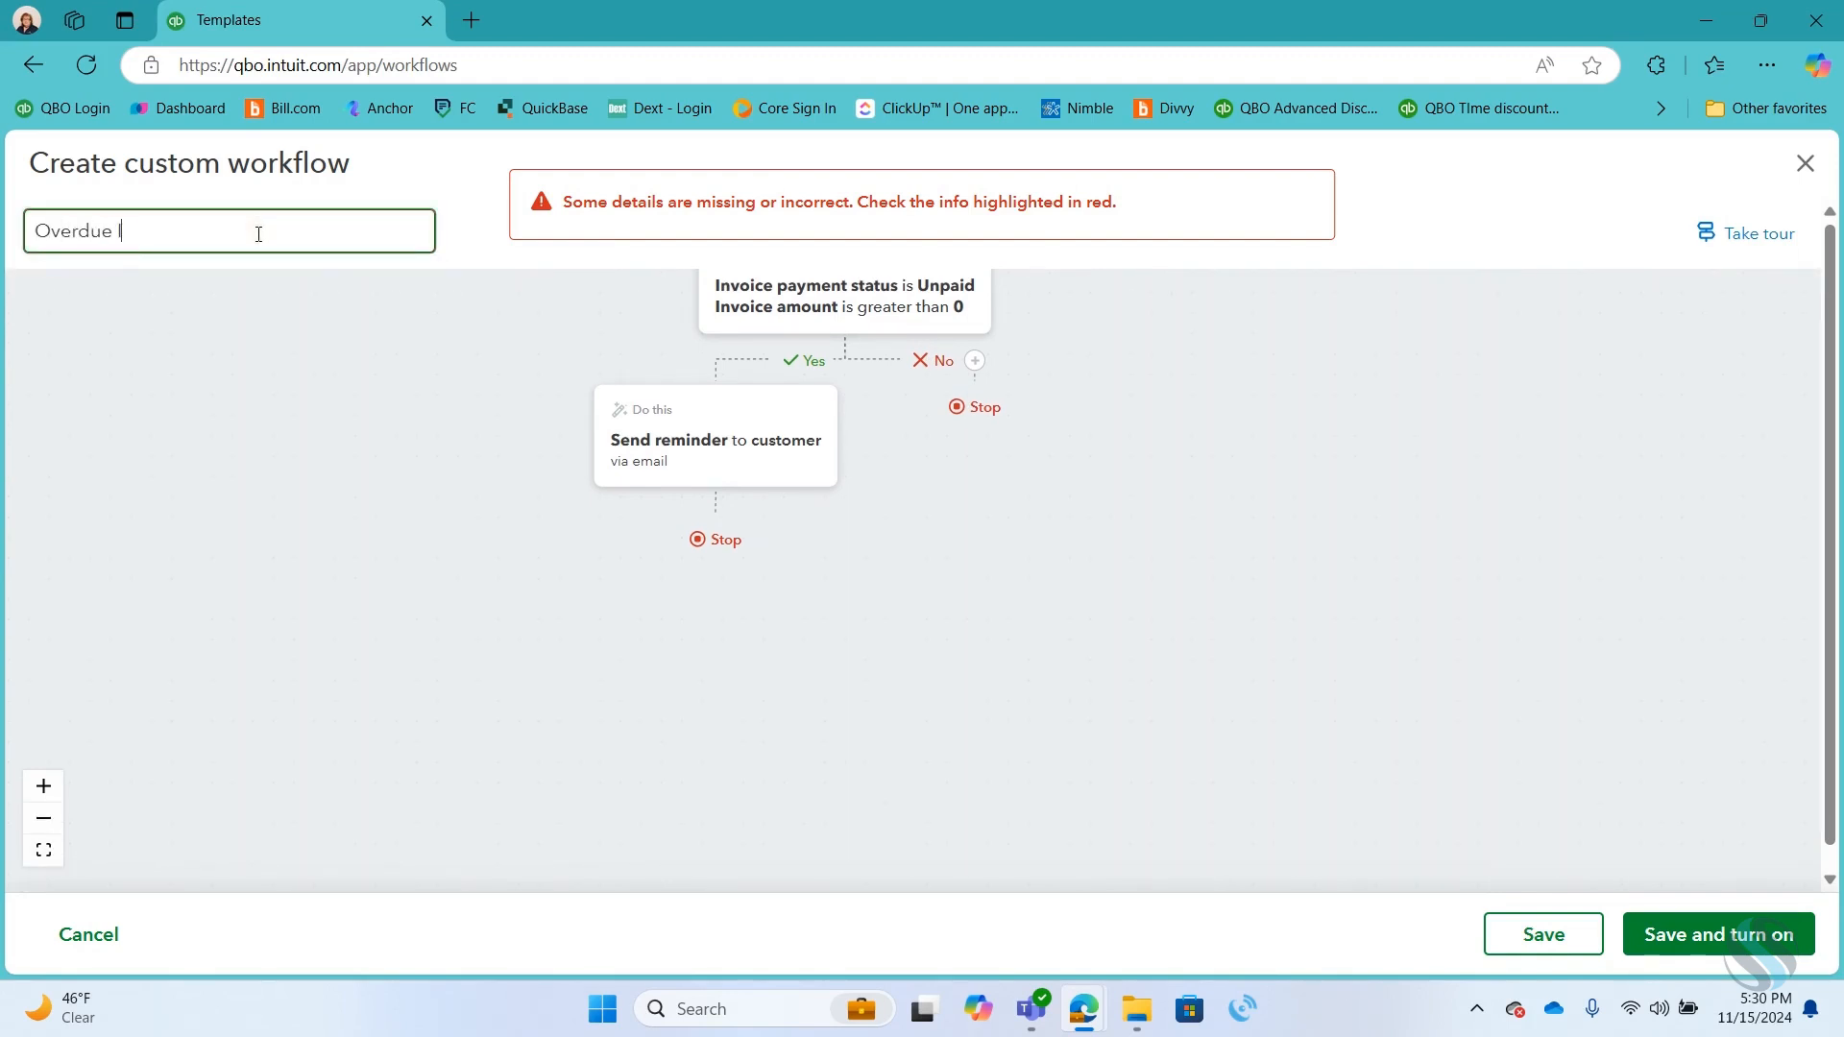
text(Invoice)
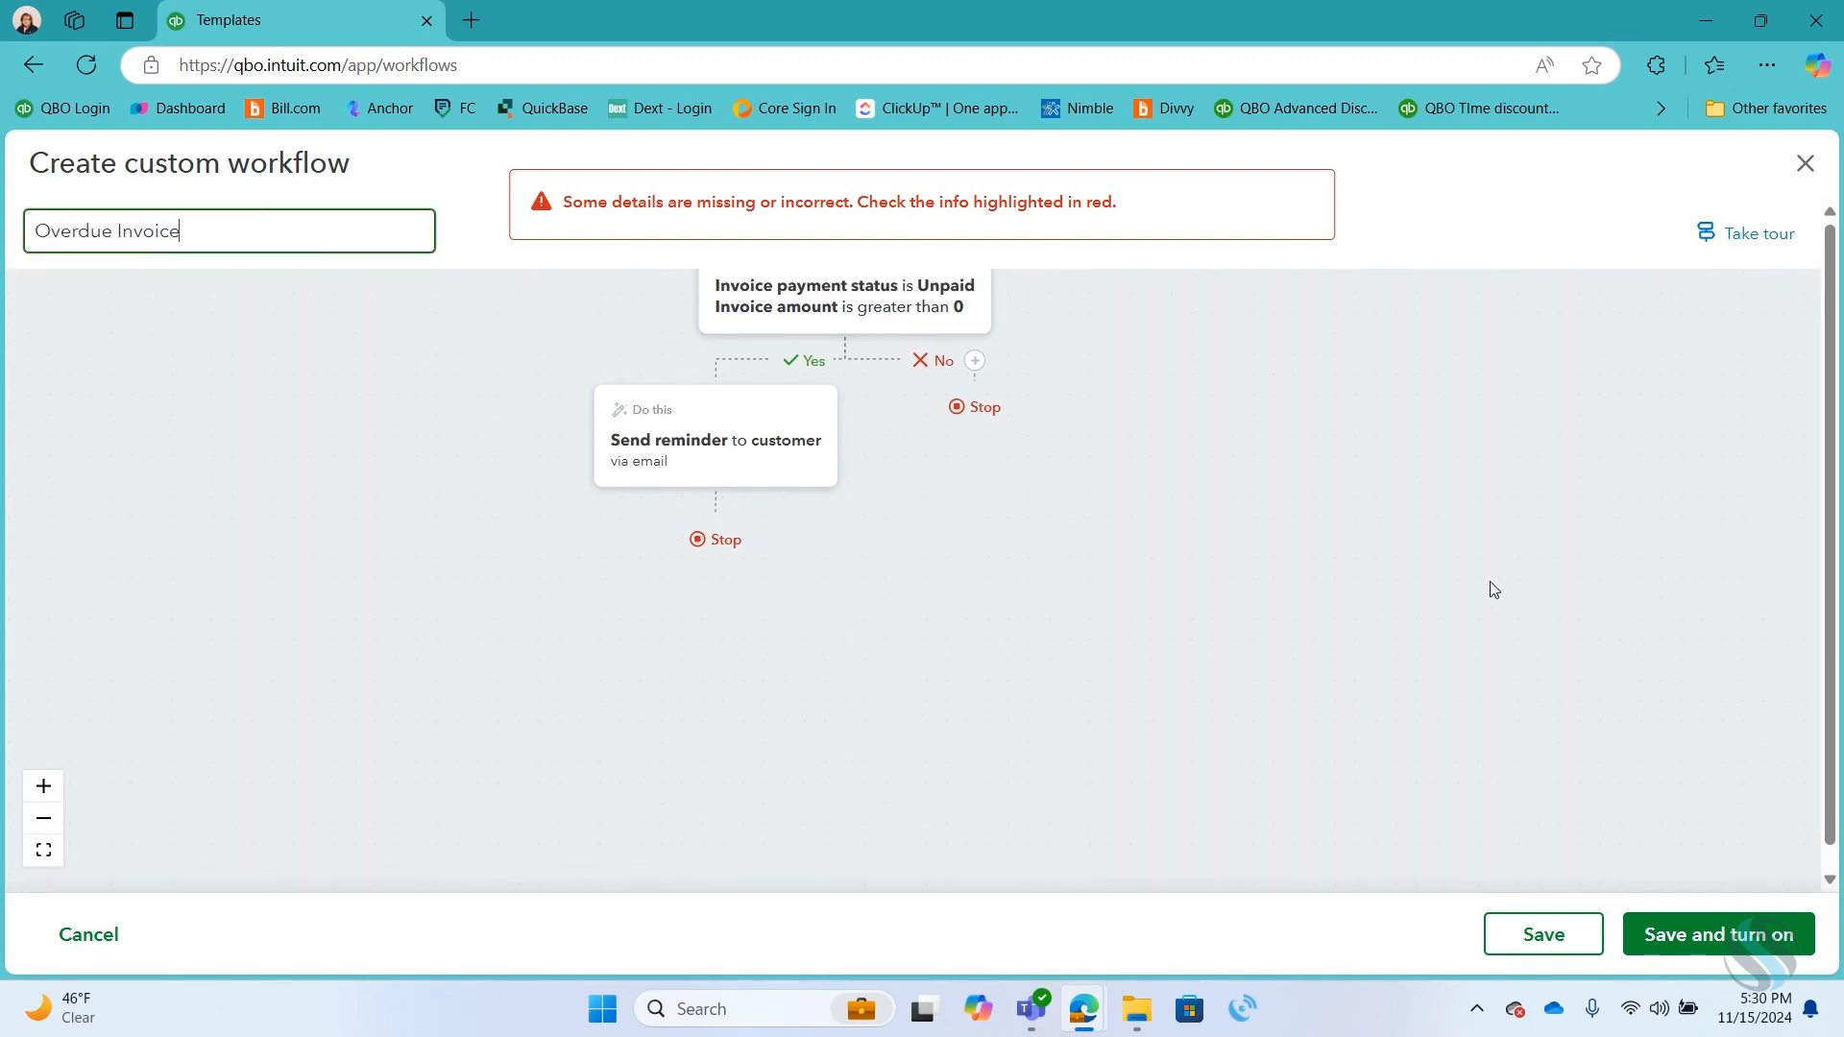
click(1542, 933)
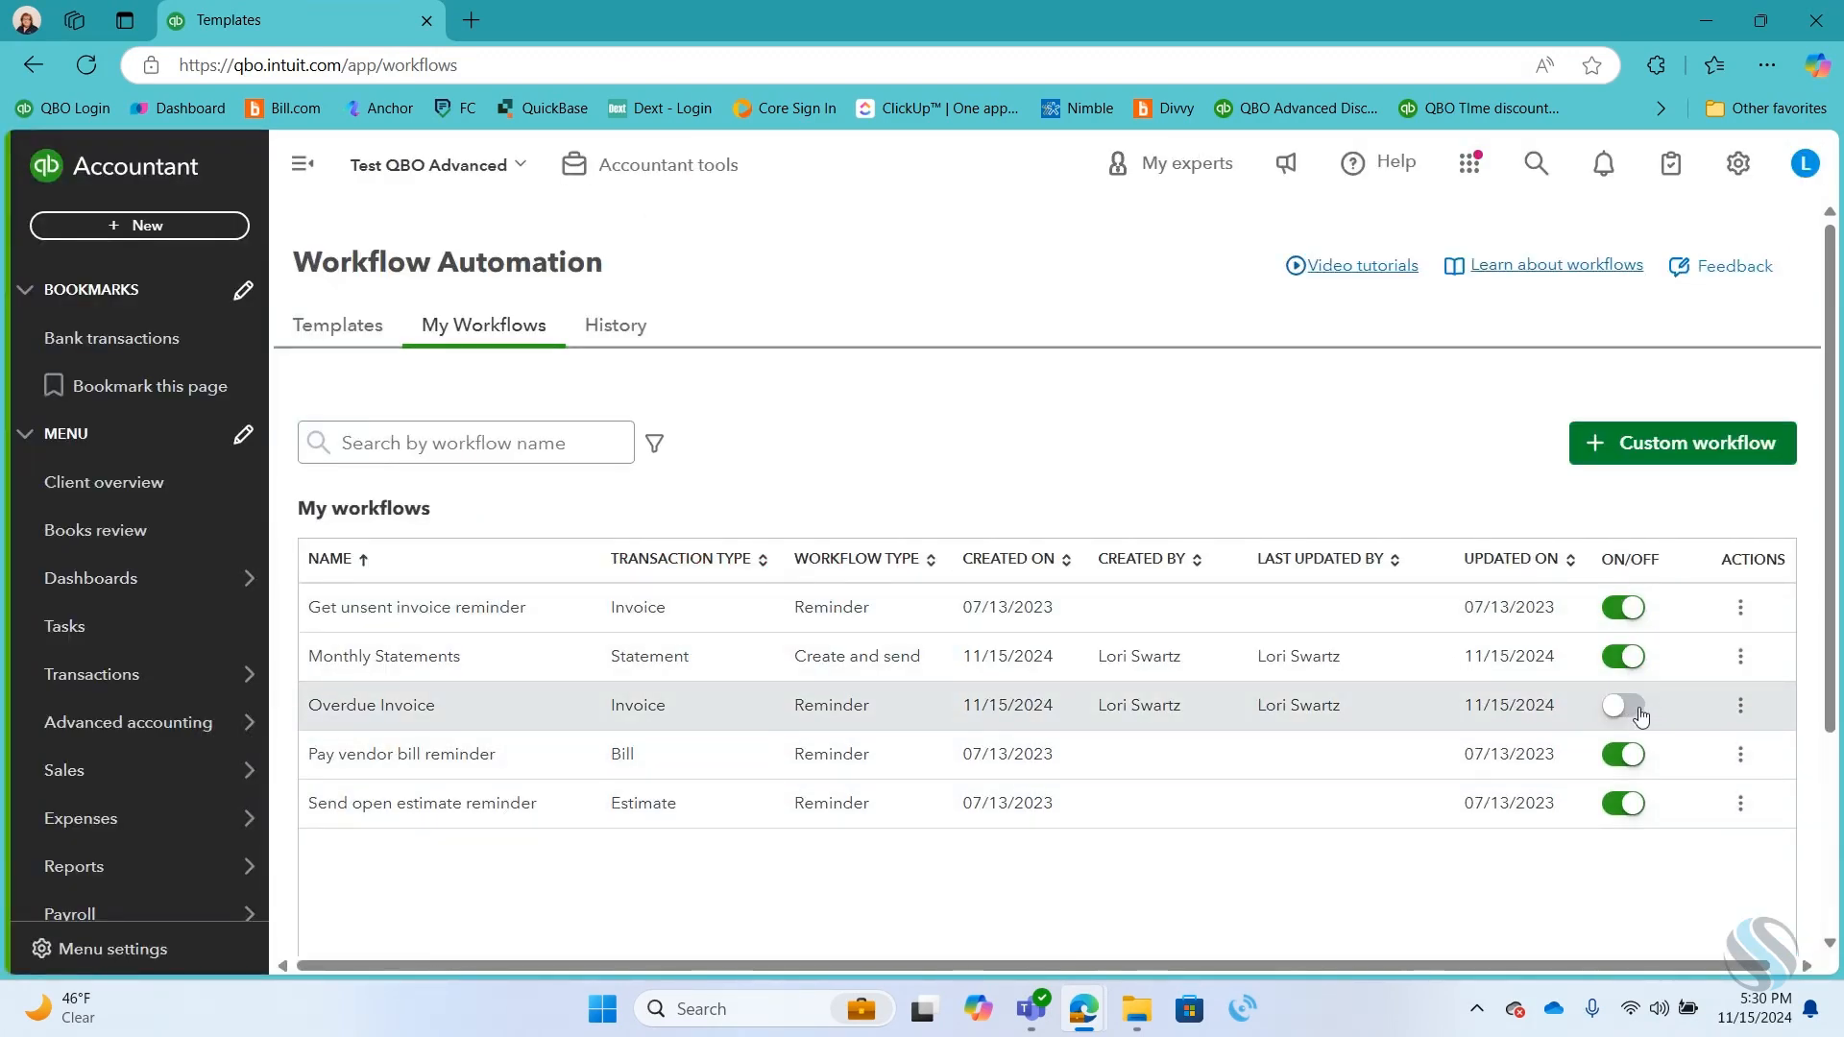
Step: Switch the Overdue Invoice workflow on, cancelling the Disable prompt
click(1622, 705)
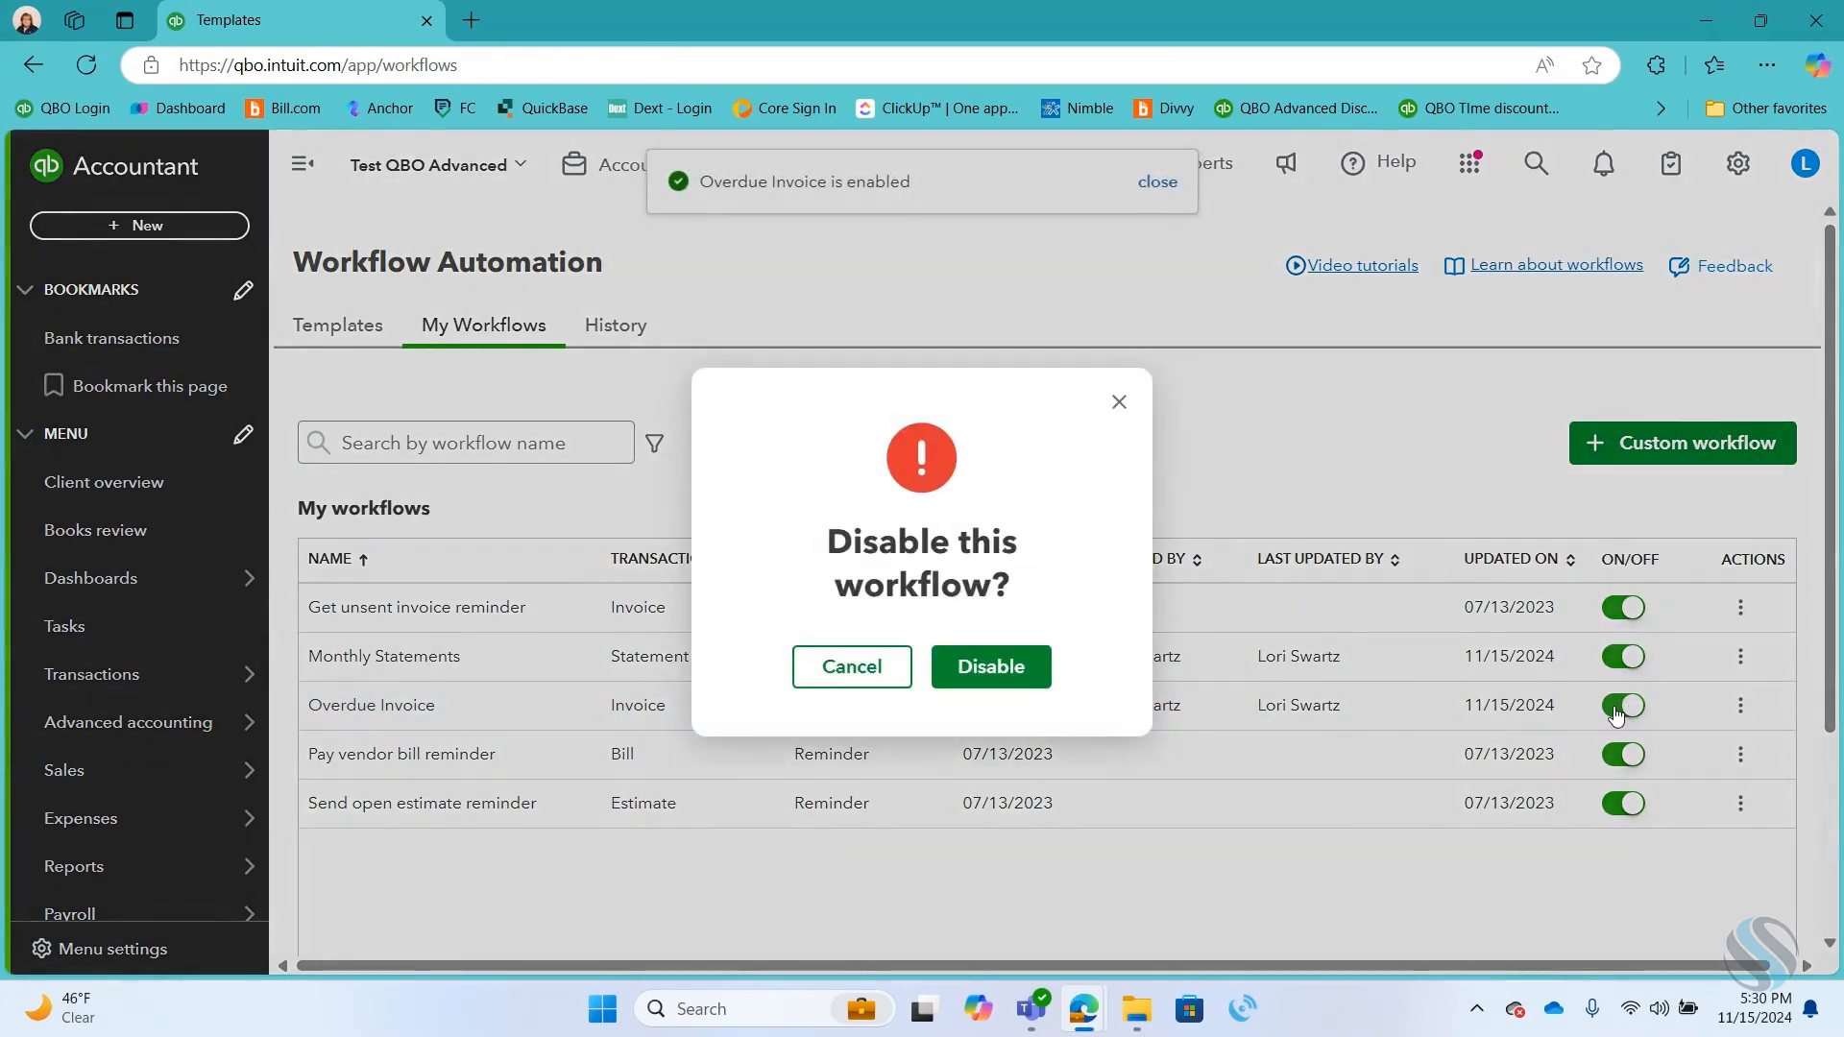
click(851, 667)
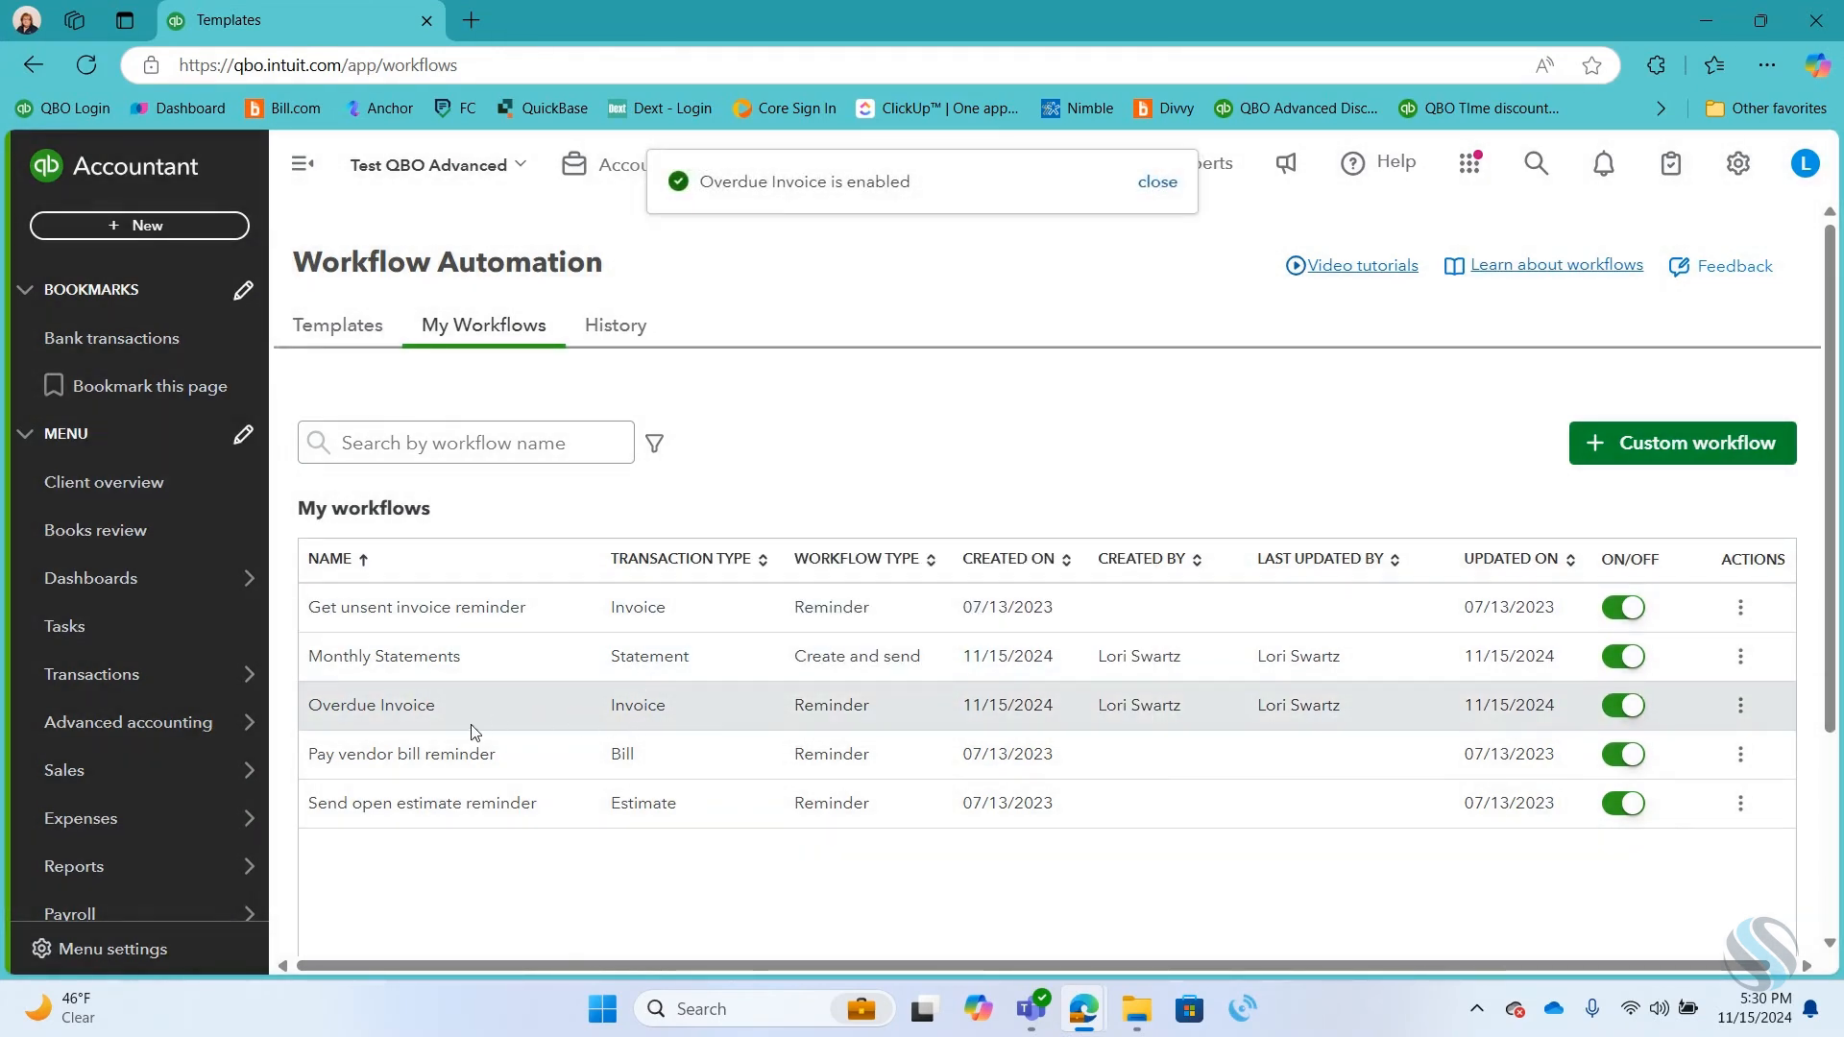
click(1156, 181)
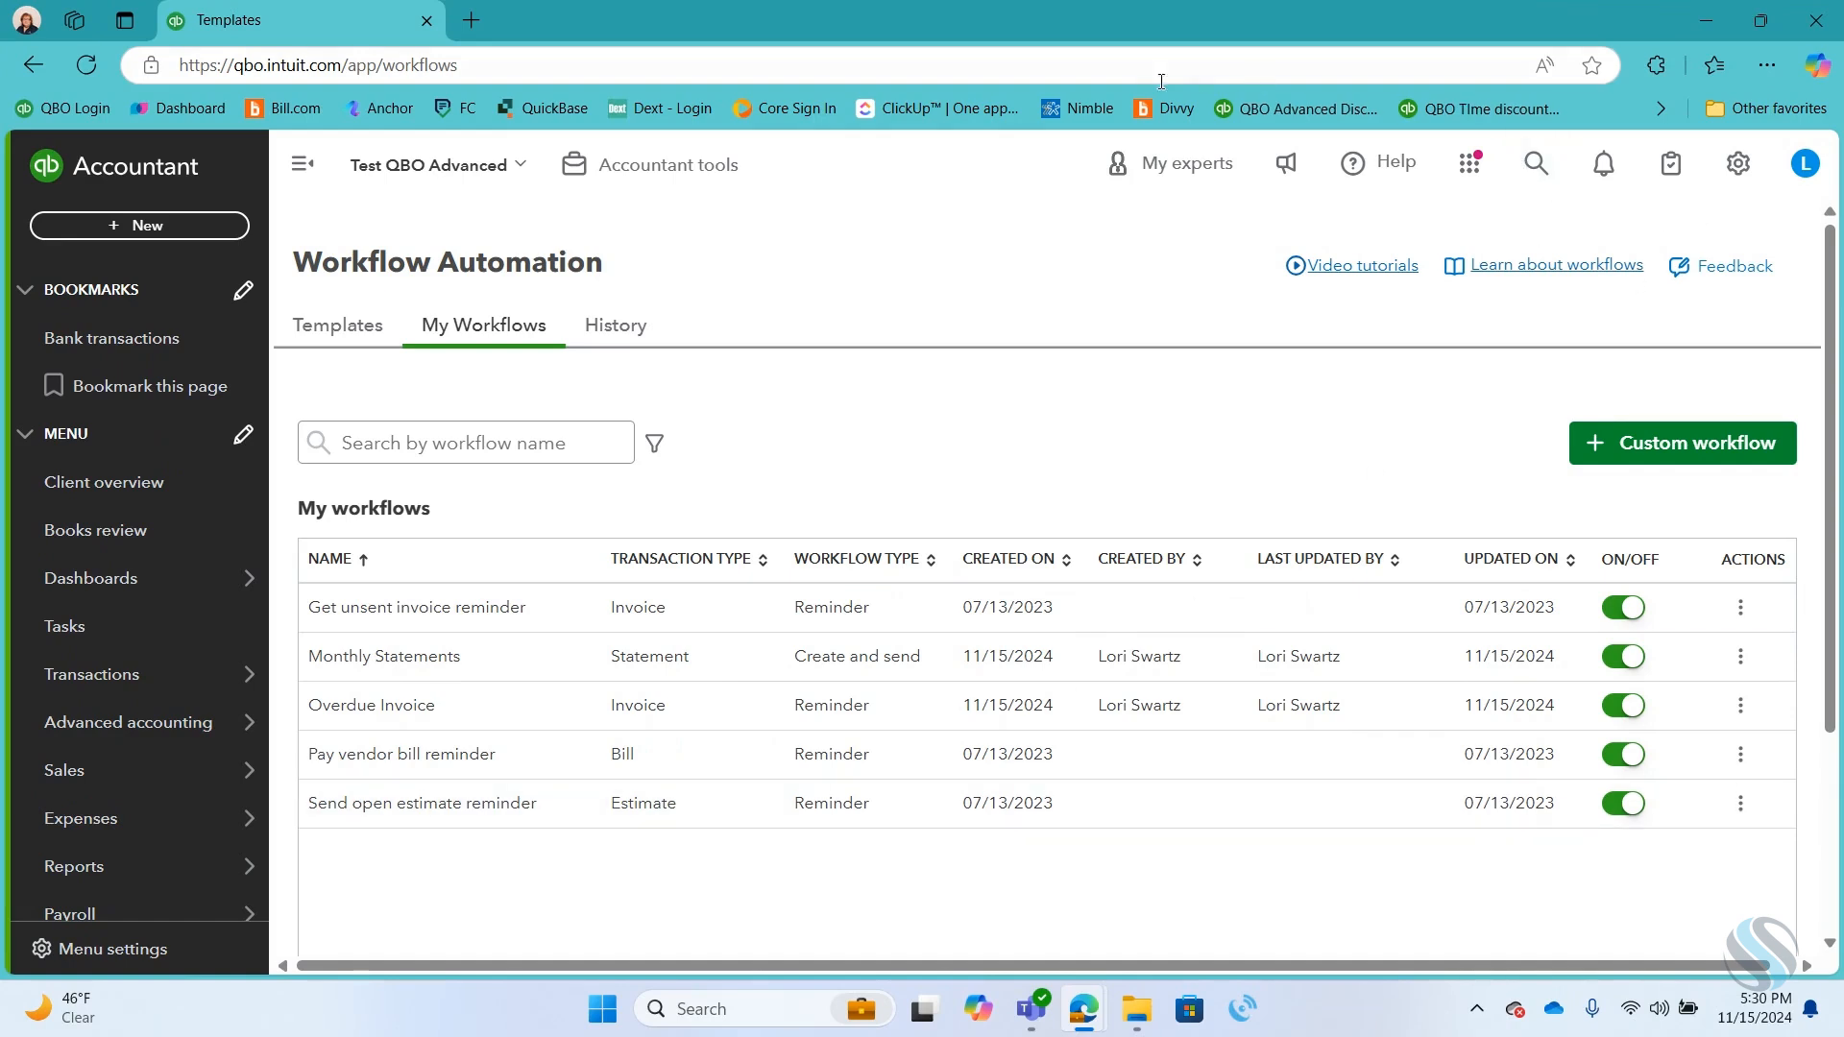
mouse_move(868, 439)
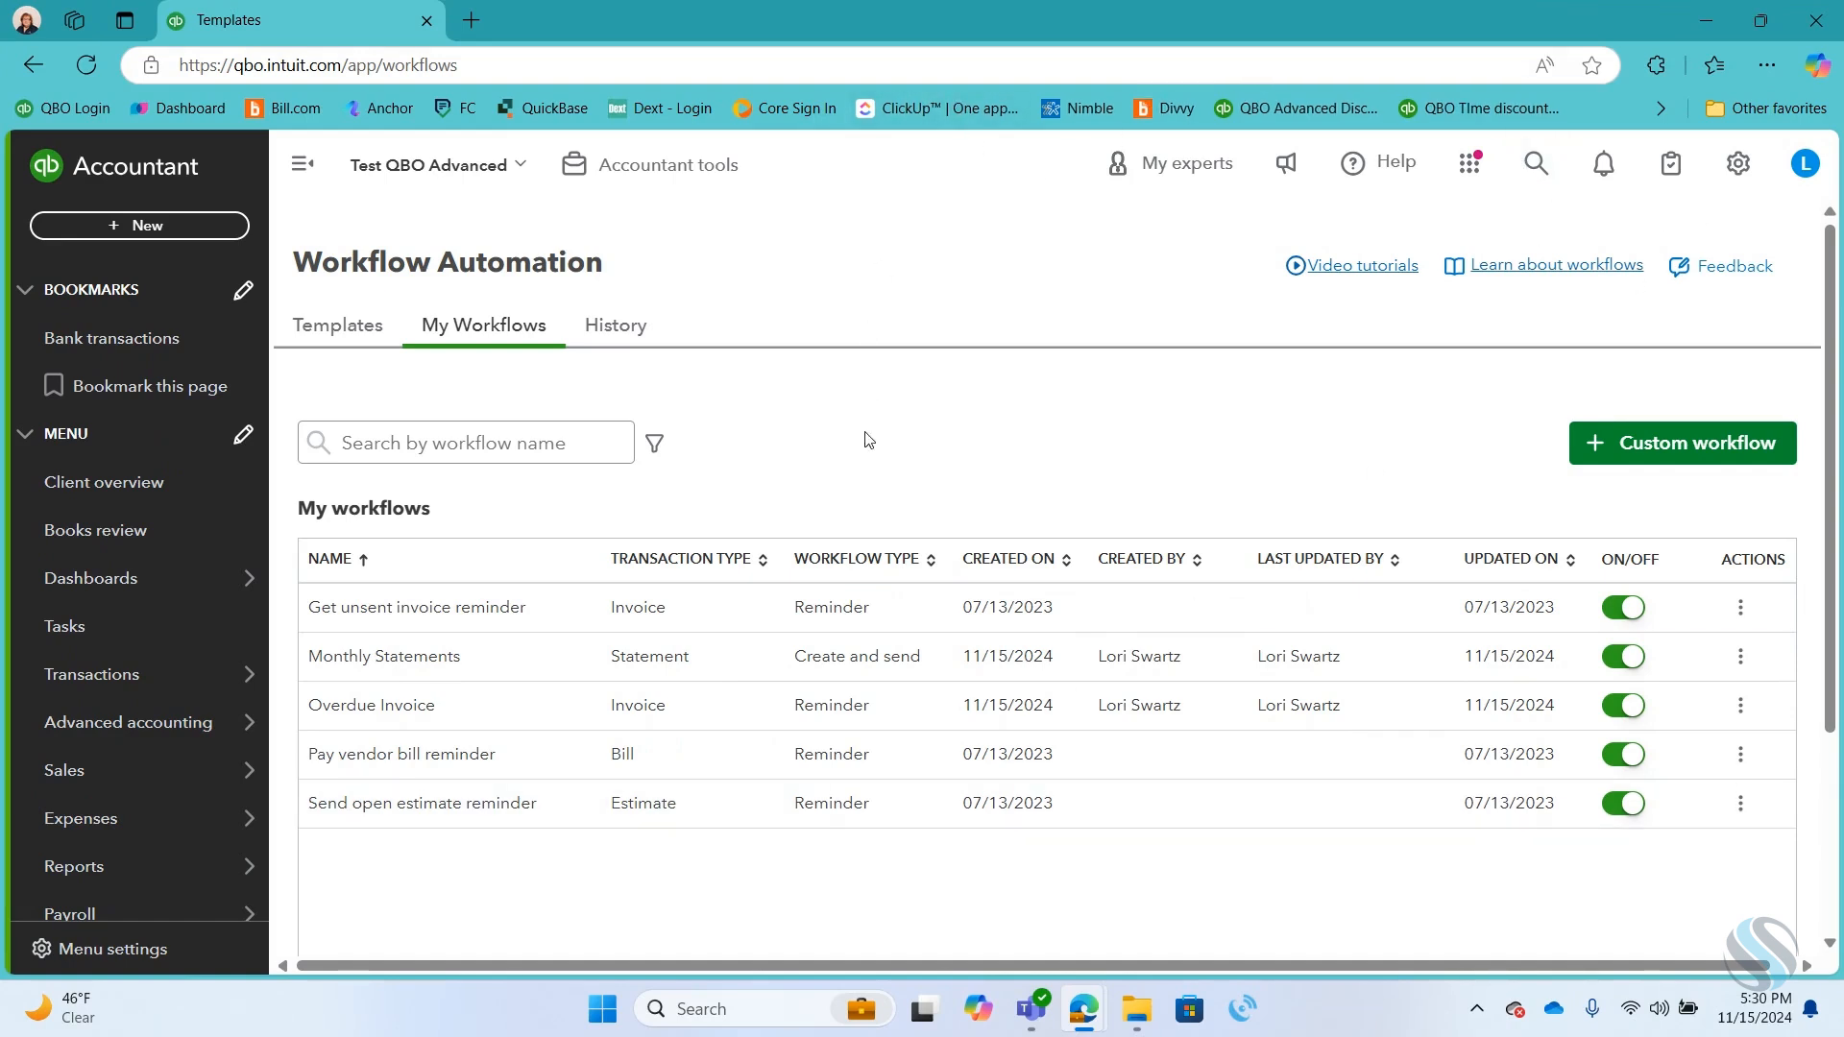